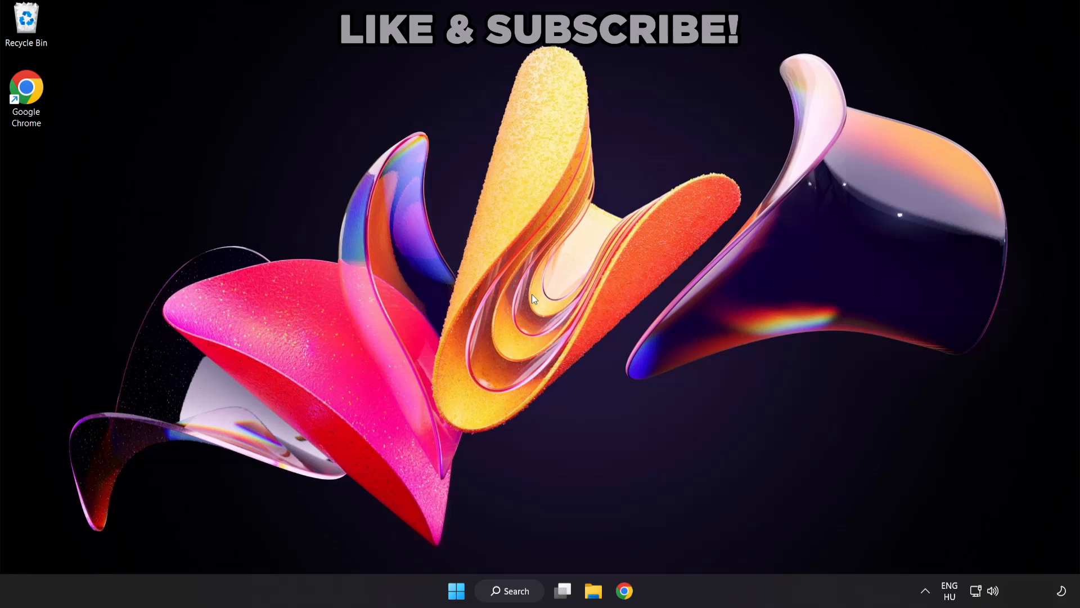
pyautogui.moveTo(536, 323)
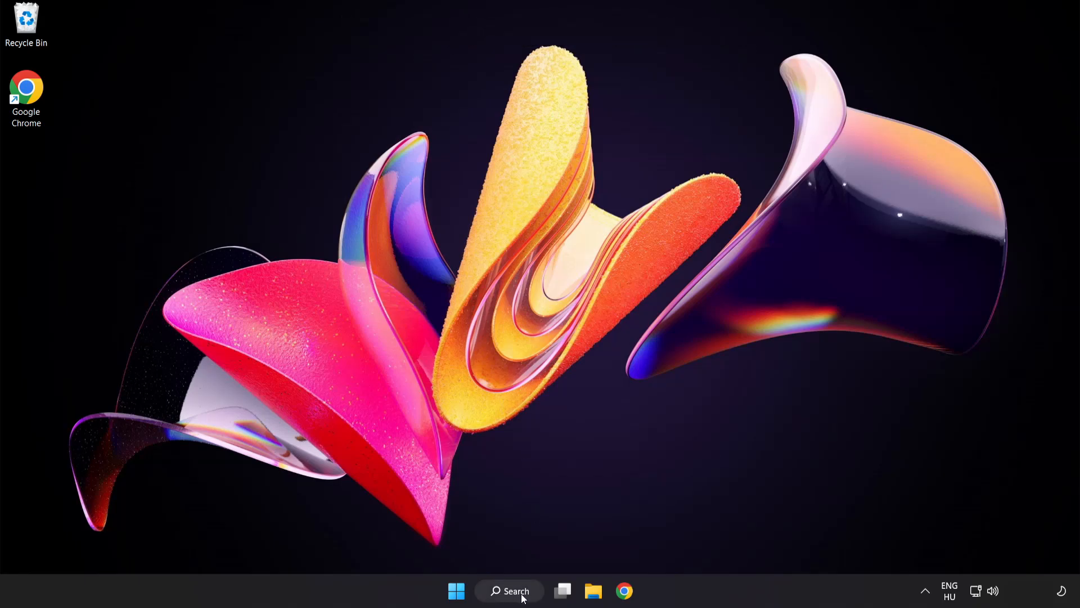
# Search Windows for 'device manager' to find the Device Manager app.
pyautogui.click(509, 590)
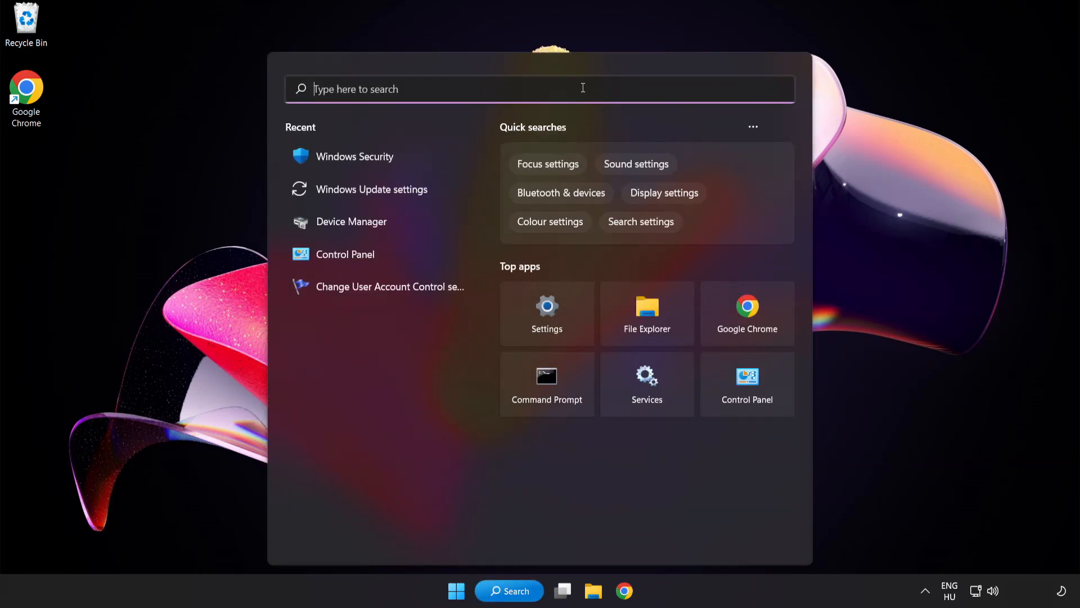
pyautogui.write('device manager')
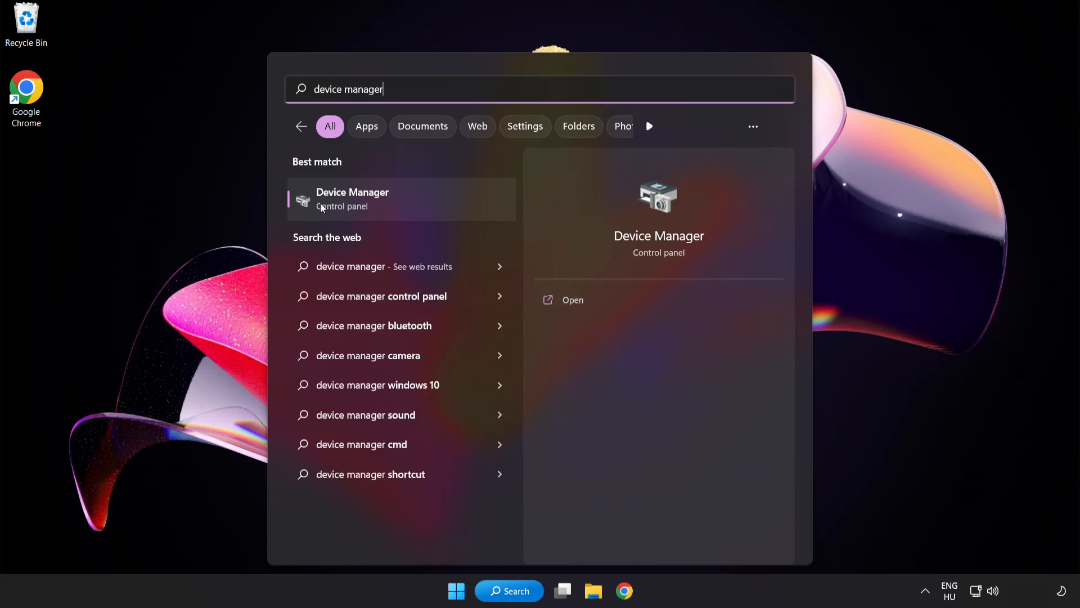
pyautogui.moveTo(433, 208)
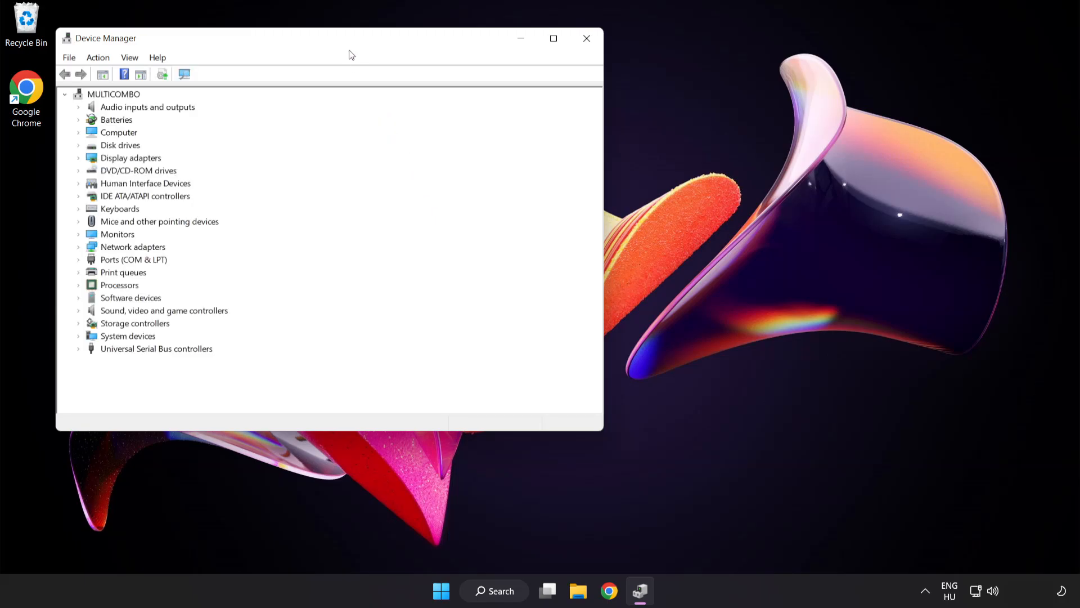
# Auto-search for a VMware SVGA 3D display driver update, then close Device Manager.
pyautogui.moveTo(351, 38); pyautogui.dragTo(531, 107)
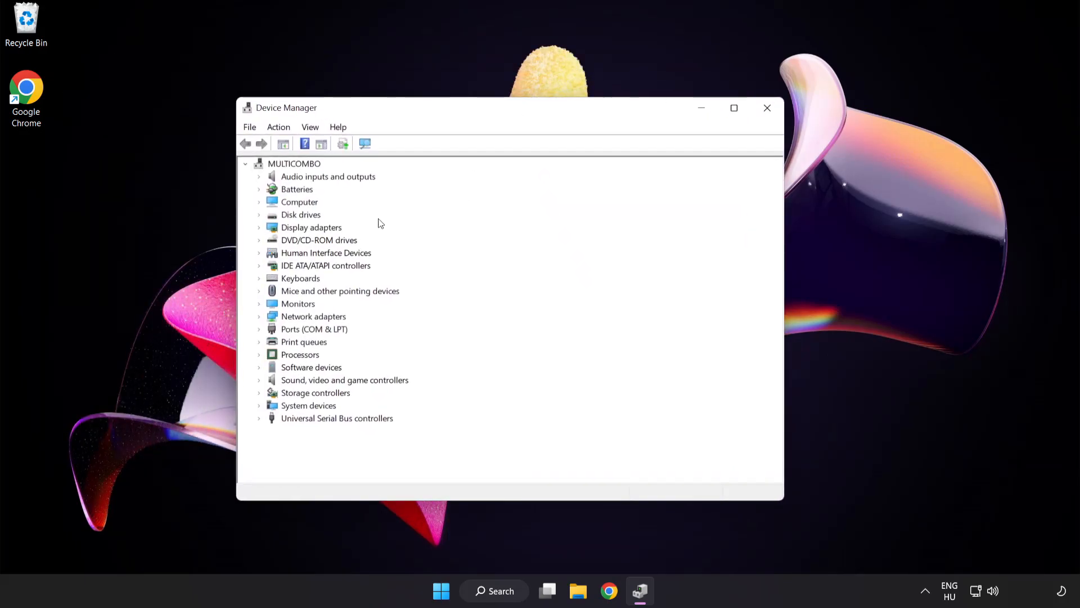
pyautogui.click(311, 227)
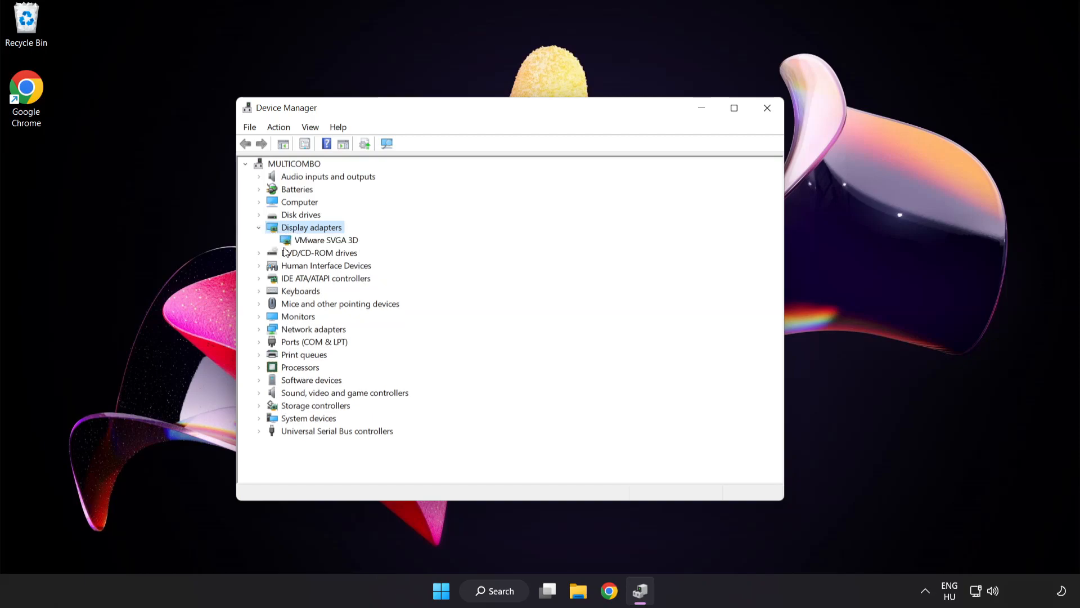
pyautogui.click(326, 240)
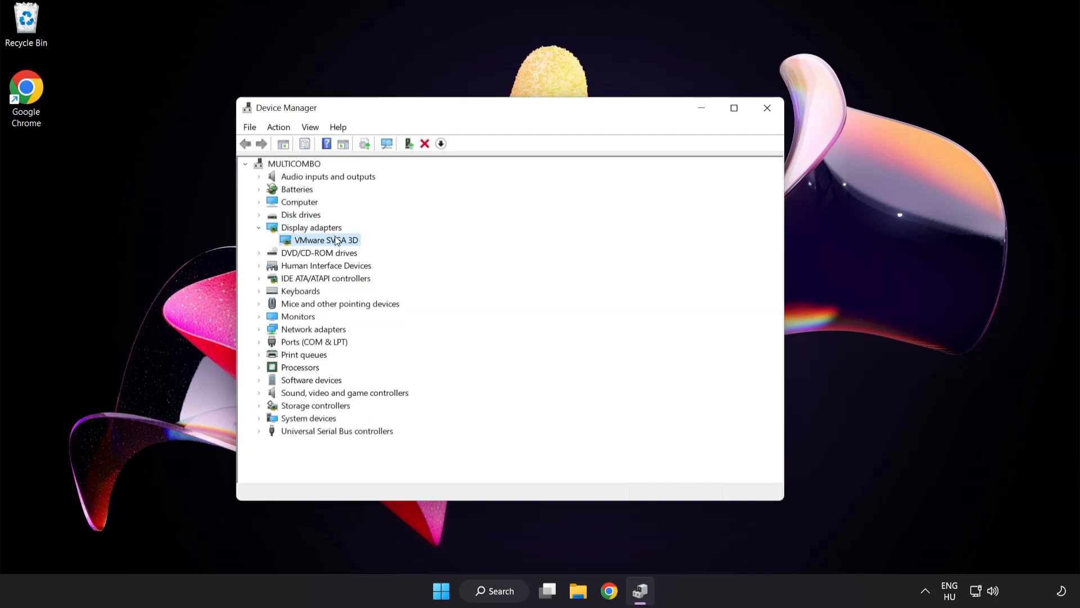
pyautogui.rightClick(331, 239)
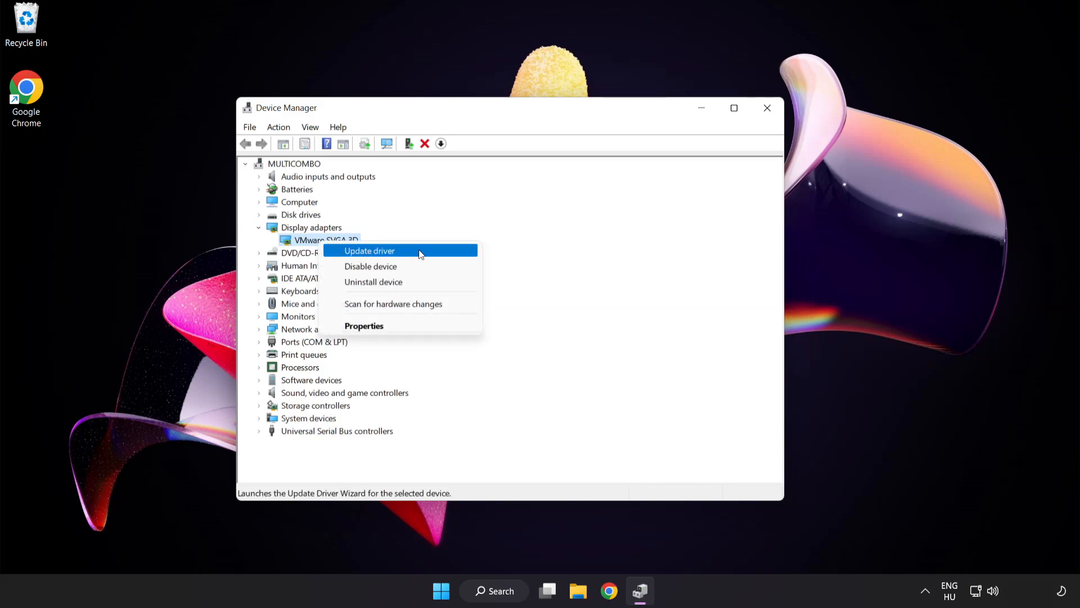
pyautogui.click(369, 250)
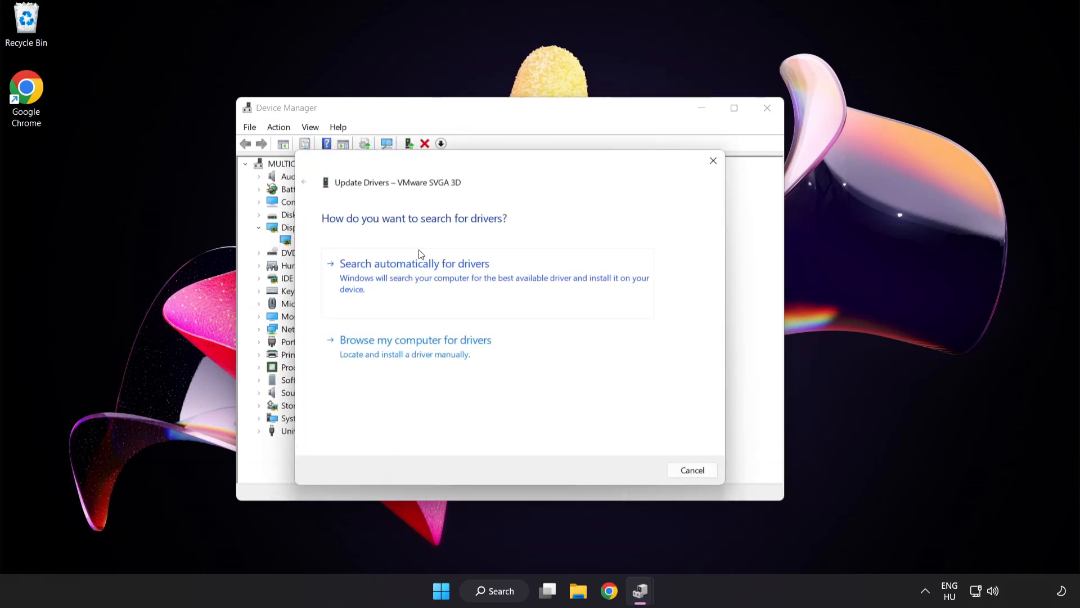
pyautogui.moveTo(328, 232)
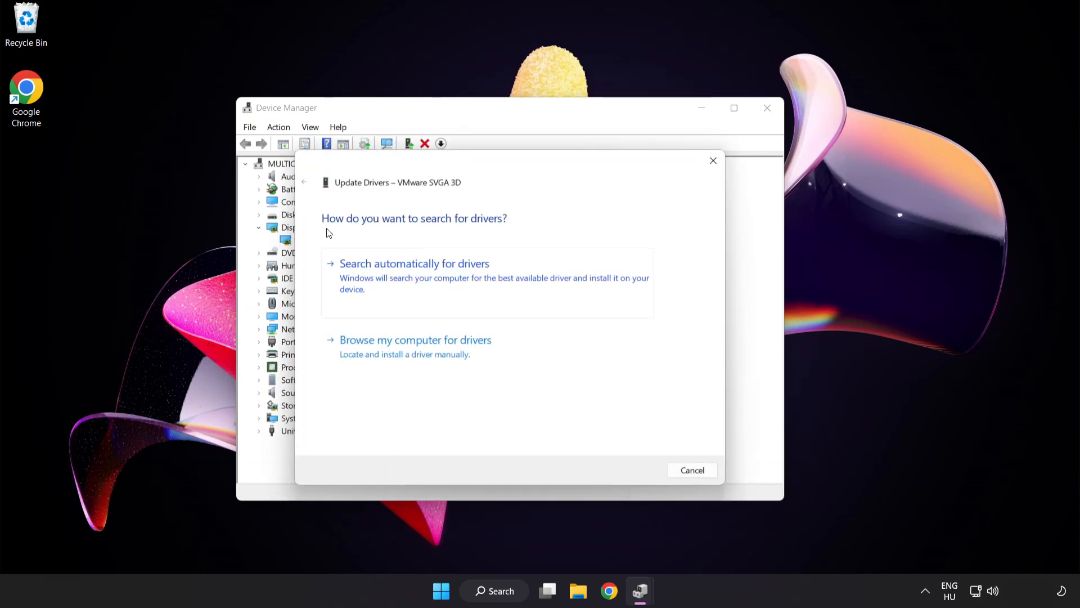
pyautogui.moveTo(492, 271)
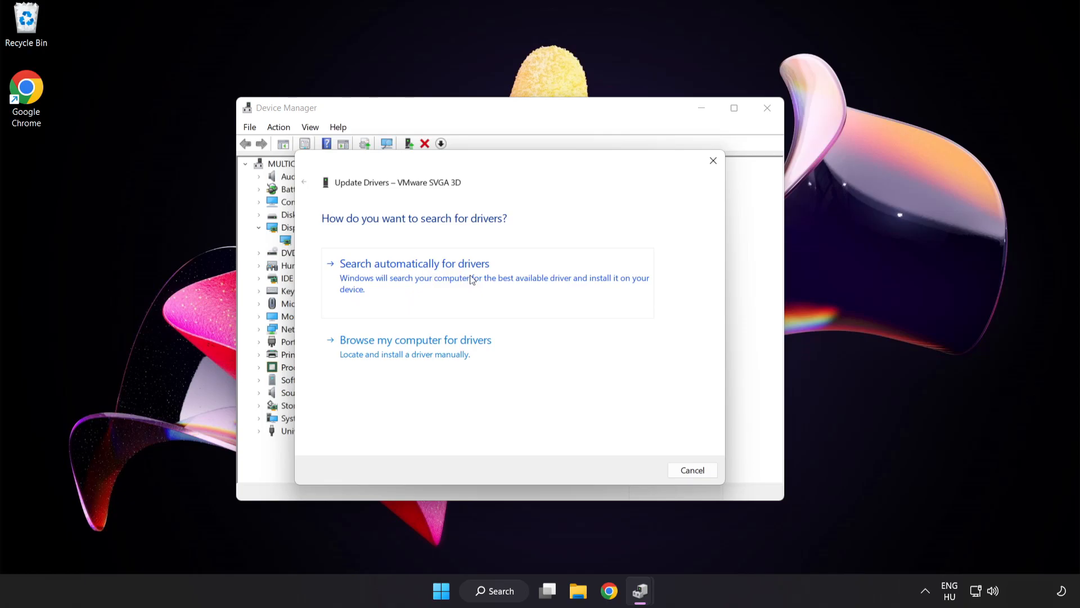
pyautogui.click(414, 264)
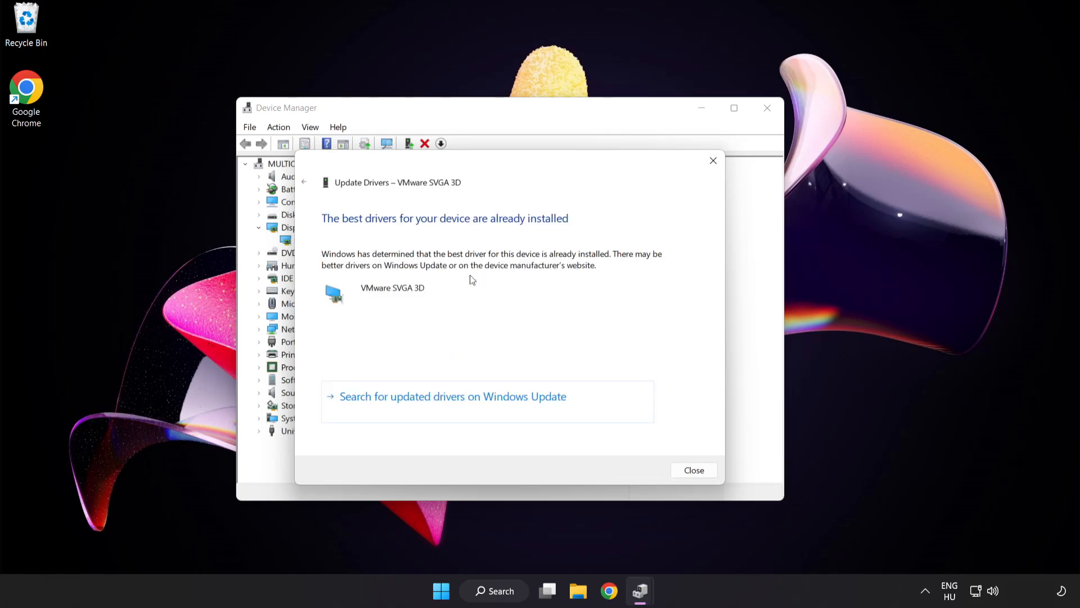
pyautogui.moveTo(531, 231)
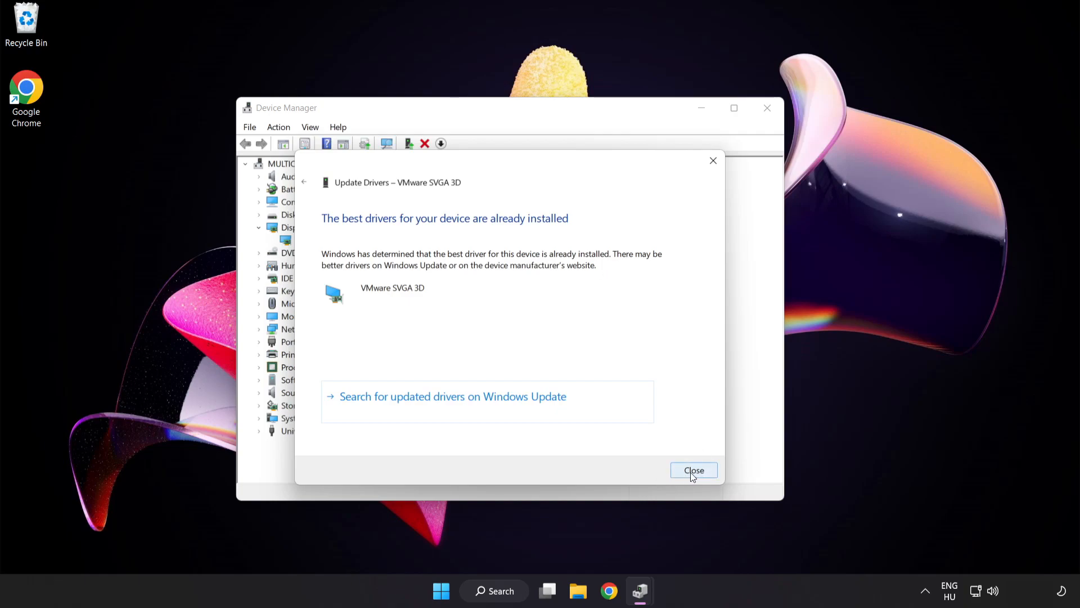
pyautogui.click(694, 469)
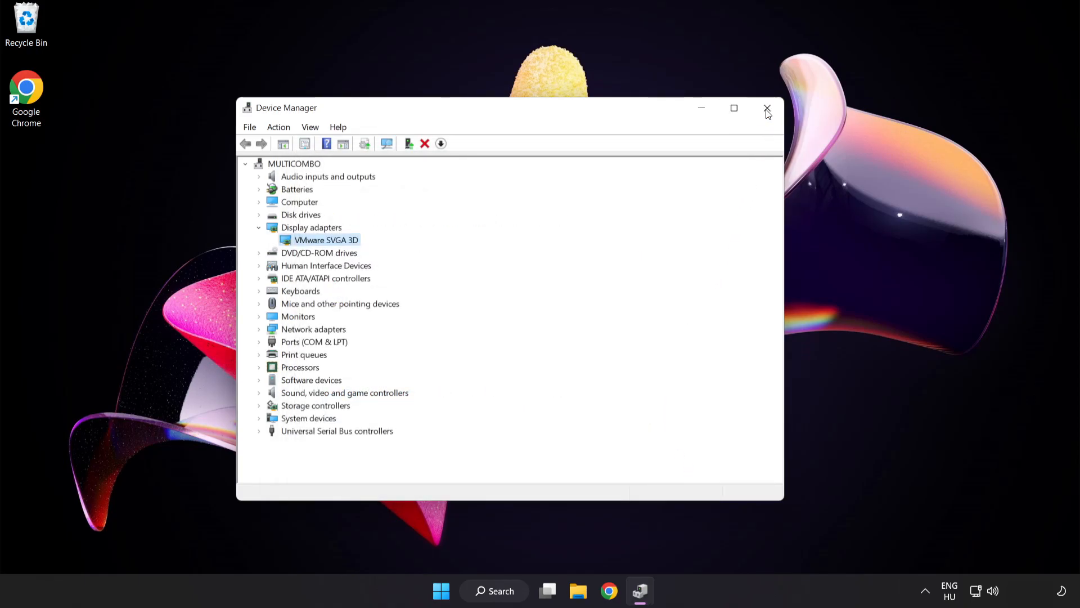
pyautogui.click(767, 108)
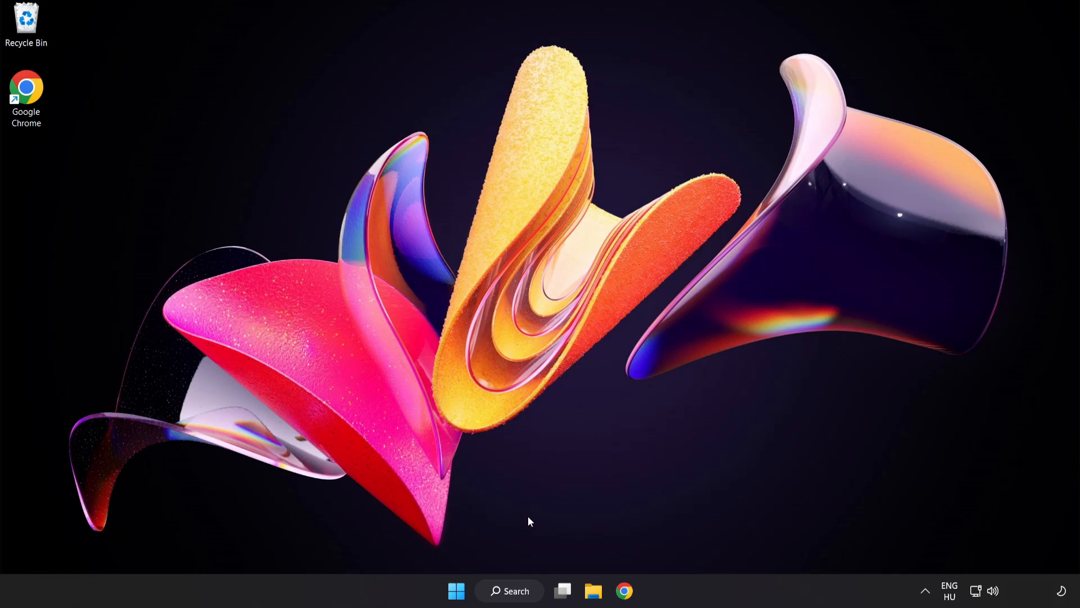
# Search 'update' and open the Windows Update settings page.
pyautogui.click(509, 590)
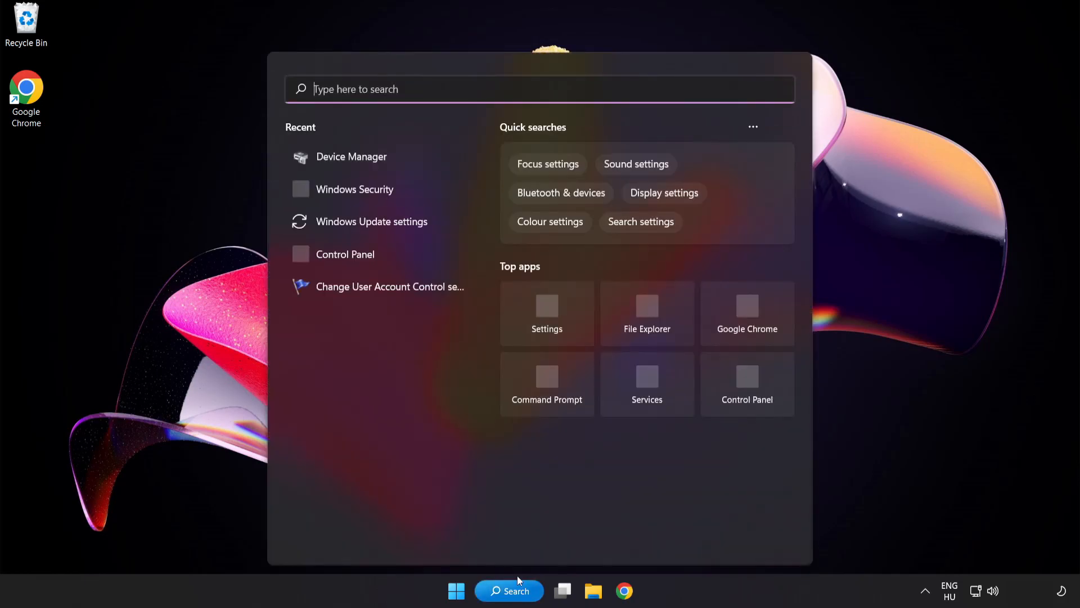
pyautogui.write('u')
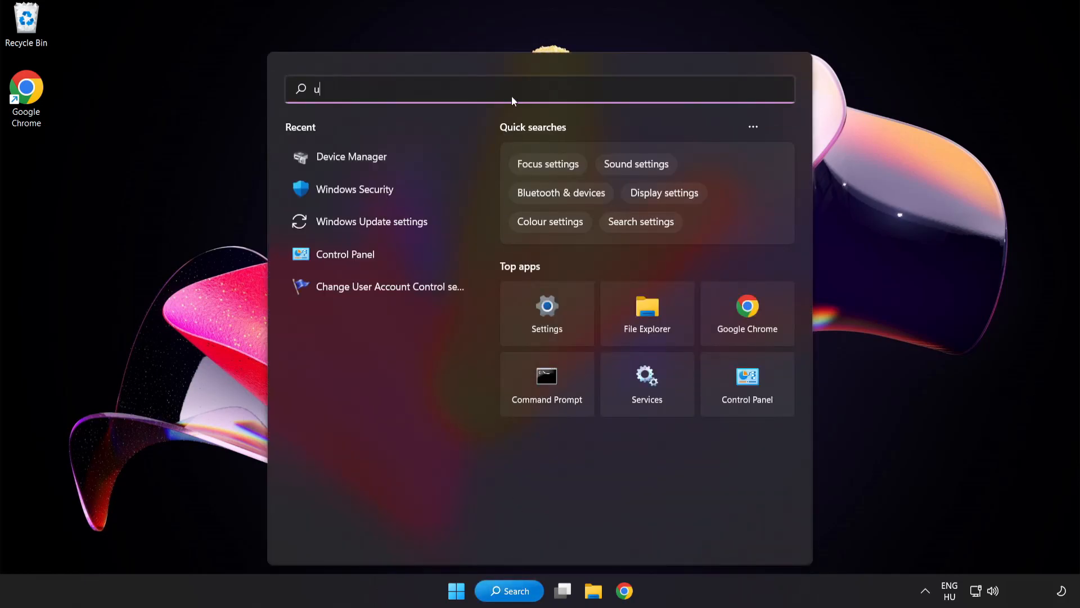
pyautogui.write('pdate')
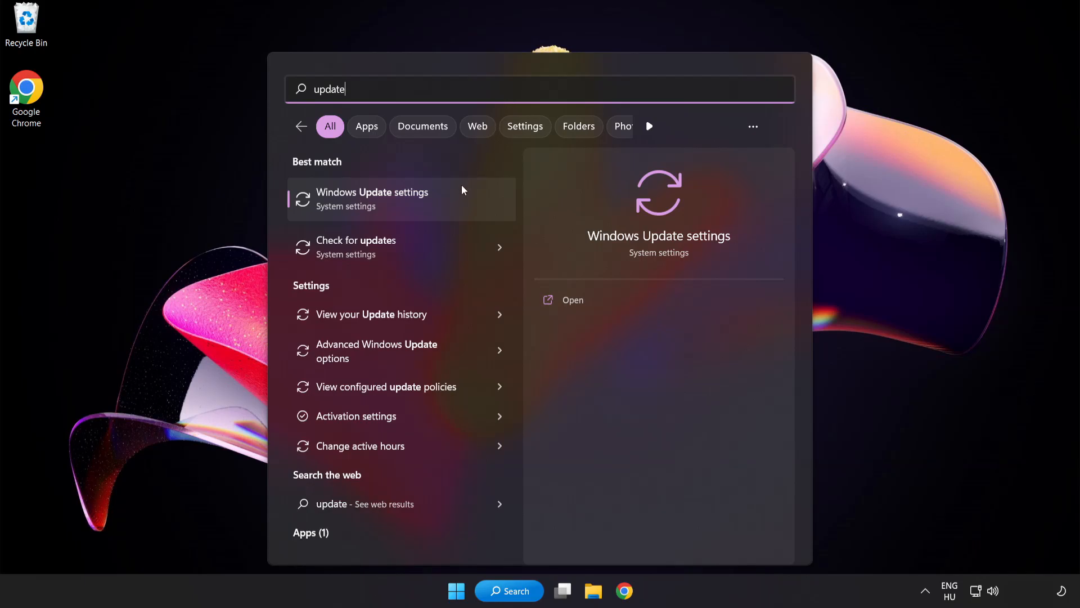
pyautogui.moveTo(413, 208)
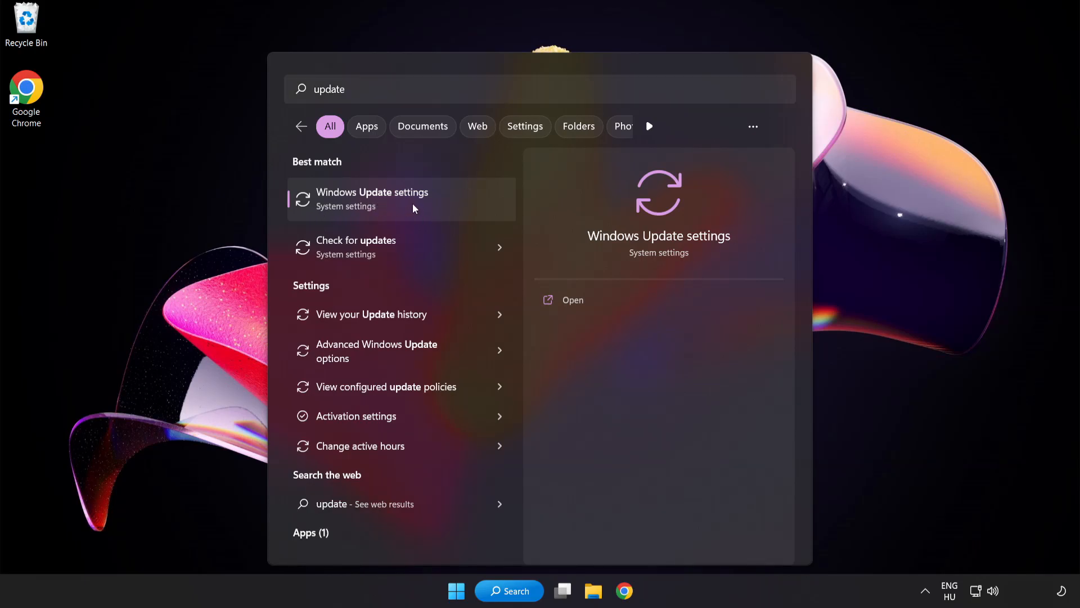
pyautogui.click(372, 199)
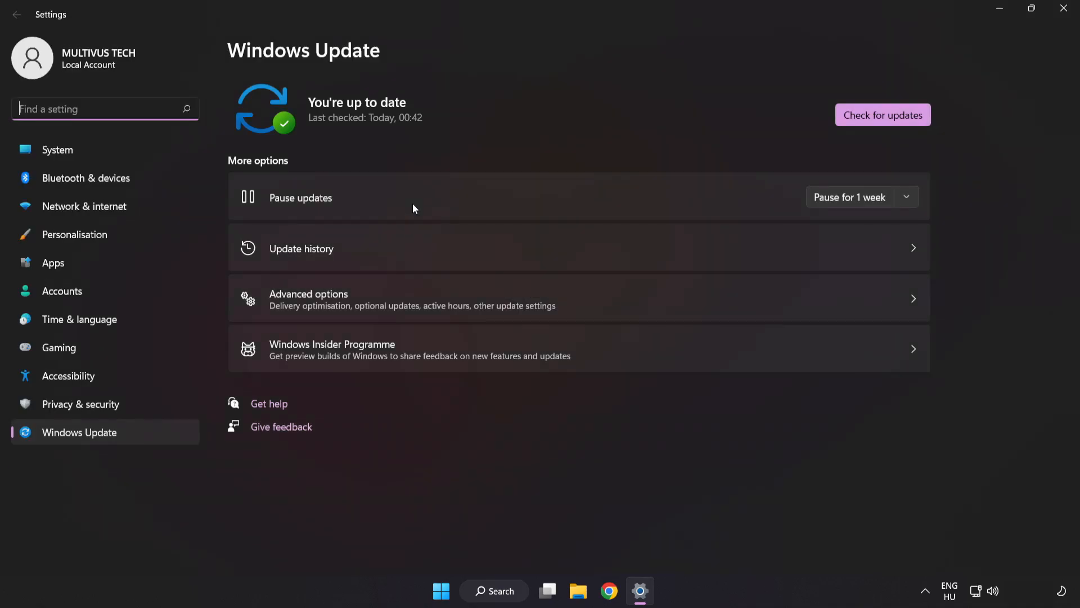
pyautogui.moveTo(569, 108)
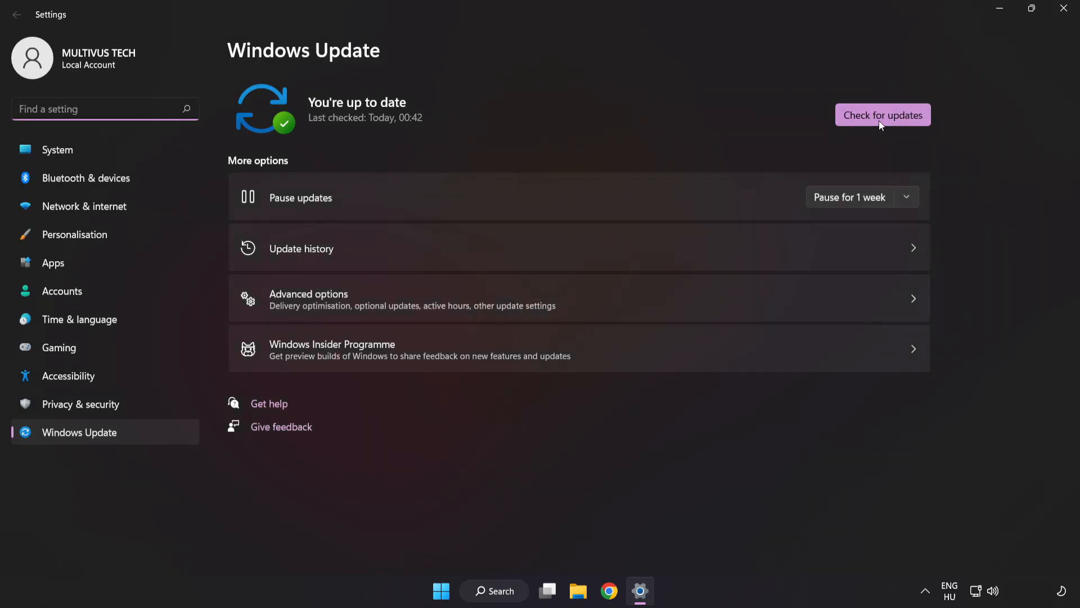
# Run a fresh Windows update check, then close Settings.
pyautogui.click(883, 114)
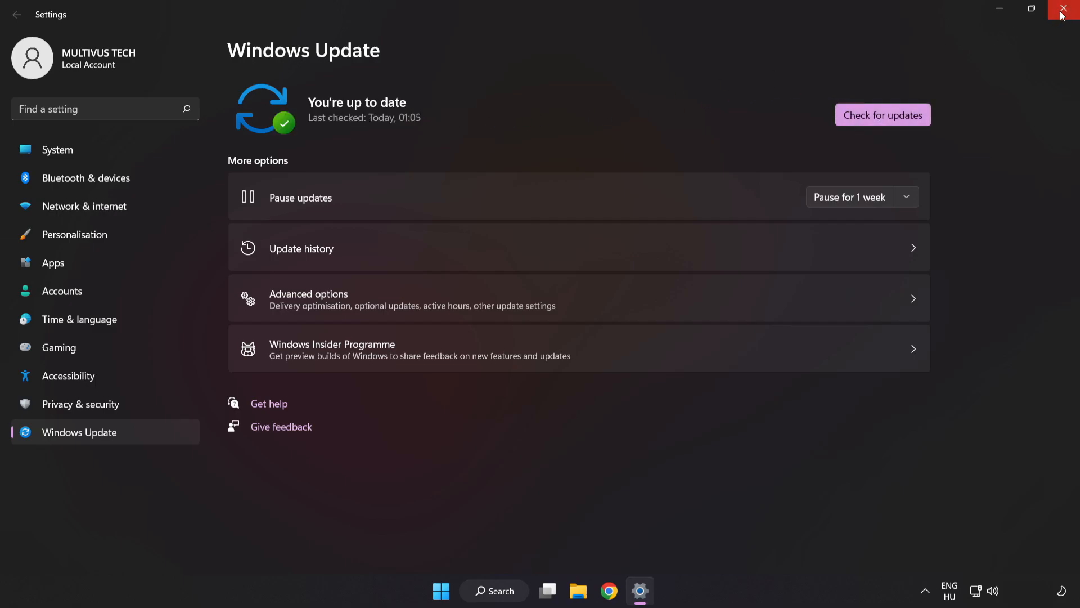
pyautogui.click(1067, 8)
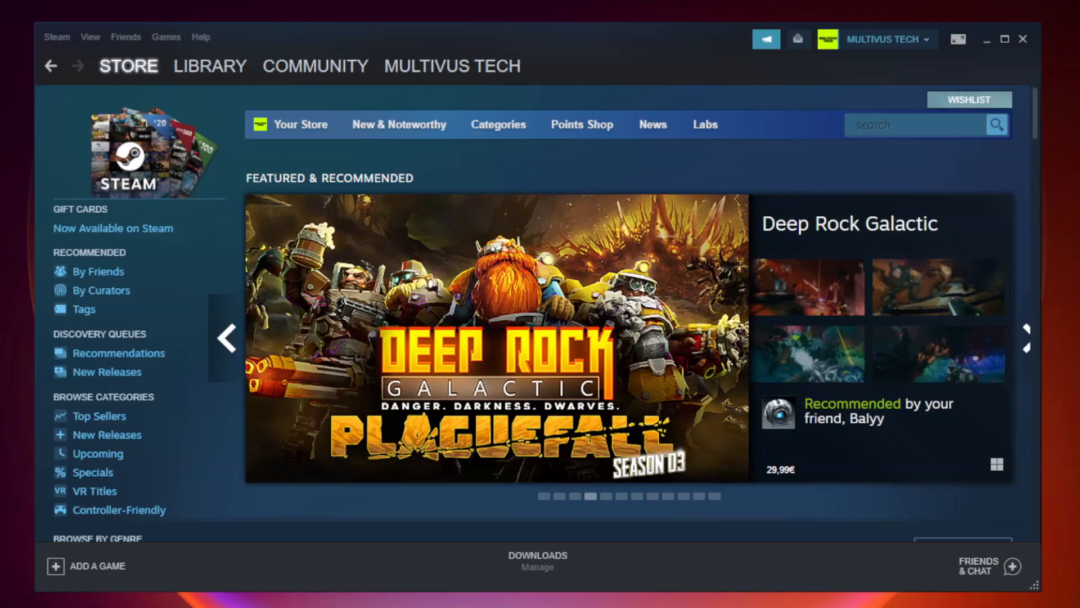
# Open the Properties of the non-working game Unturned from the Steam library.
pyautogui.click(209, 65)
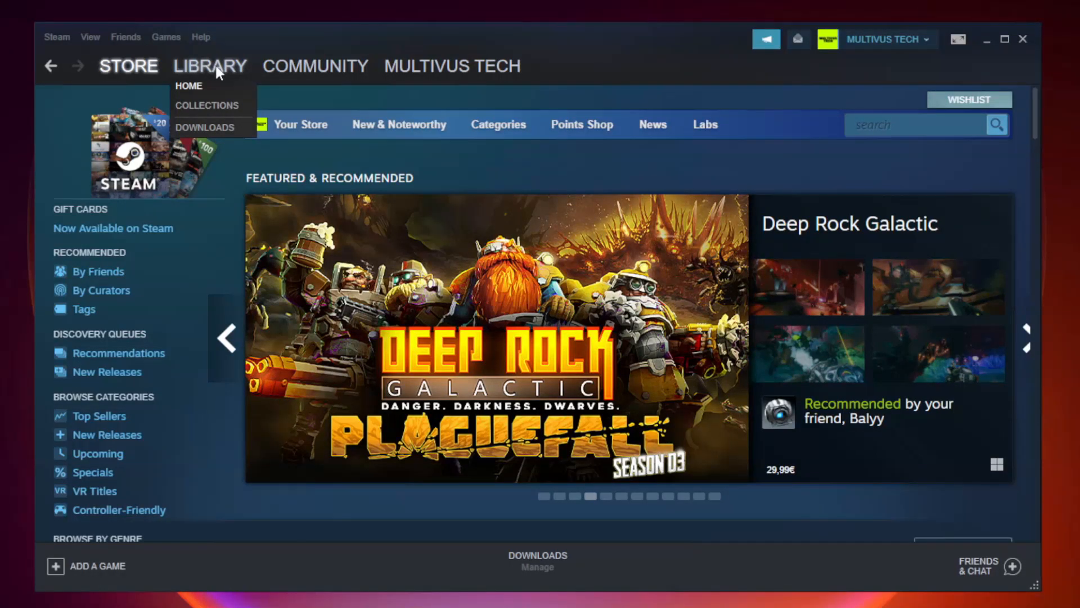
pyautogui.click(189, 85)
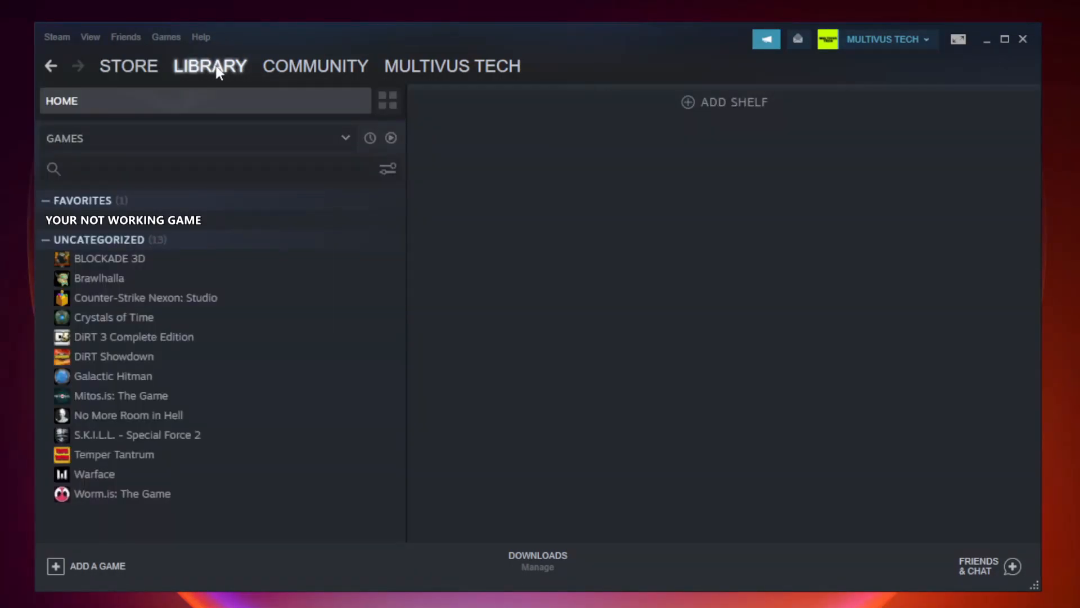
pyautogui.moveTo(234, 224)
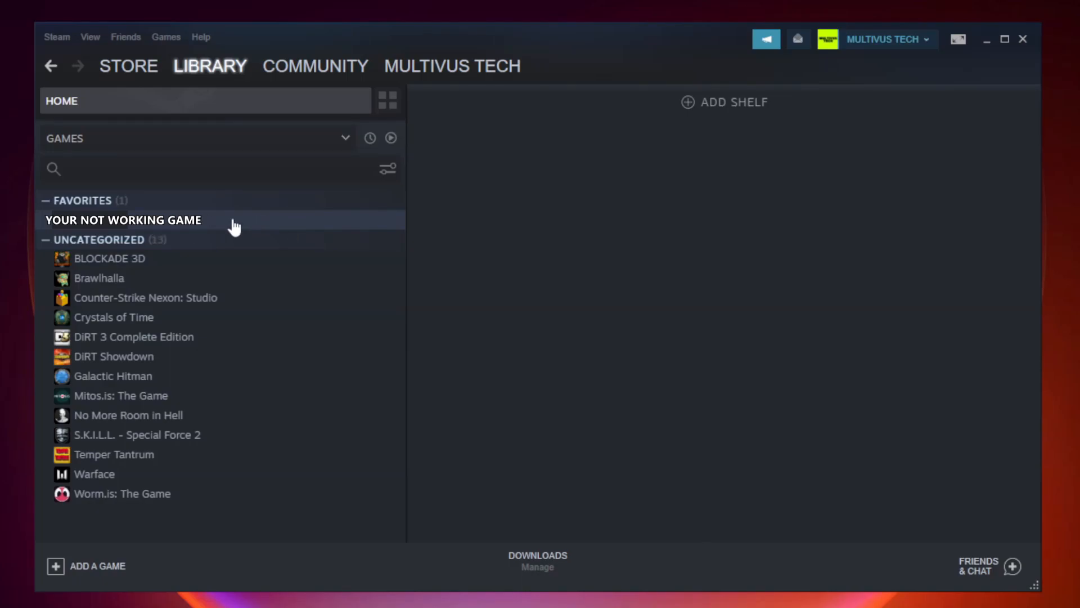
pyautogui.rightClick(123, 220)
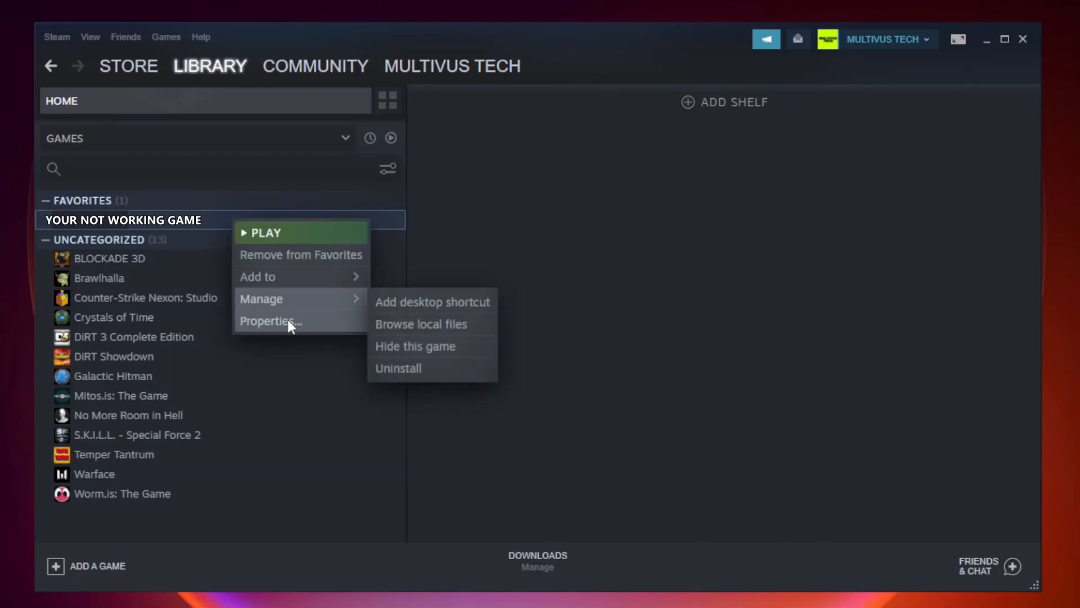
pyautogui.moveTo(269, 320)
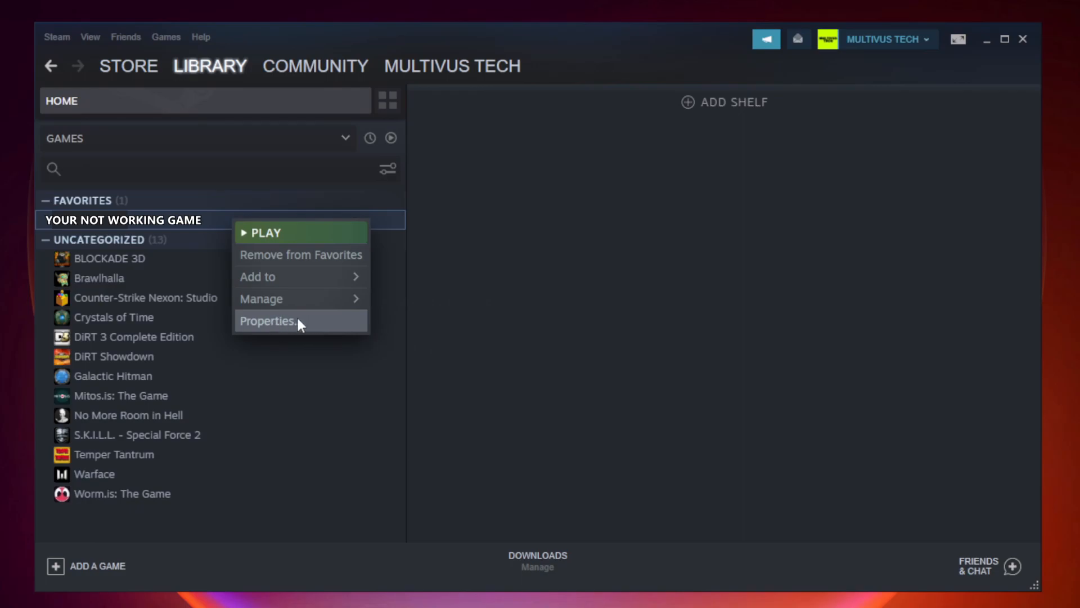
pyautogui.click(268, 321)
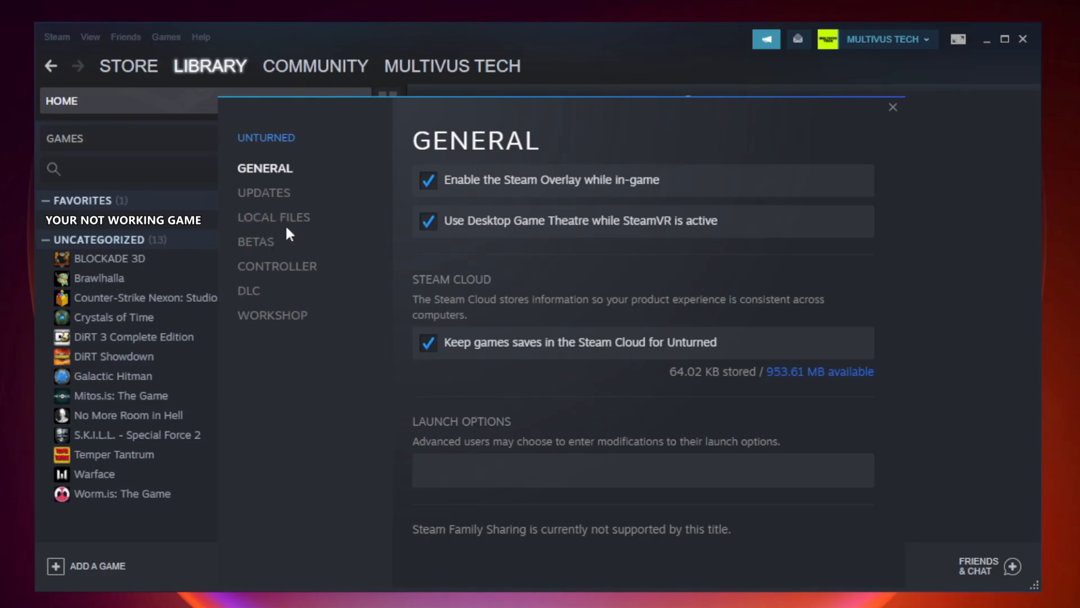
# Verify the integrity of all 9192 game files, then browse the local install folder.
pyautogui.click(274, 217)
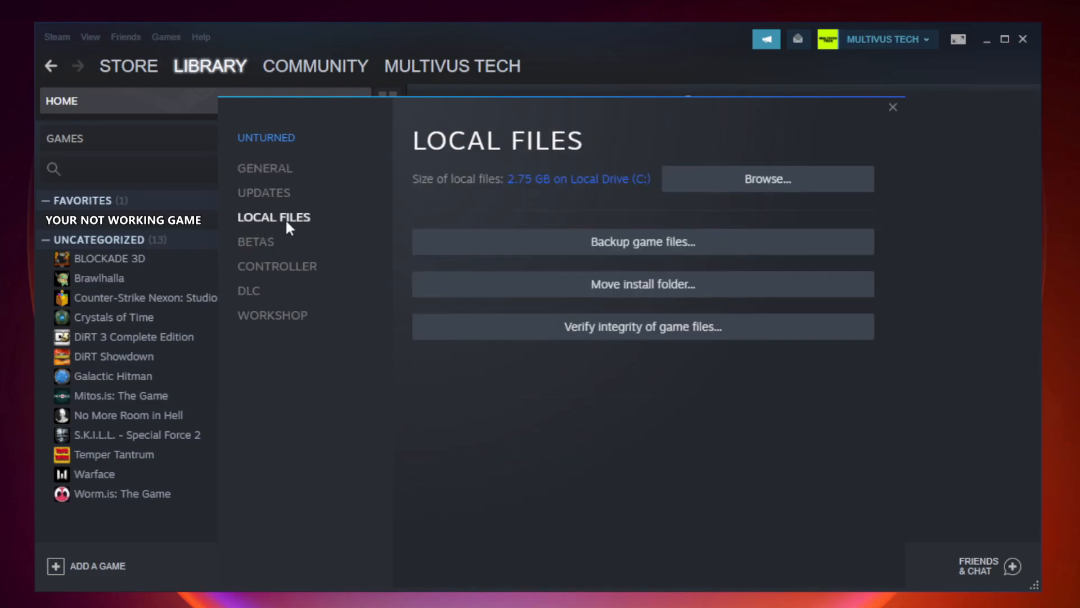
pyautogui.moveTo(544, 391)
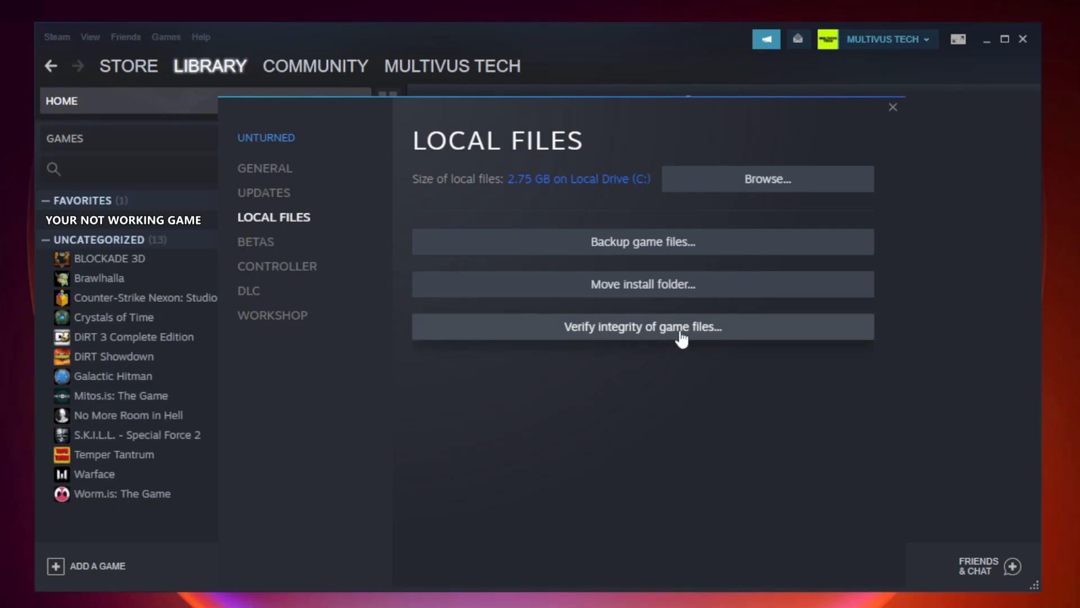
pyautogui.click(642, 326)
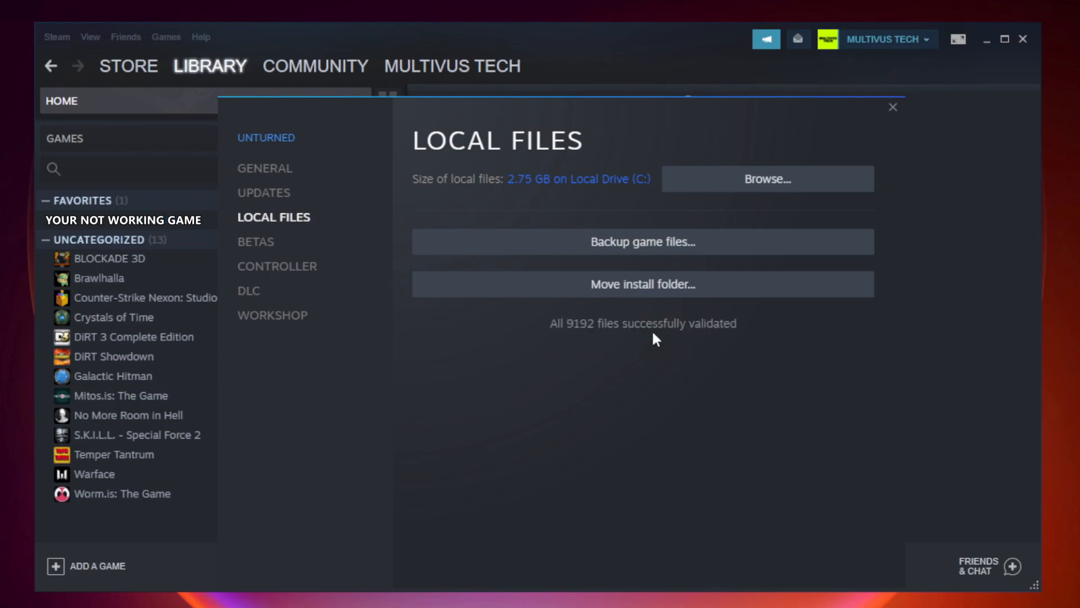
pyautogui.moveTo(593, 341)
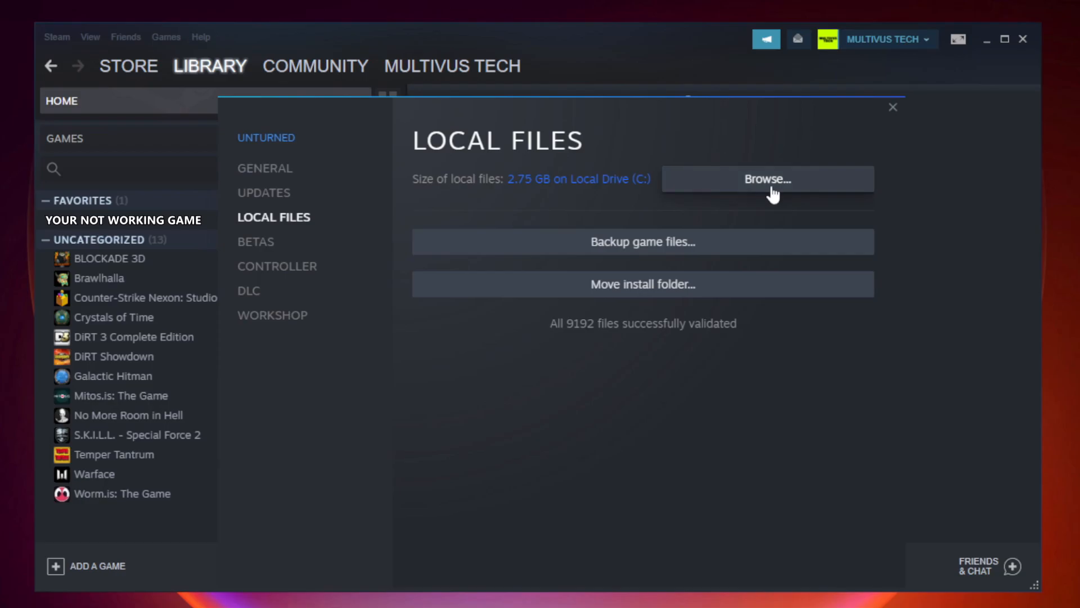
pyautogui.click(765, 179)
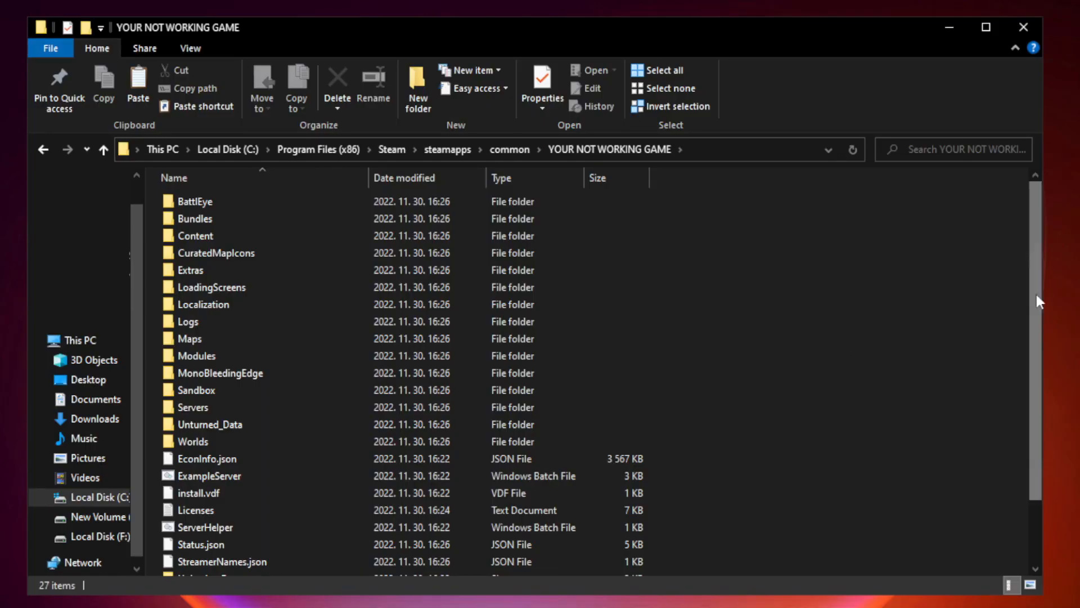
# Open Properties for the YOUR NOT WORKING GAME shortcut in the install folder.
pyautogui.scroll(-3)
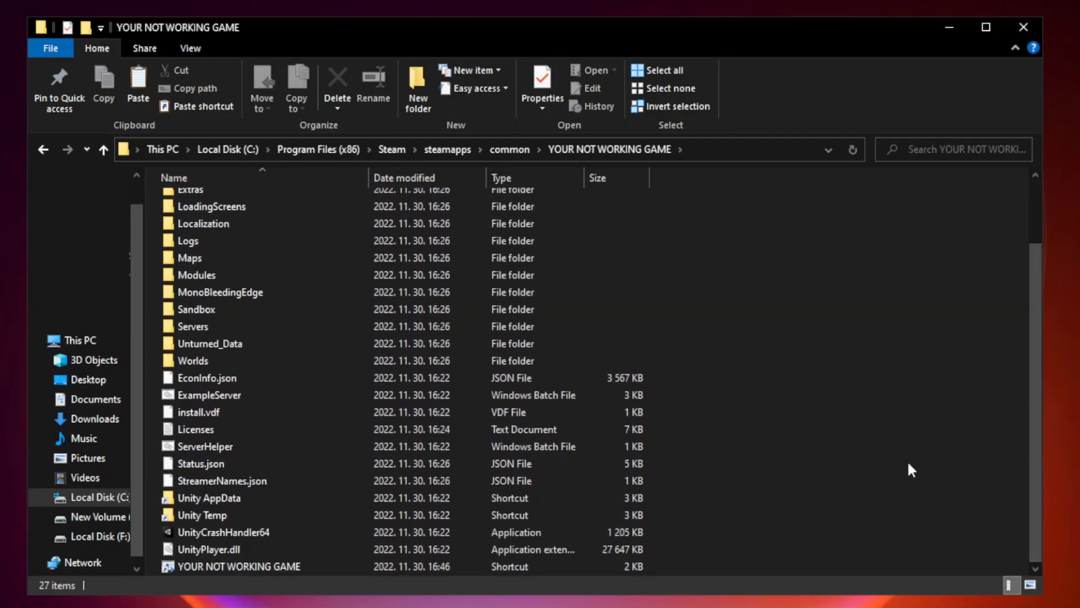
pyautogui.click(241, 565)
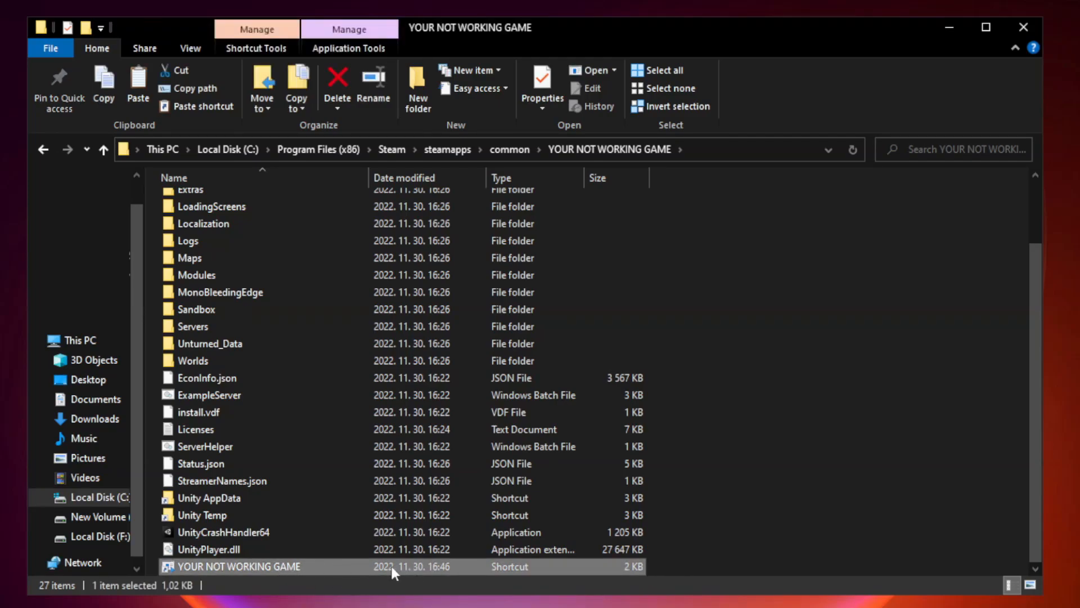
pyautogui.rightClick(233, 565)
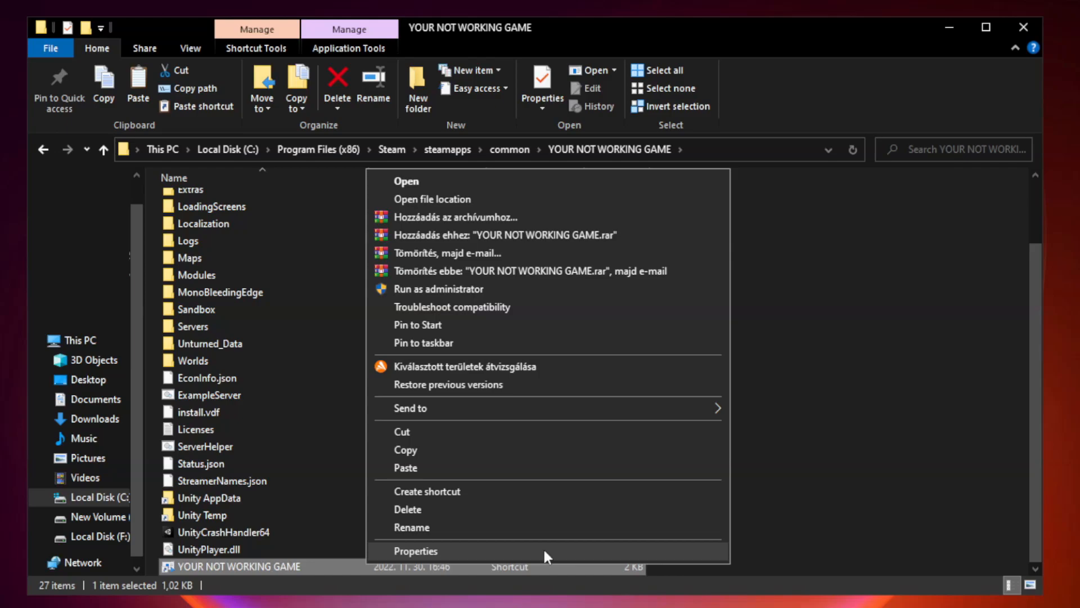
pyautogui.click(414, 550)
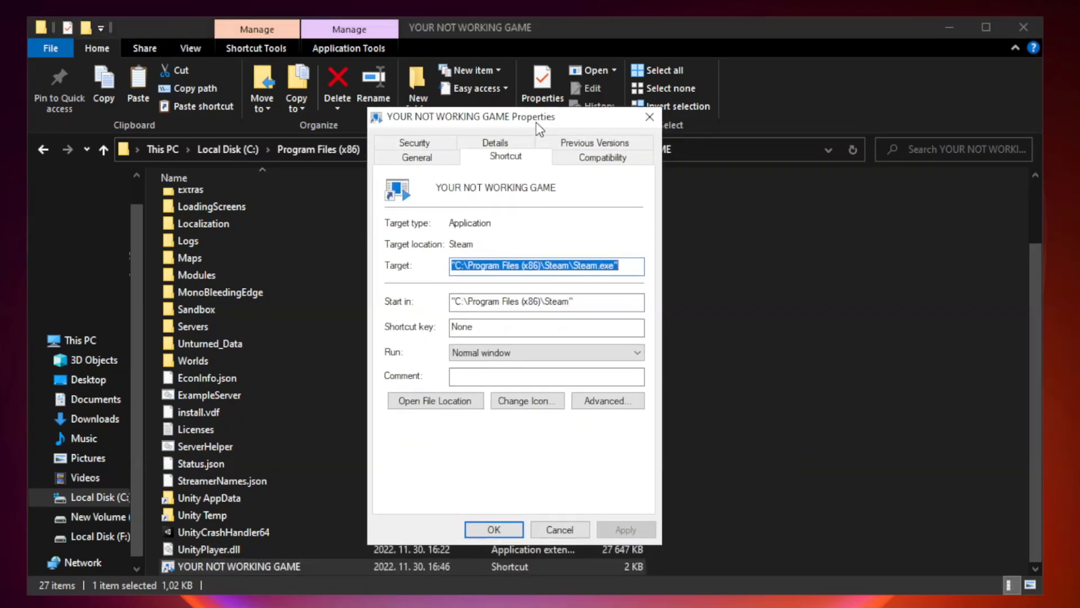
pyautogui.moveTo(623, 184)
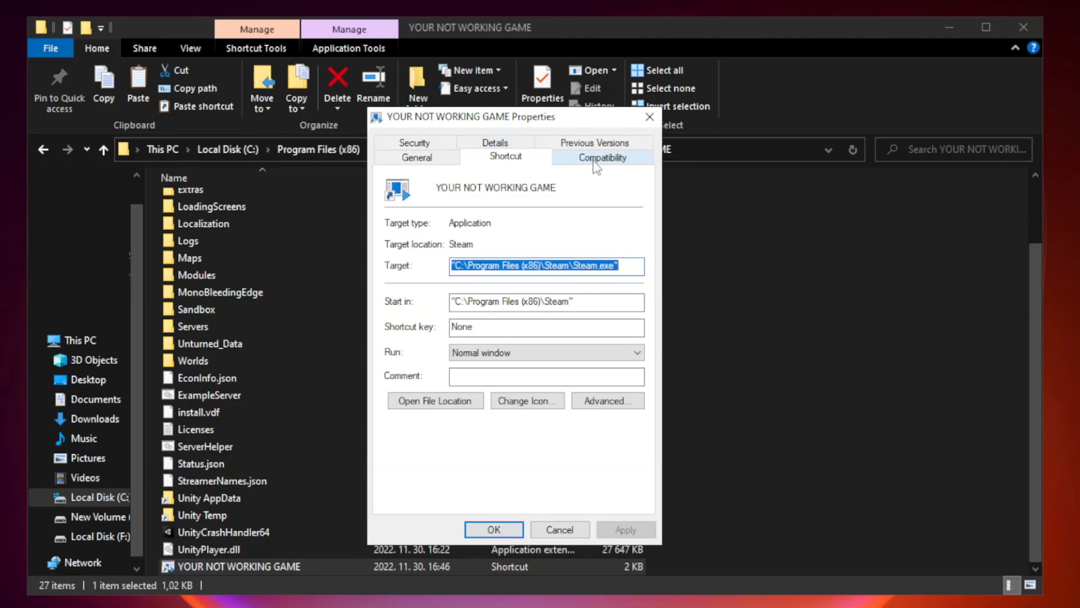
# Set Windows 8 compatibility, disable fullscreen optimizations and run as administrator, then confirm.
pyautogui.click(601, 145)
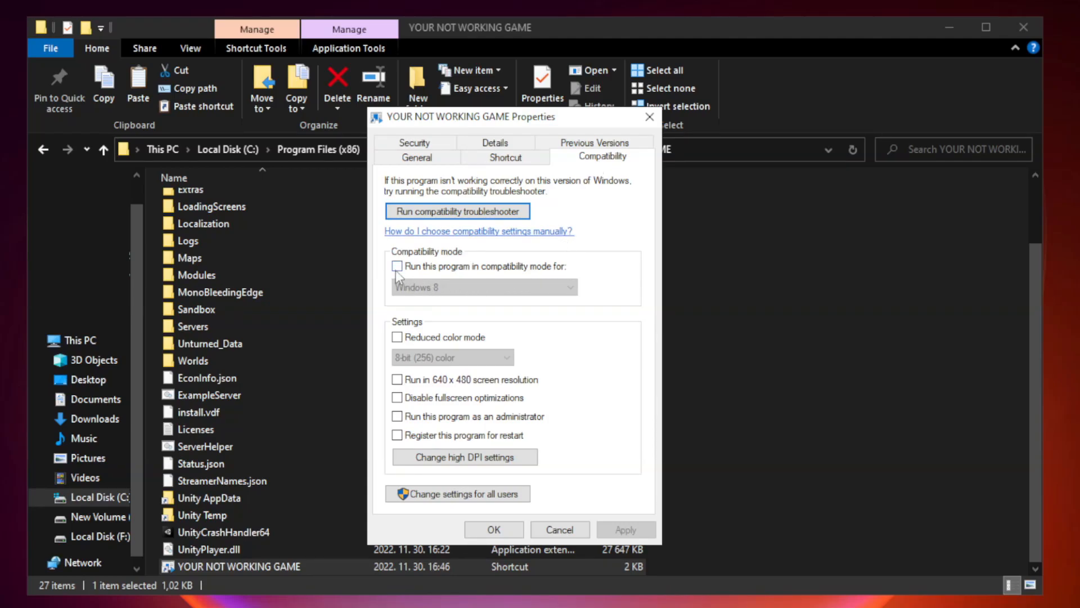
pyautogui.moveTo(430, 274)
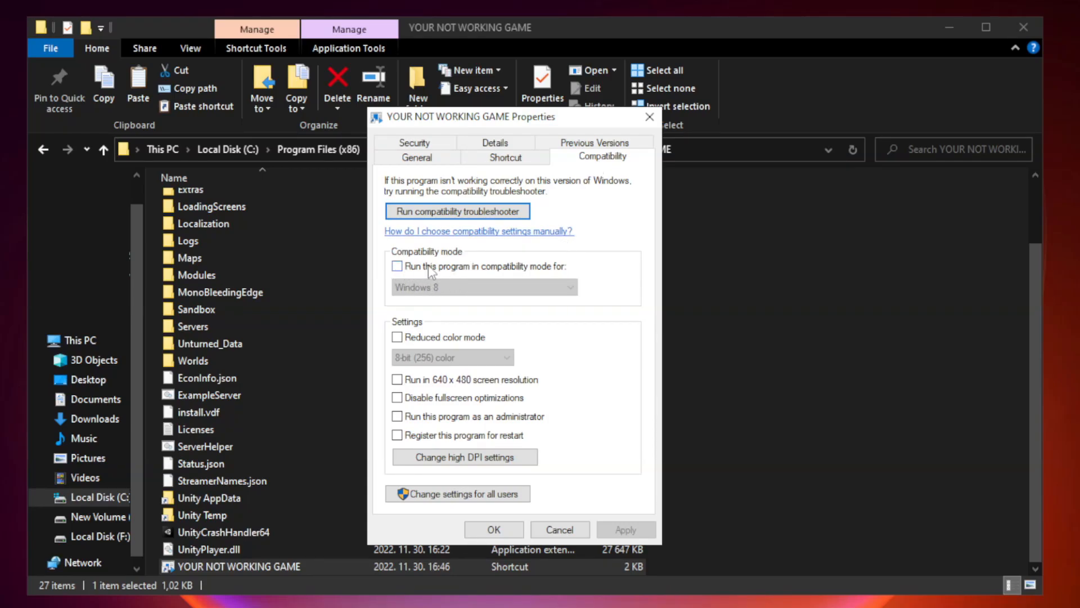
pyautogui.click(483, 287)
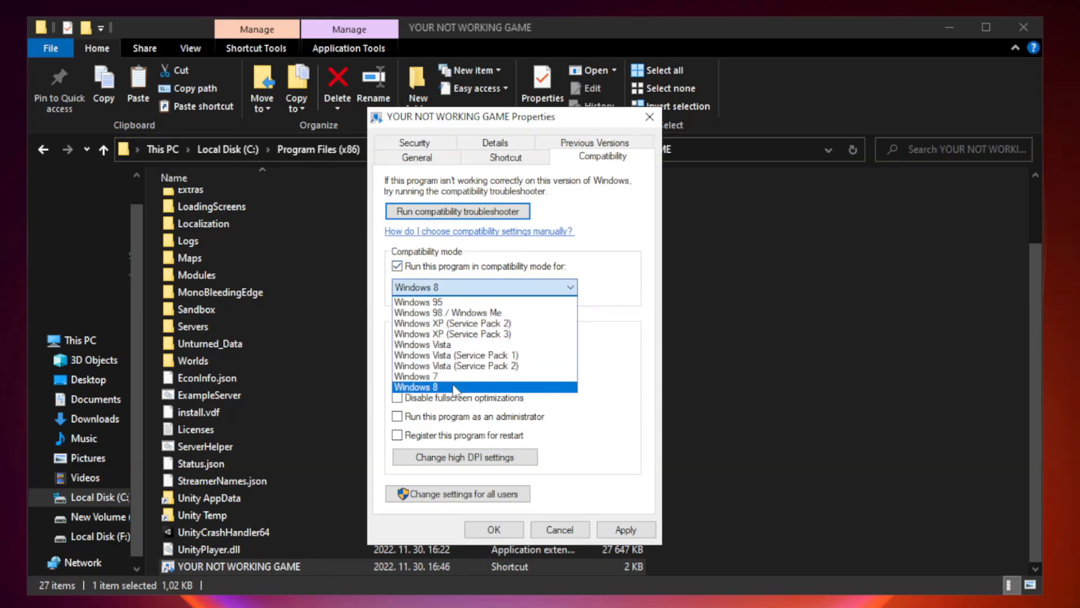
pyautogui.click(416, 387)
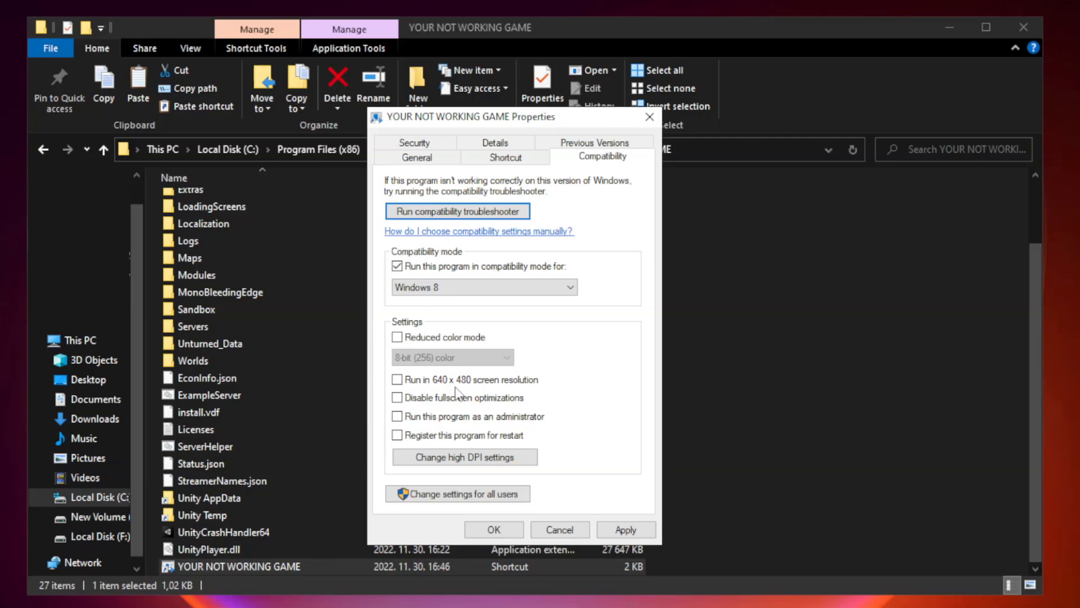
pyautogui.moveTo(415, 412)
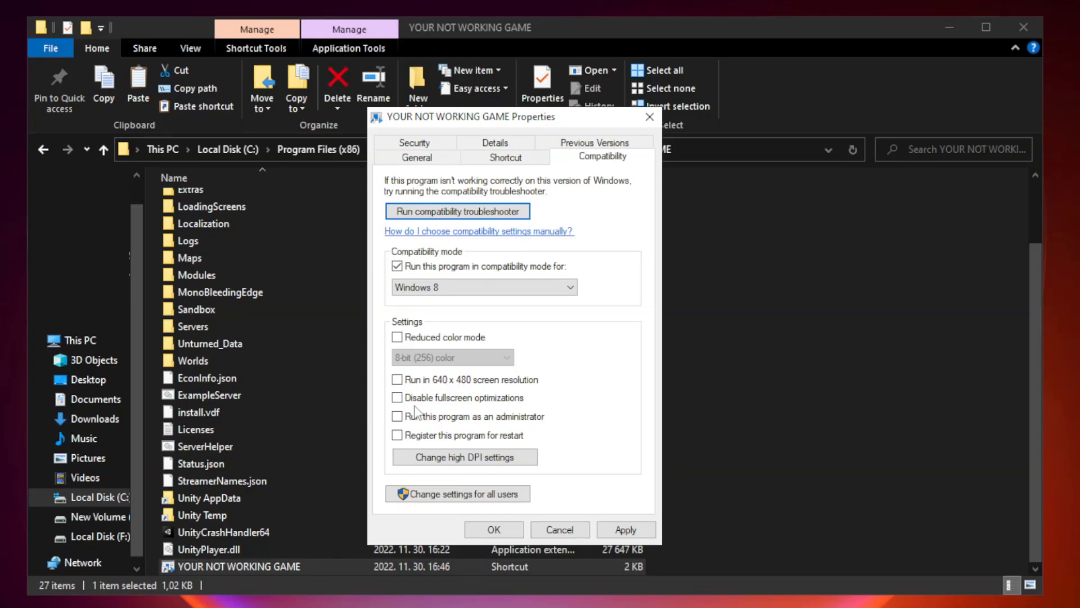
pyautogui.click(397, 398)
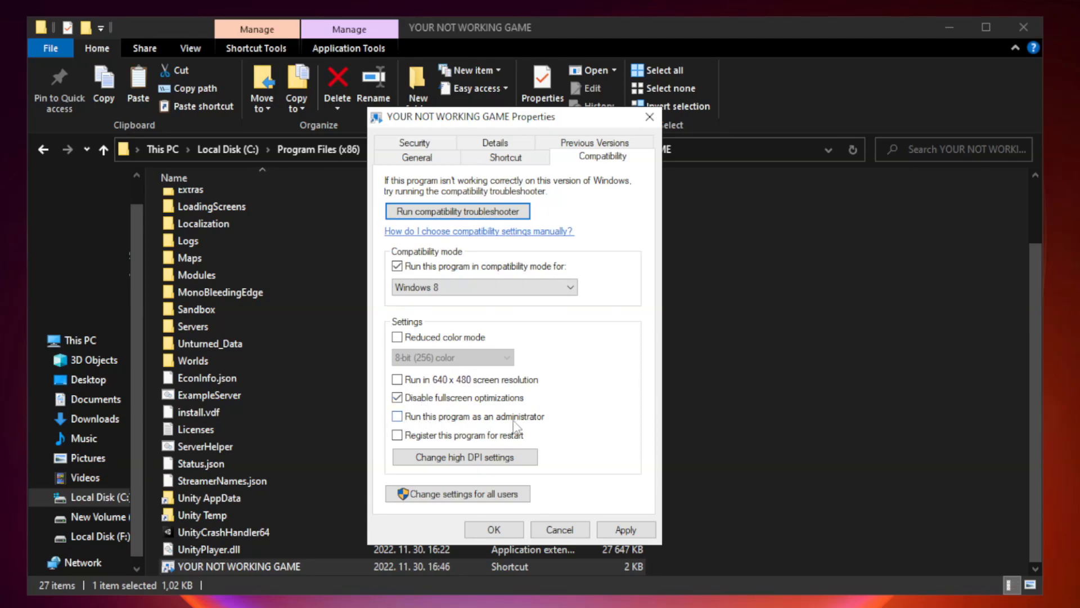
pyautogui.moveTo(427, 423)
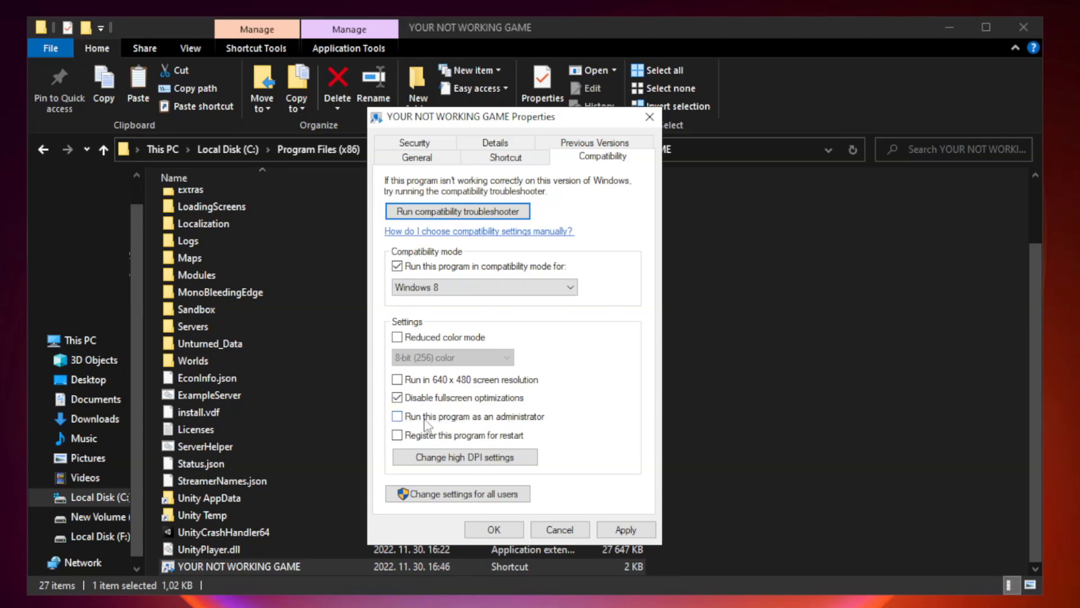
pyautogui.click(397, 416)
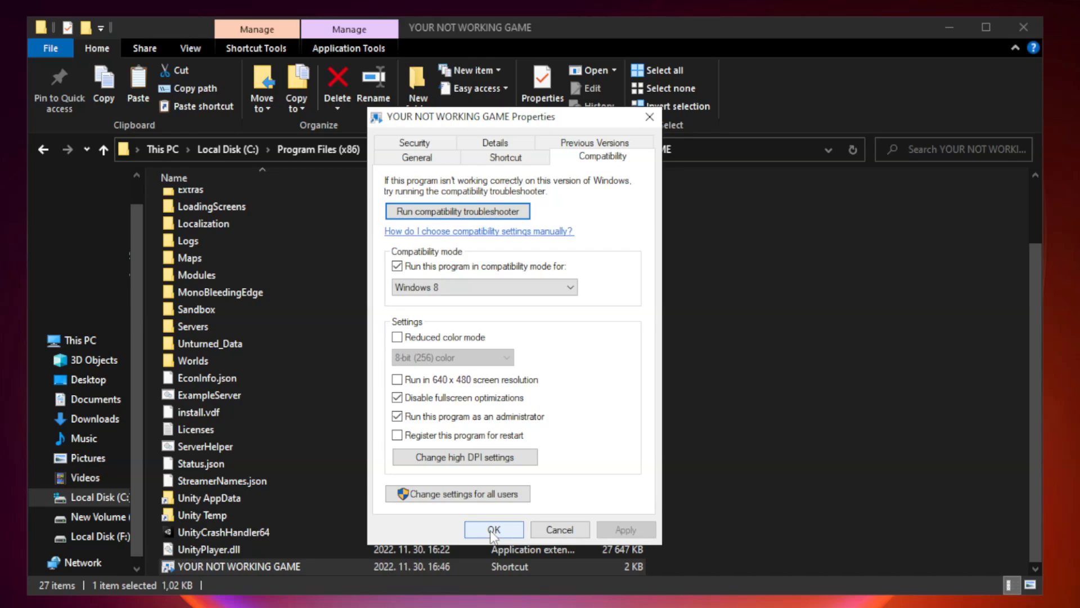
pyautogui.click(494, 529)
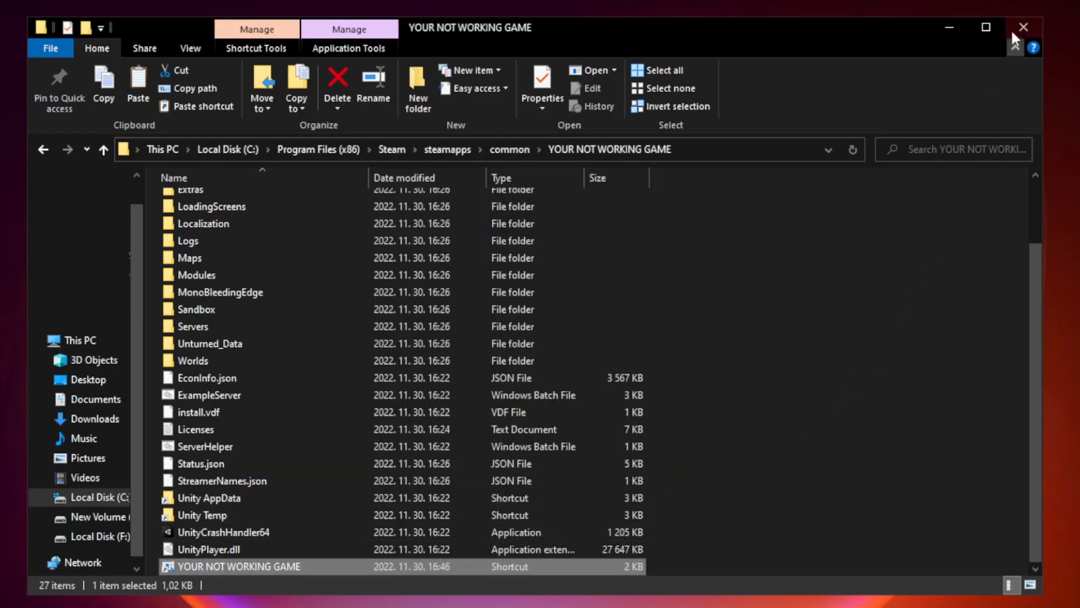
pyautogui.moveTo(1024, 27)
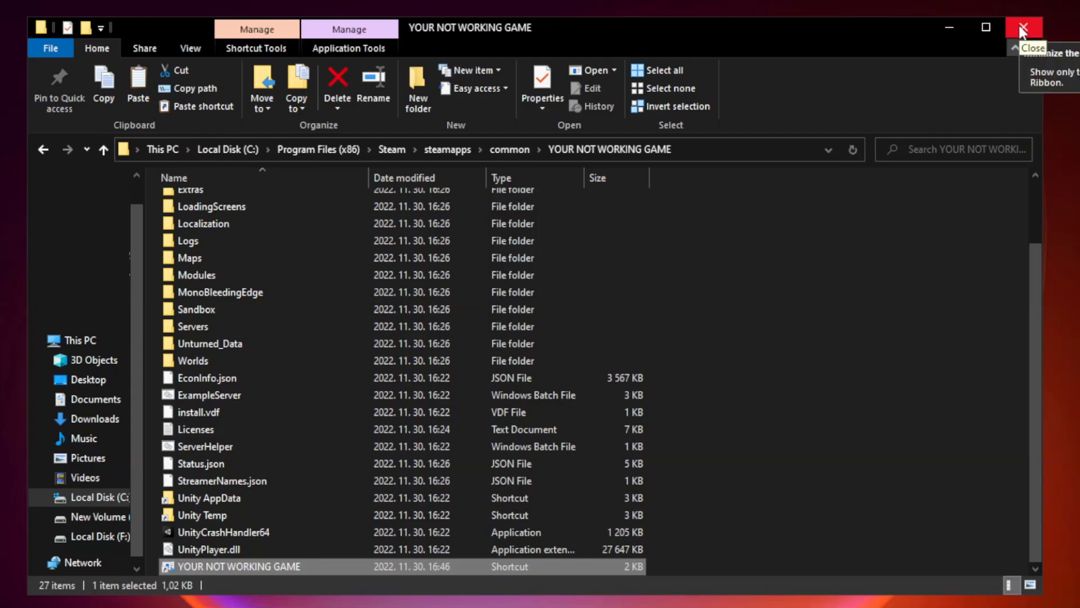
# Close the game folder and open Task Manager's Startup apps list.
pyautogui.click(1022, 28)
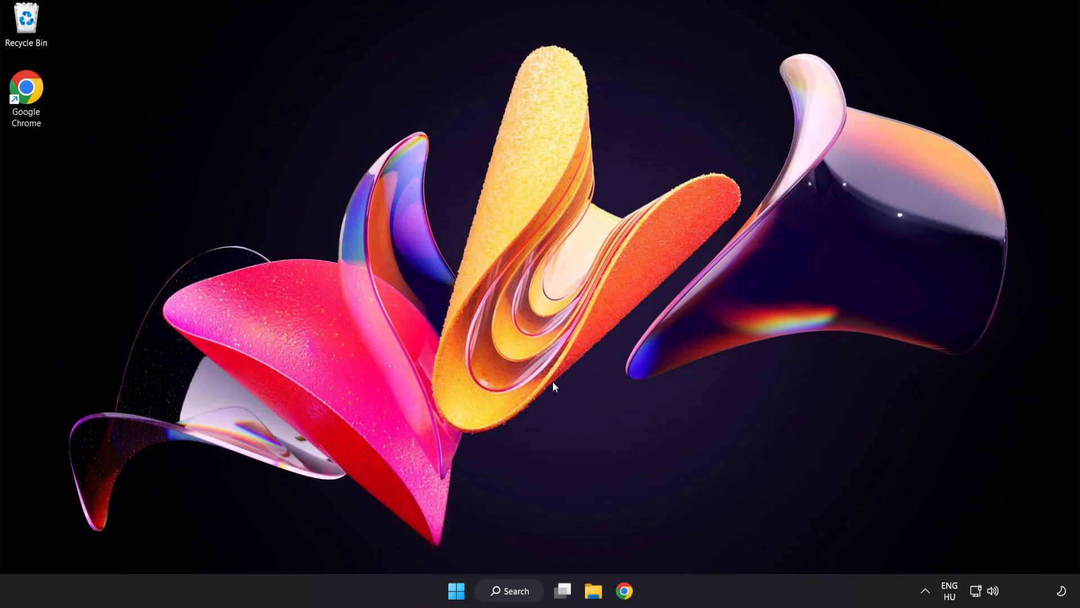
pyautogui.moveTo(455, 590)
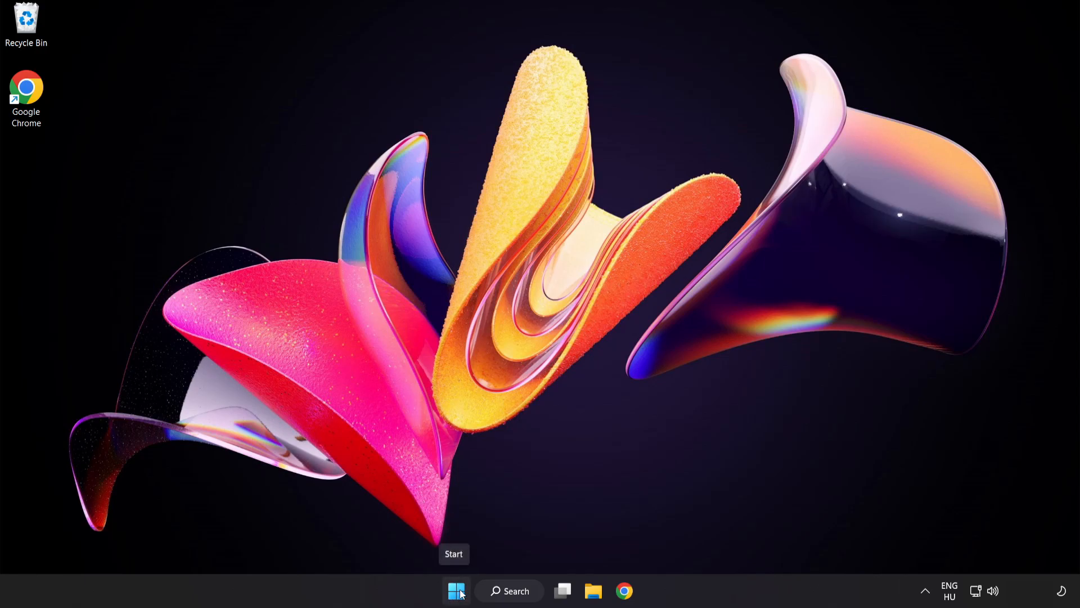
pyautogui.rightClick(455, 590)
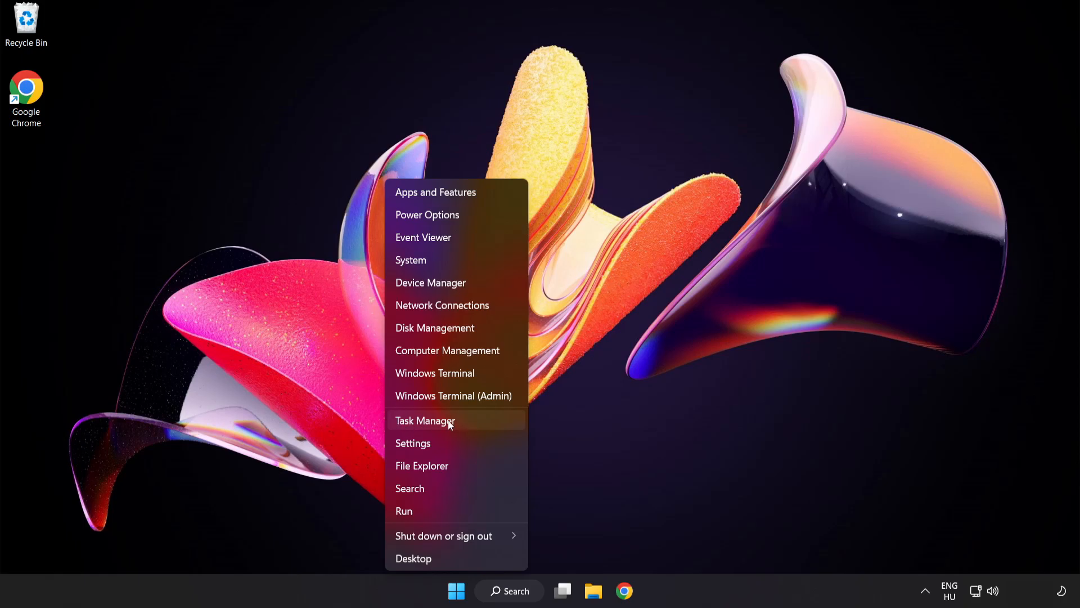
pyautogui.click(425, 420)
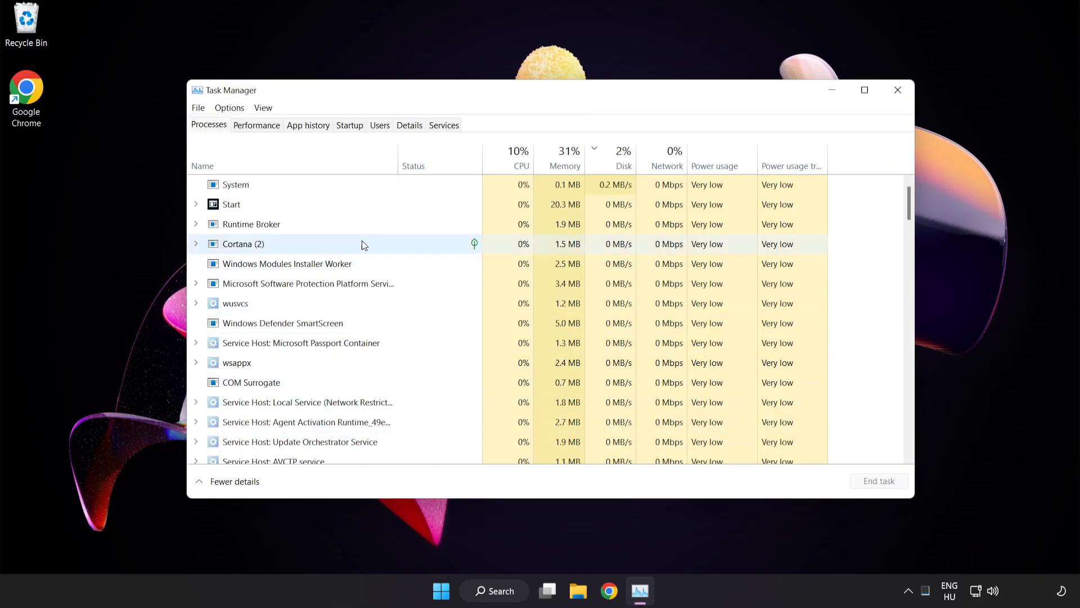
pyautogui.moveTo(358, 131)
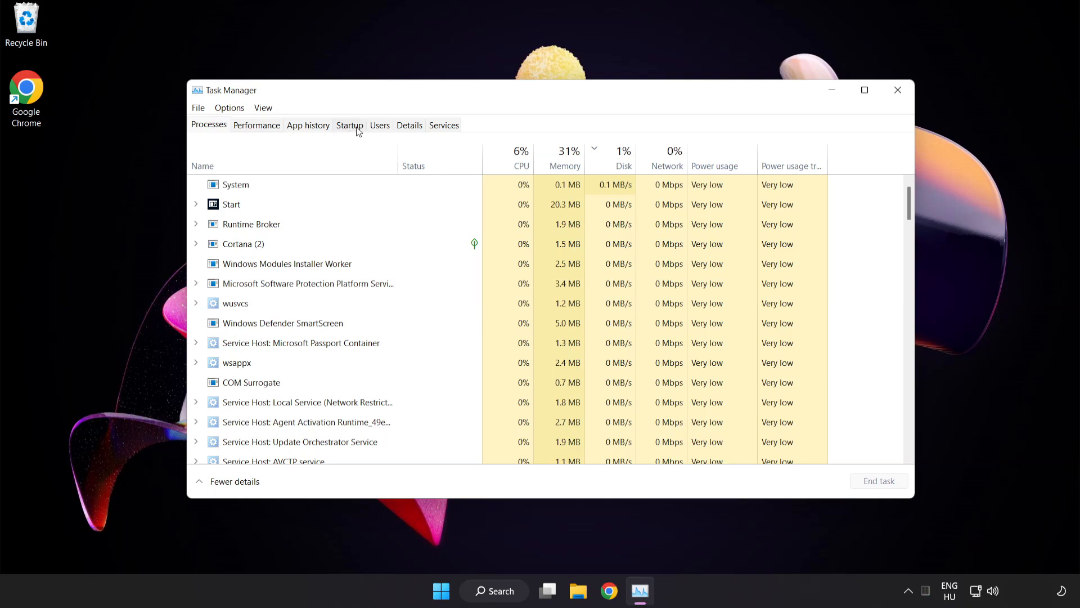
pyautogui.click(350, 125)
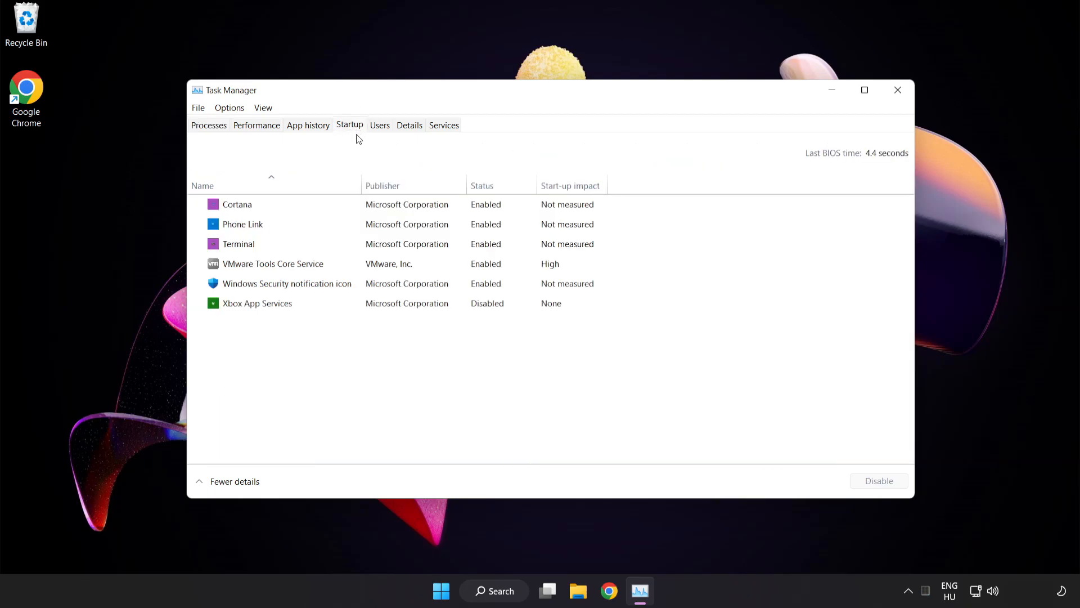
# Disable Cortana, Phone Link, Terminal and Windows Security notification icon at startup.
pyautogui.click(237, 203)
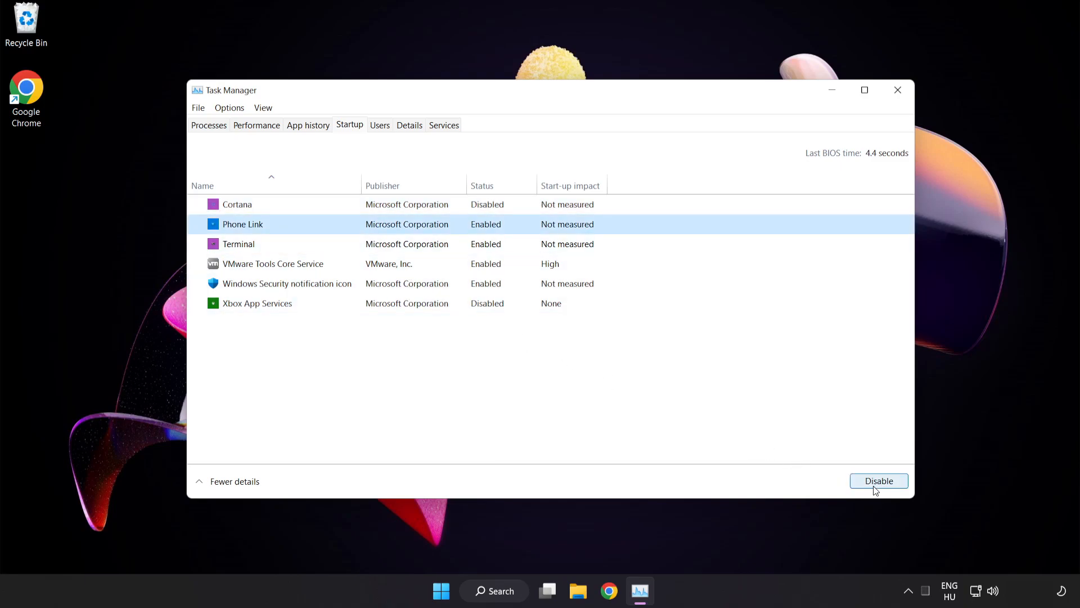
pyautogui.click(878, 479)
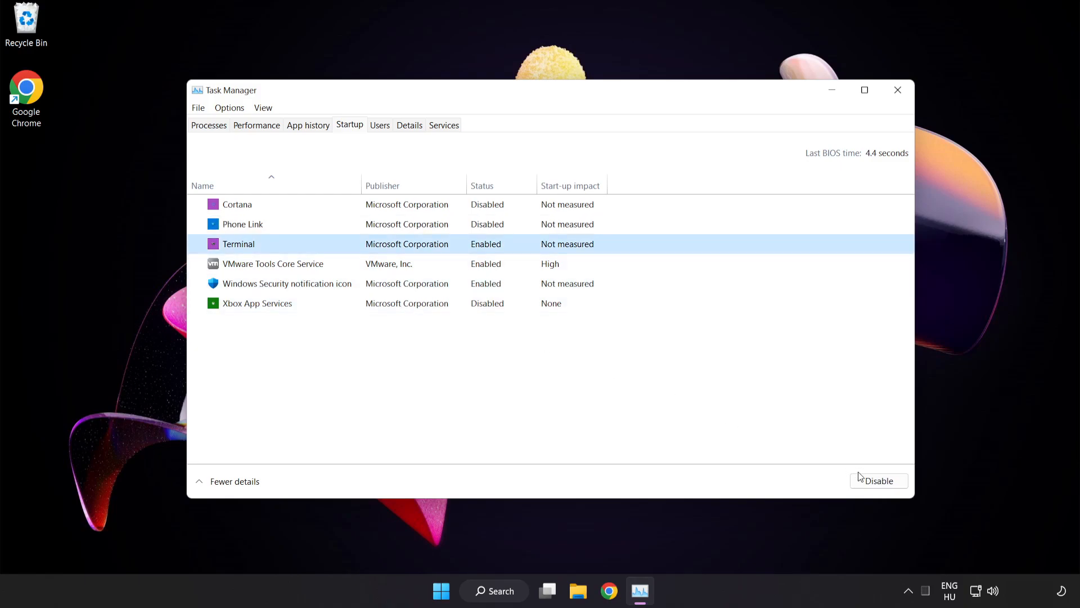
pyautogui.click(878, 480)
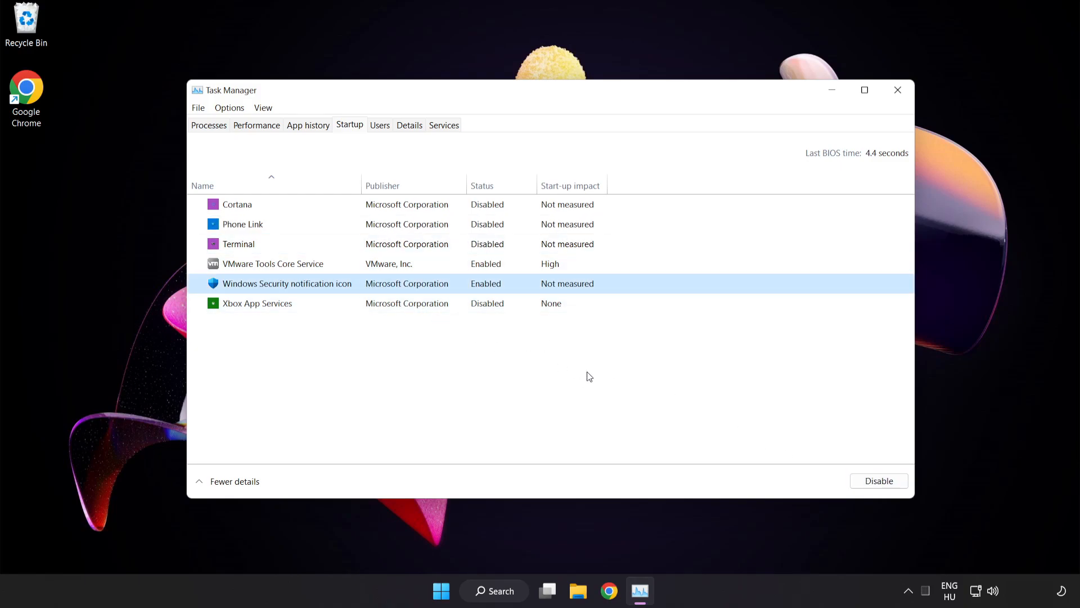
pyautogui.click(878, 480)
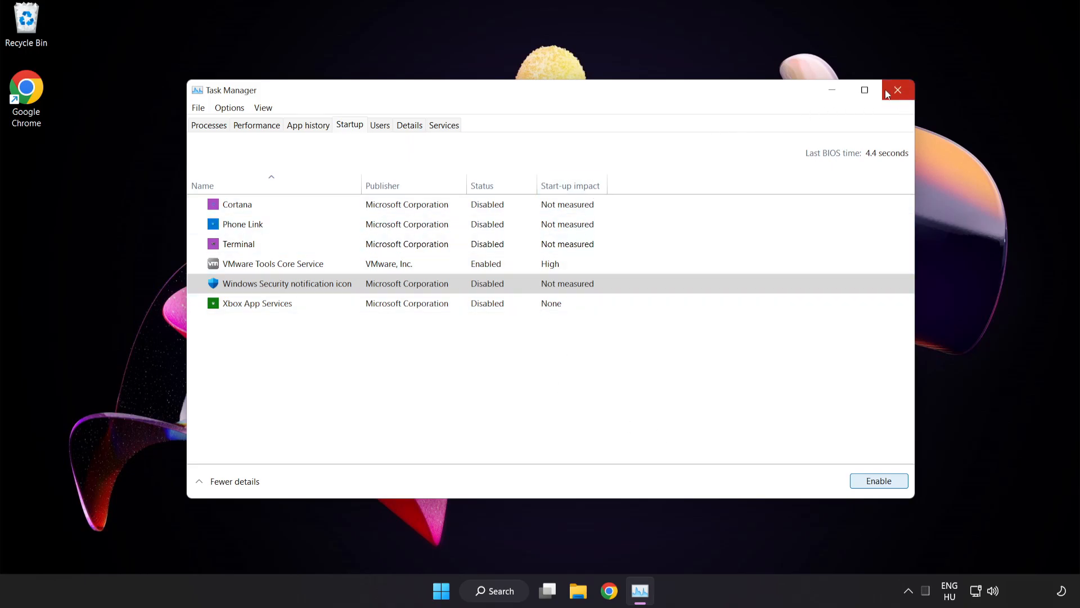
pyautogui.moveTo(898, 90)
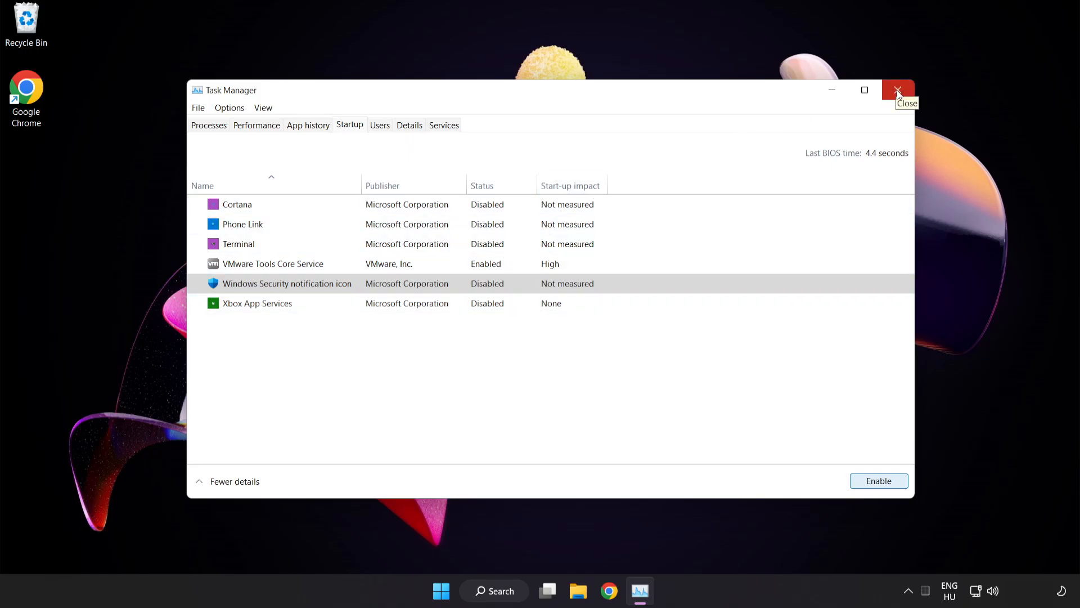
# Close Task Manager and bring up the DirectX End-User Runtime download page.
pyautogui.click(898, 90)
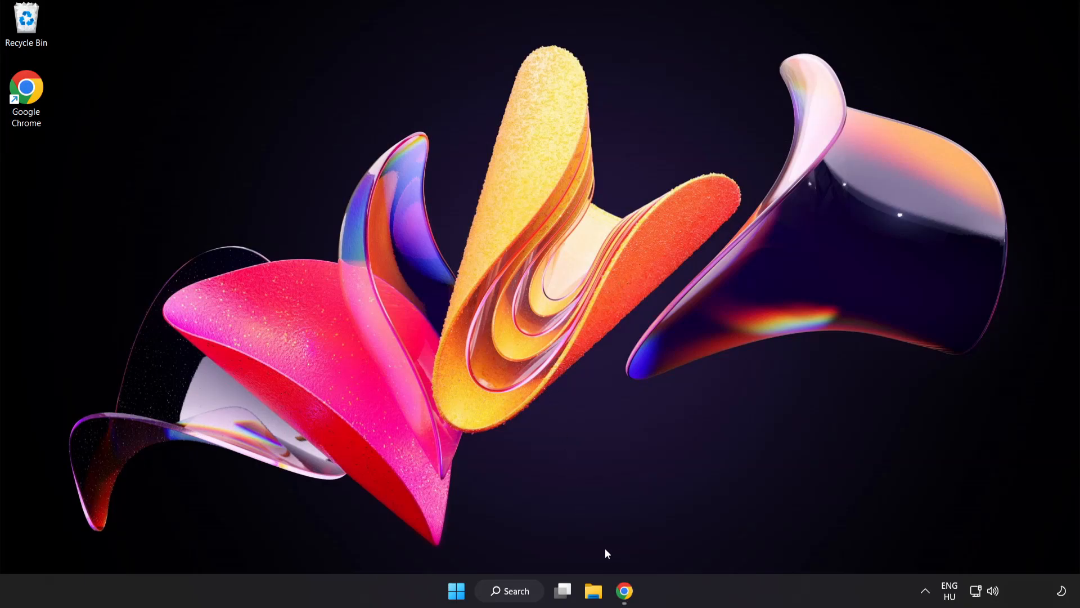
pyautogui.click(624, 591)
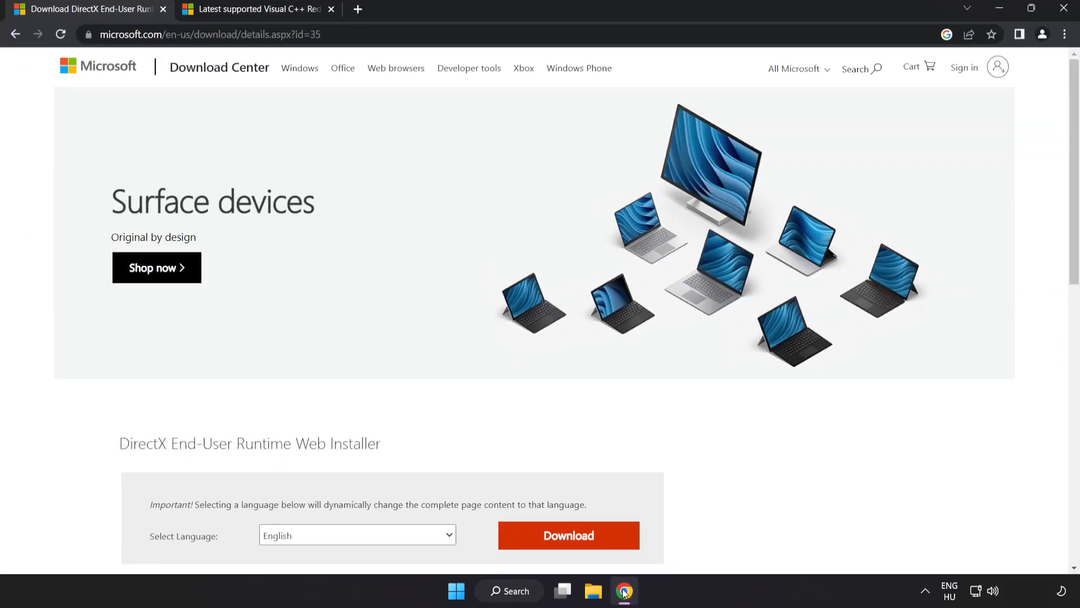
pyautogui.click(206, 35)
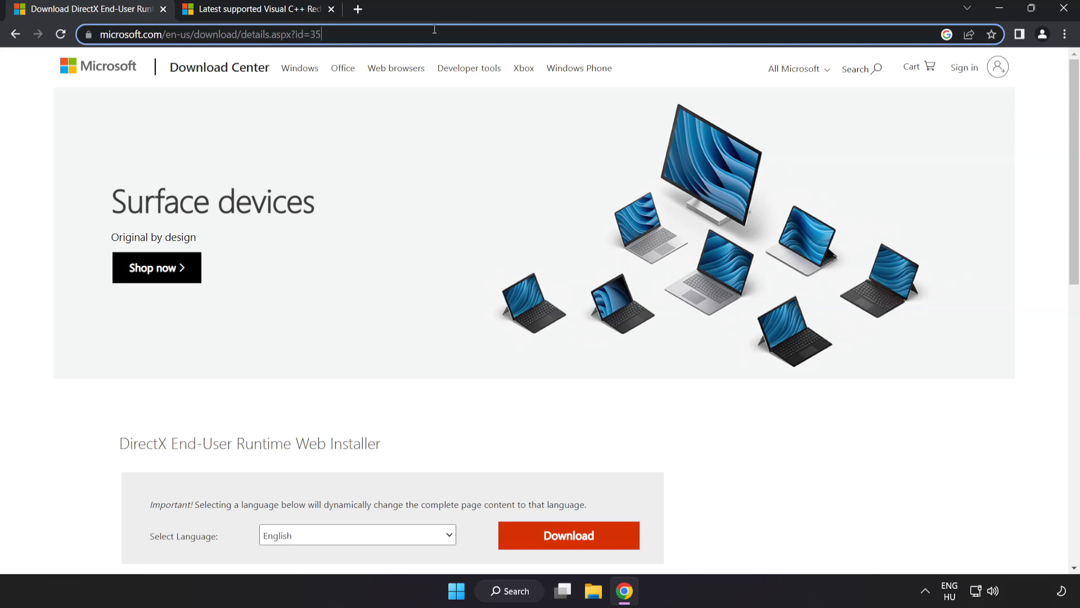
pyautogui.scroll(-3)
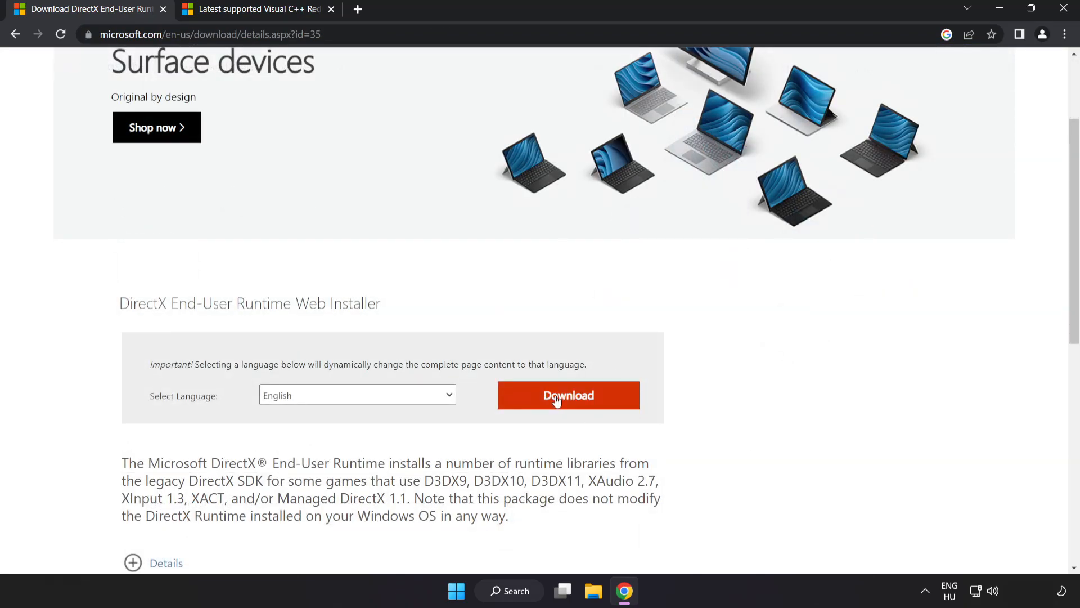
# Download dxwebsetup.exe and open the DirectX installer.
pyautogui.click(568, 395)
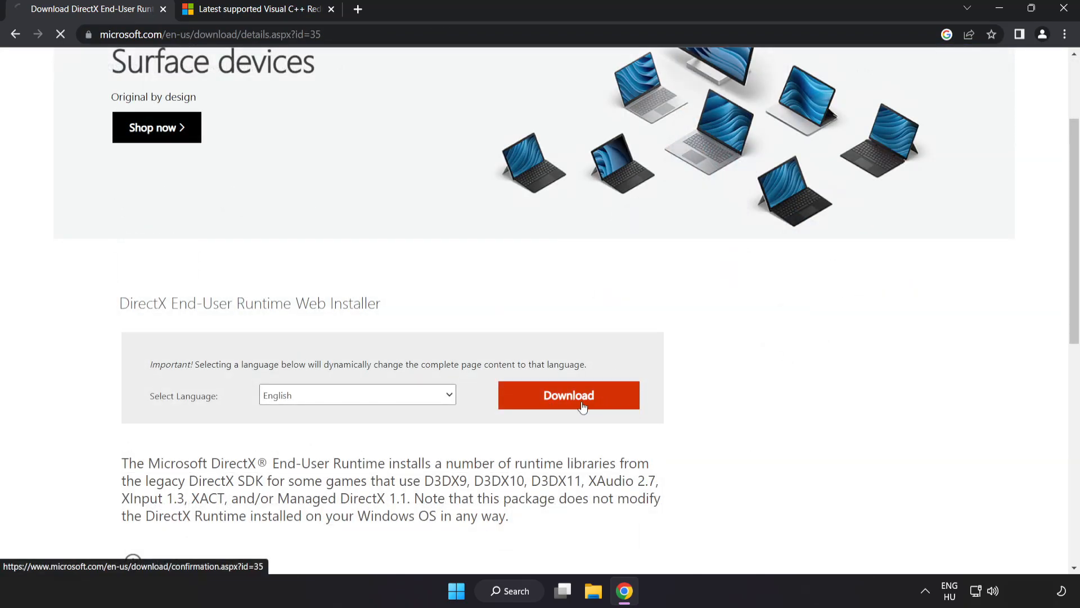
pyautogui.click(568, 395)
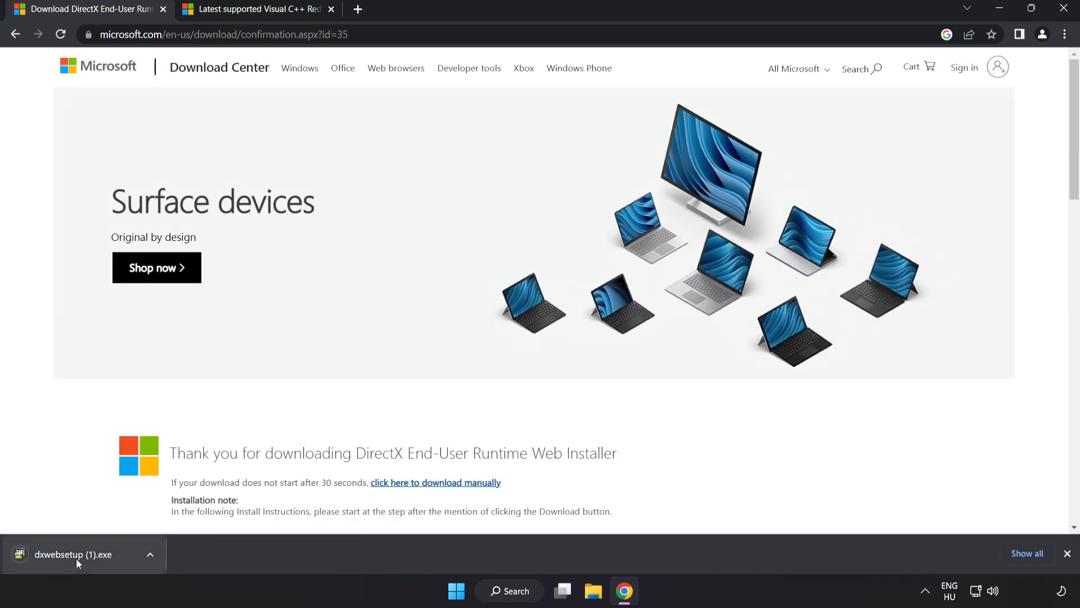
pyautogui.click(73, 553)
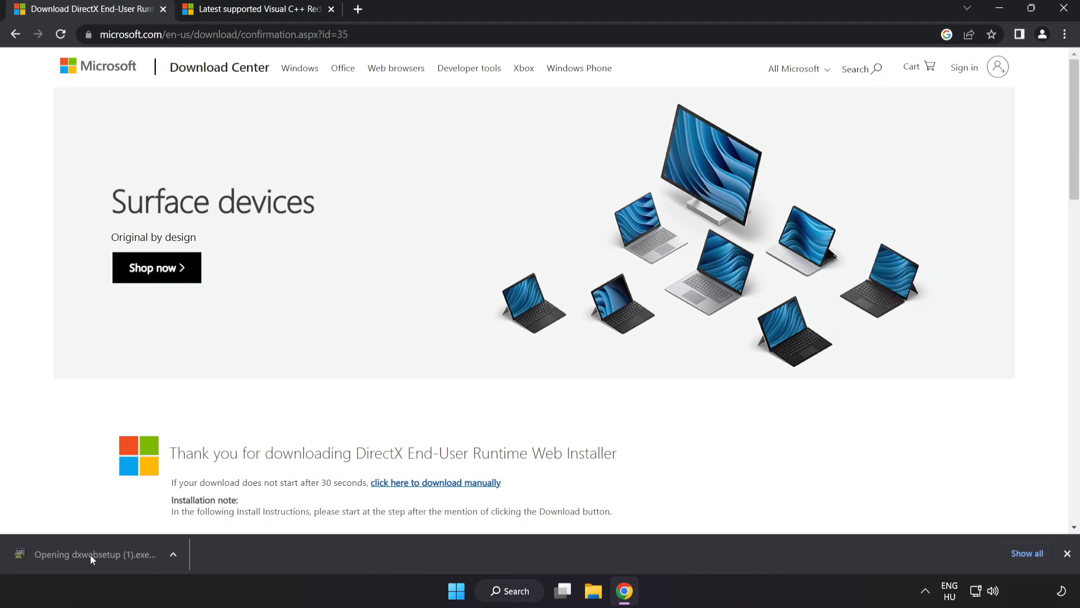
# Run DirectX Setup, accept the license, decline the Bing Bar and install the runtime components.
pyautogui.click(92, 554)
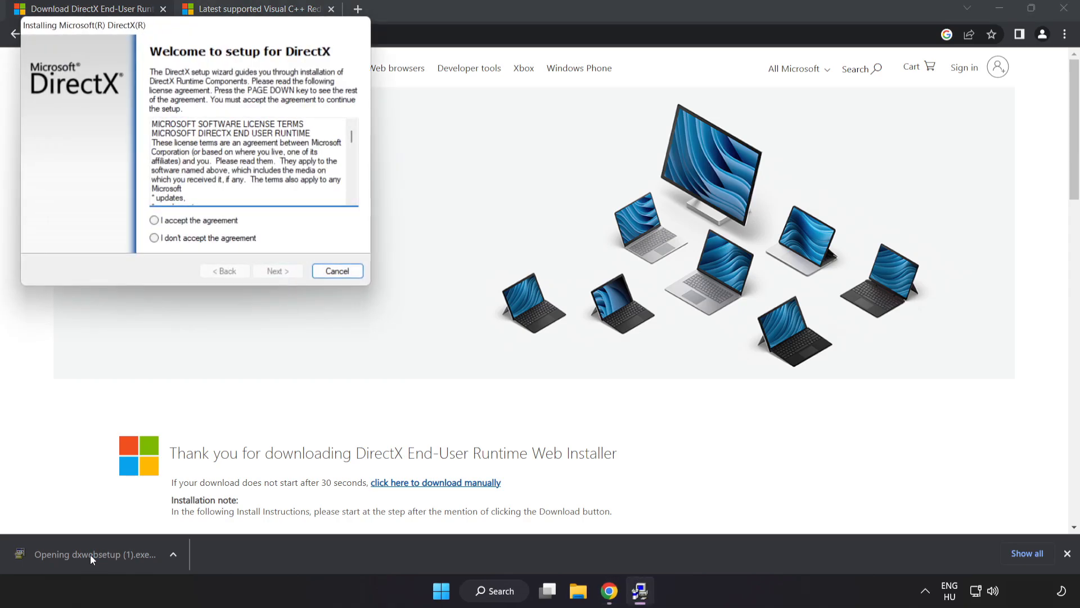
pyautogui.moveTo(82, 25); pyautogui.dragTo(284, 150)
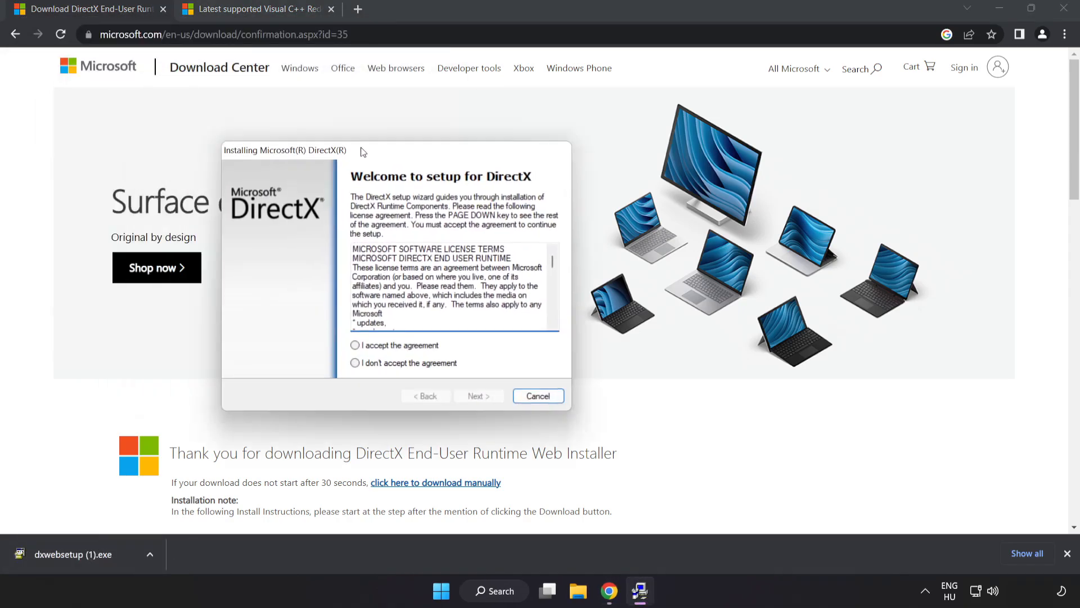
pyautogui.moveTo(285, 150); pyautogui.dragTo(416, 140)
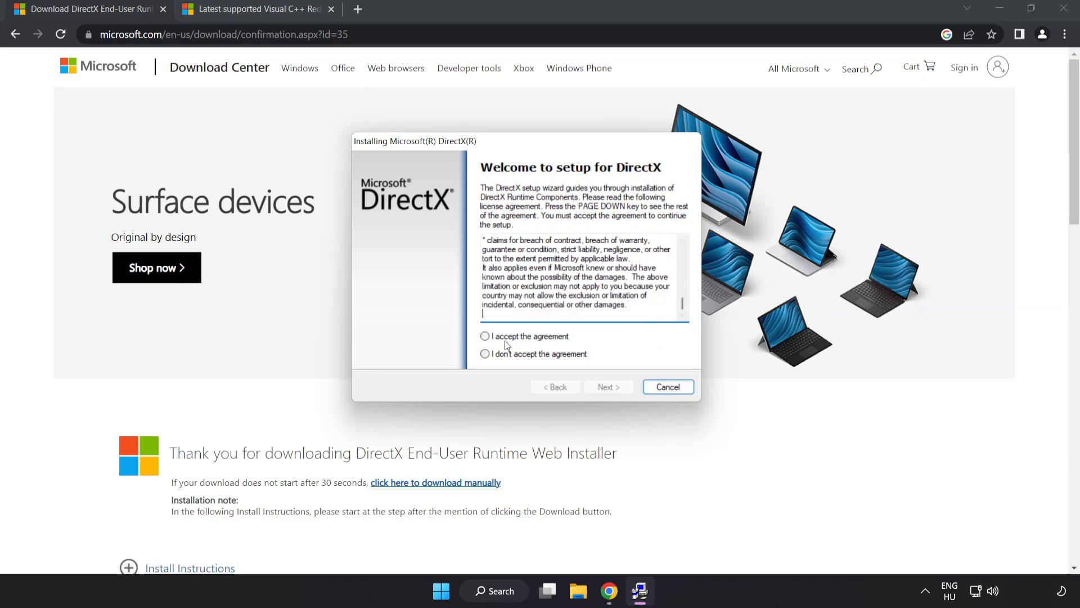
pyautogui.click(485, 336)
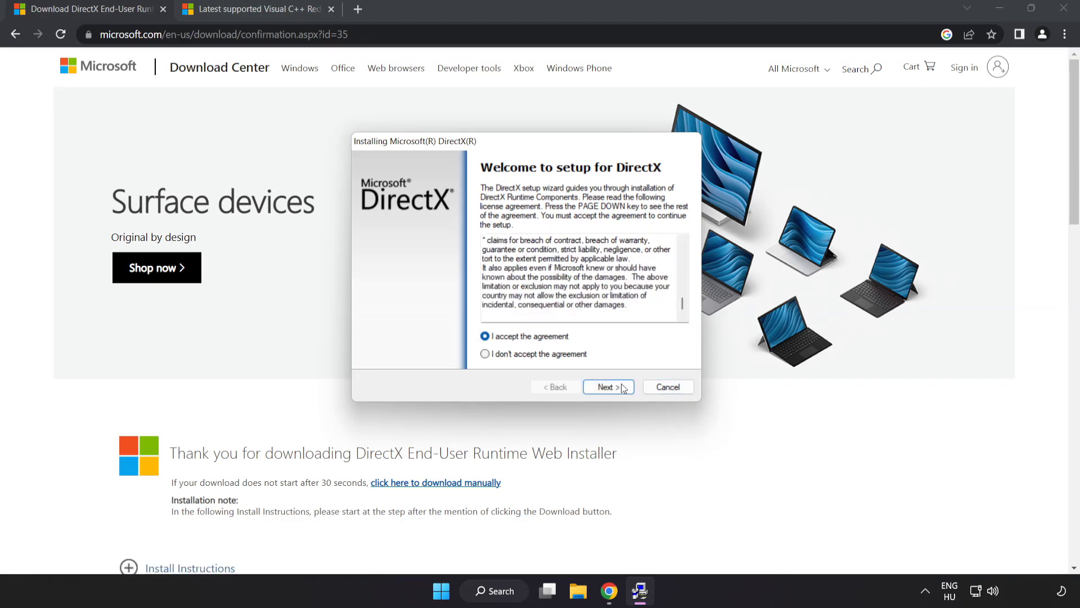
pyautogui.click(607, 387)
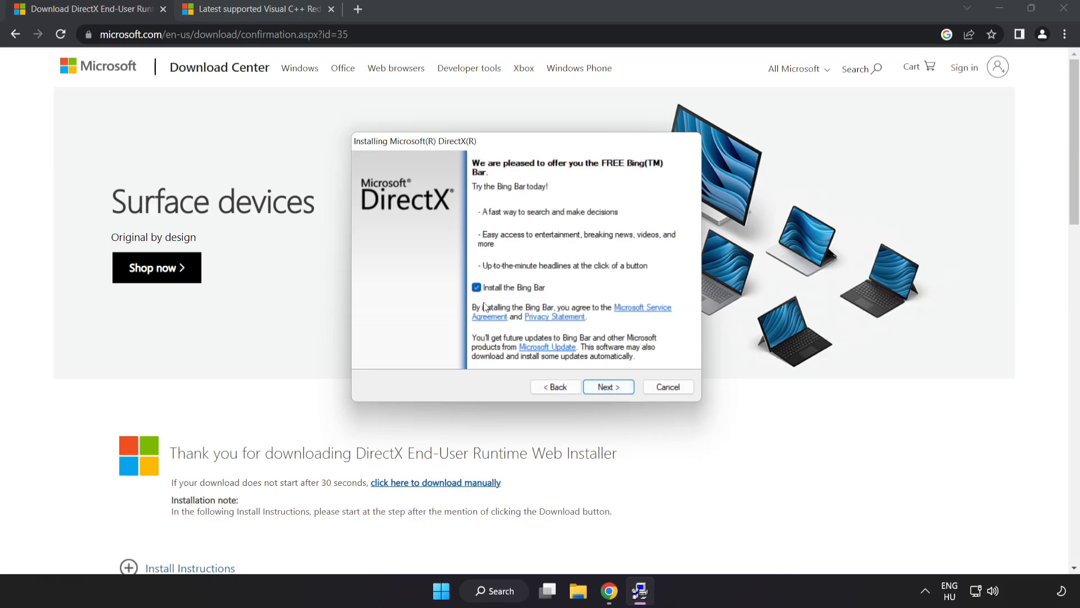
pyautogui.click(476, 288)
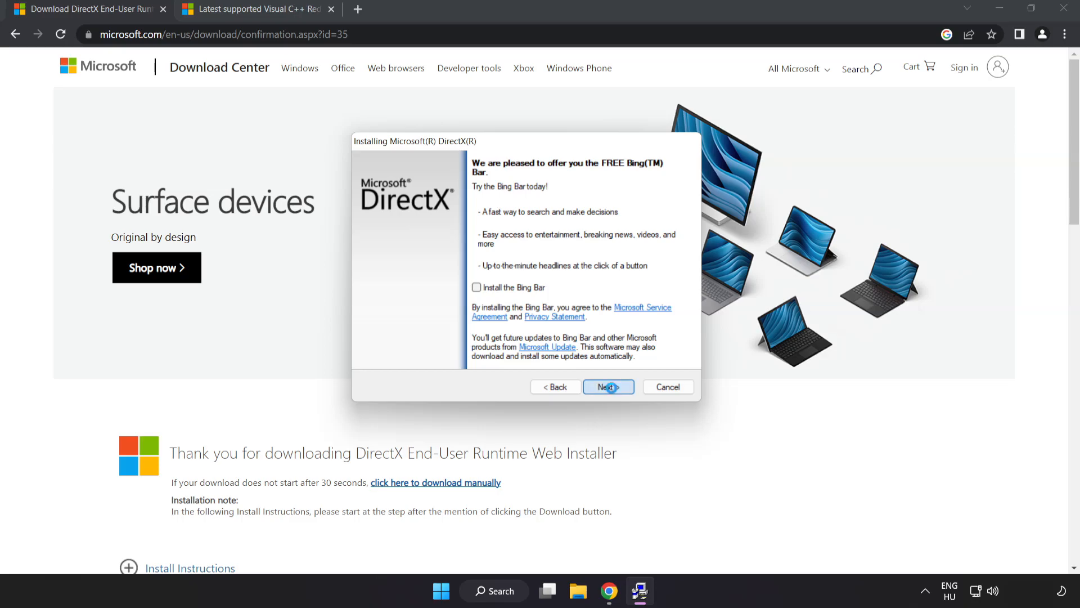
pyautogui.click(607, 387)
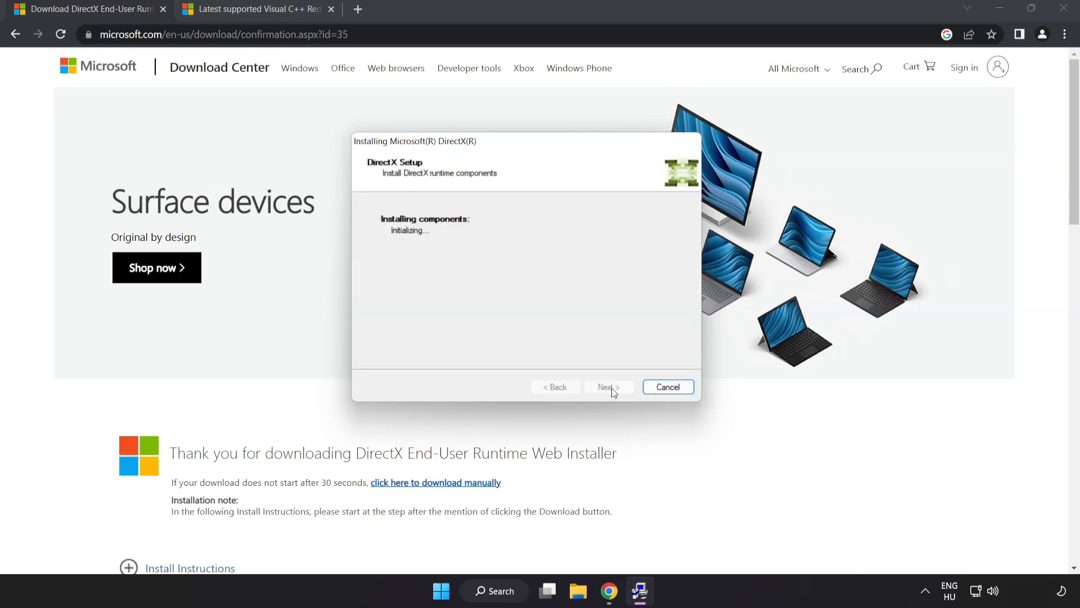
pyautogui.click(666, 386)
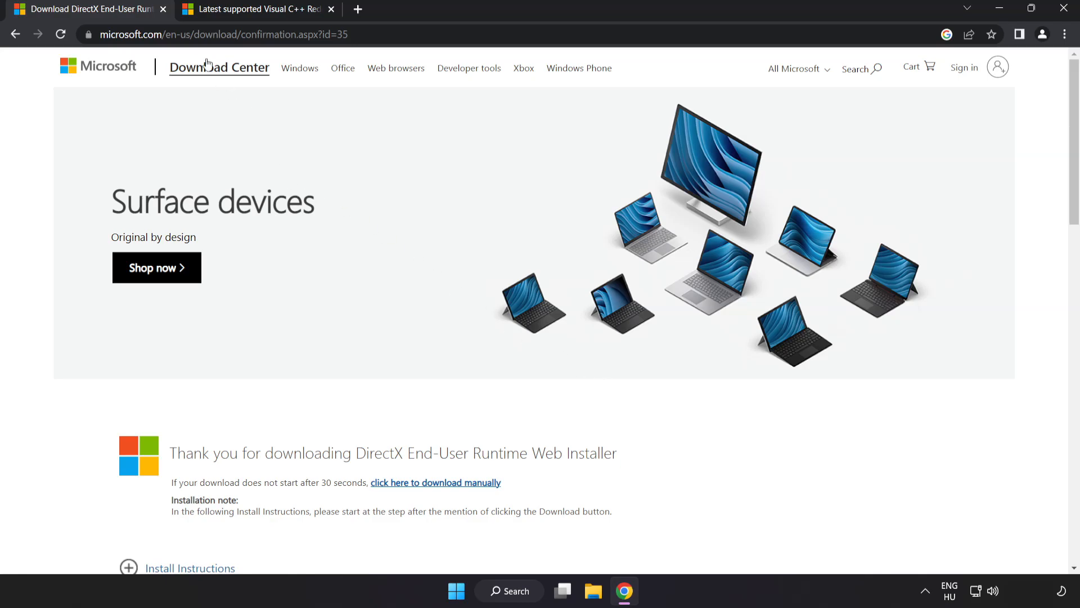
# Close the DirectX download tab and download the ARM64 and x86 Visual C++ redistributables.
pyautogui.click(163, 9)
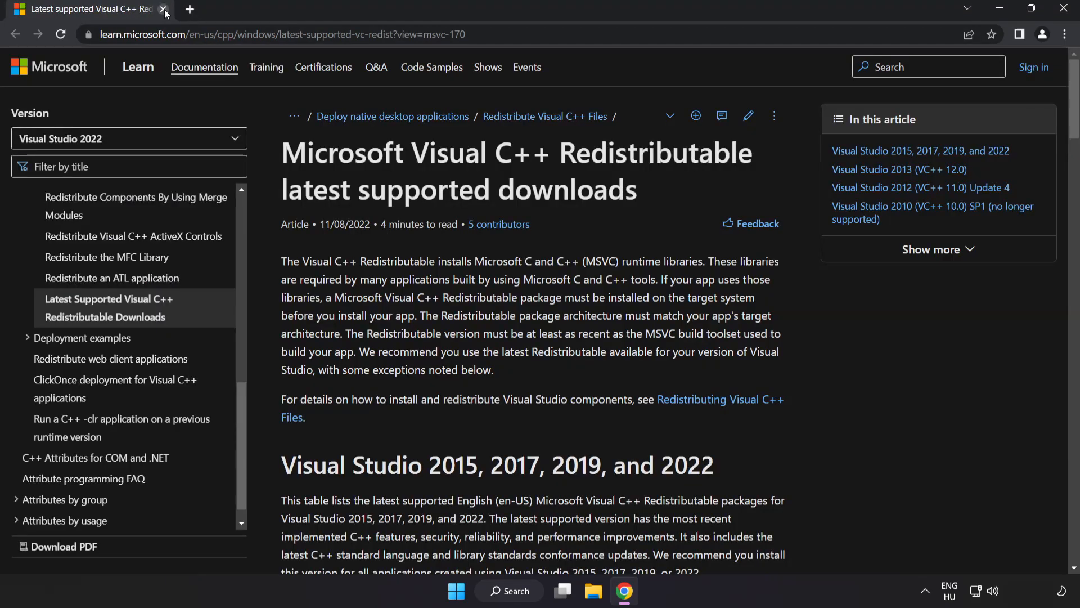
pyautogui.click(275, 34)
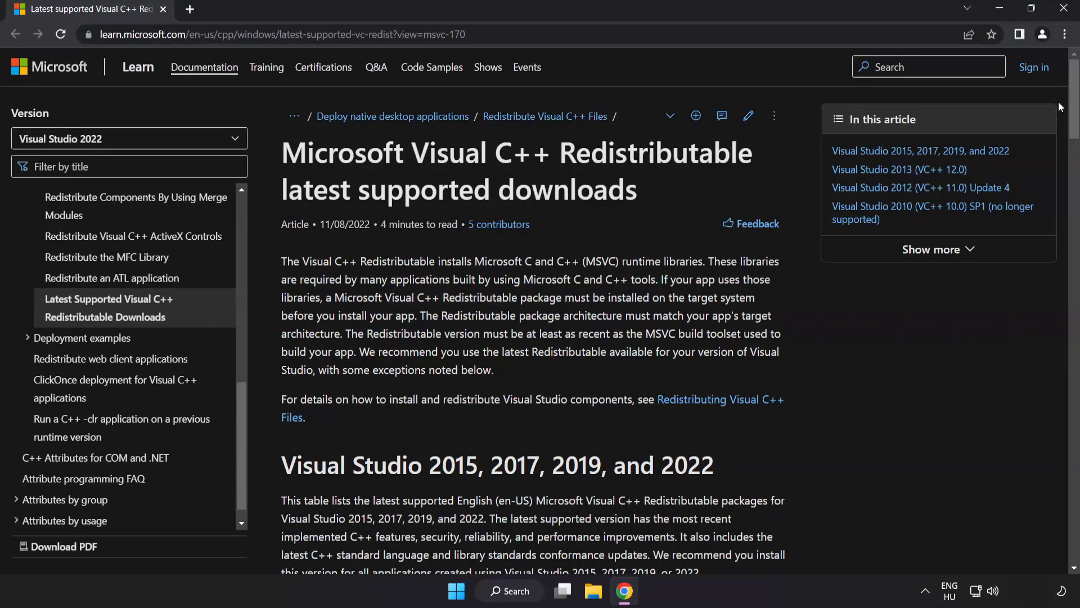
pyautogui.scroll(-3)
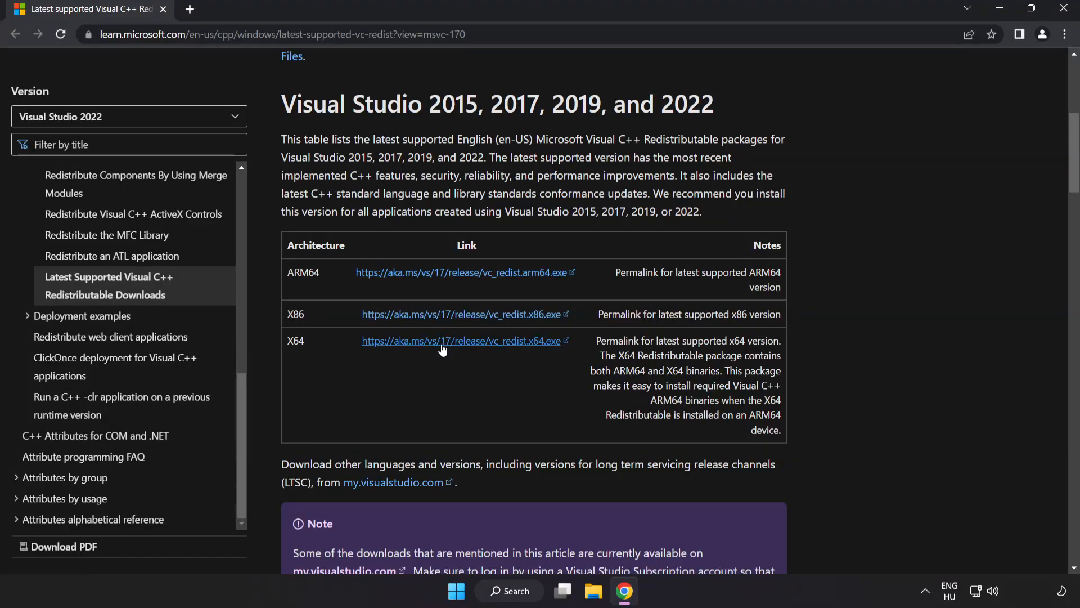
pyautogui.click(462, 272)
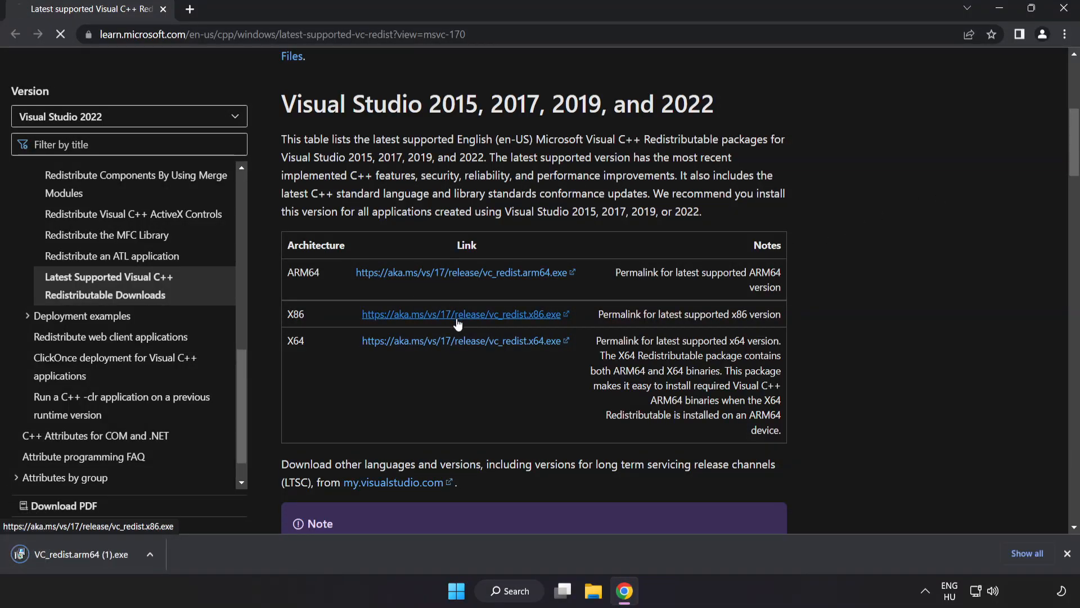
pyautogui.click(462, 341)
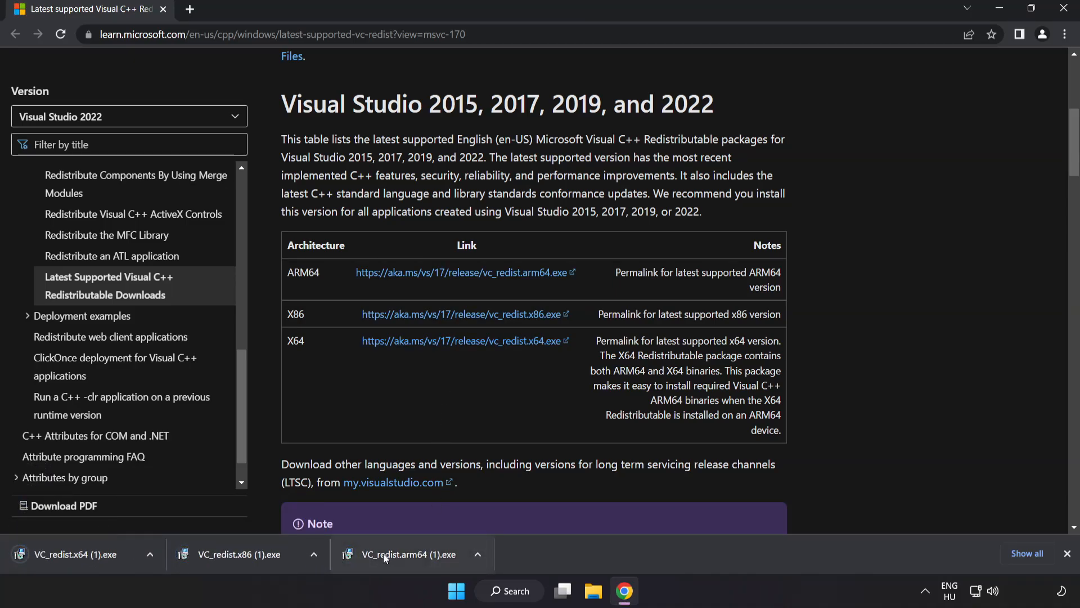
# Try installing the ARM64 redistributable with terms accepted, and dismiss its failure message.
pyautogui.click(406, 554)
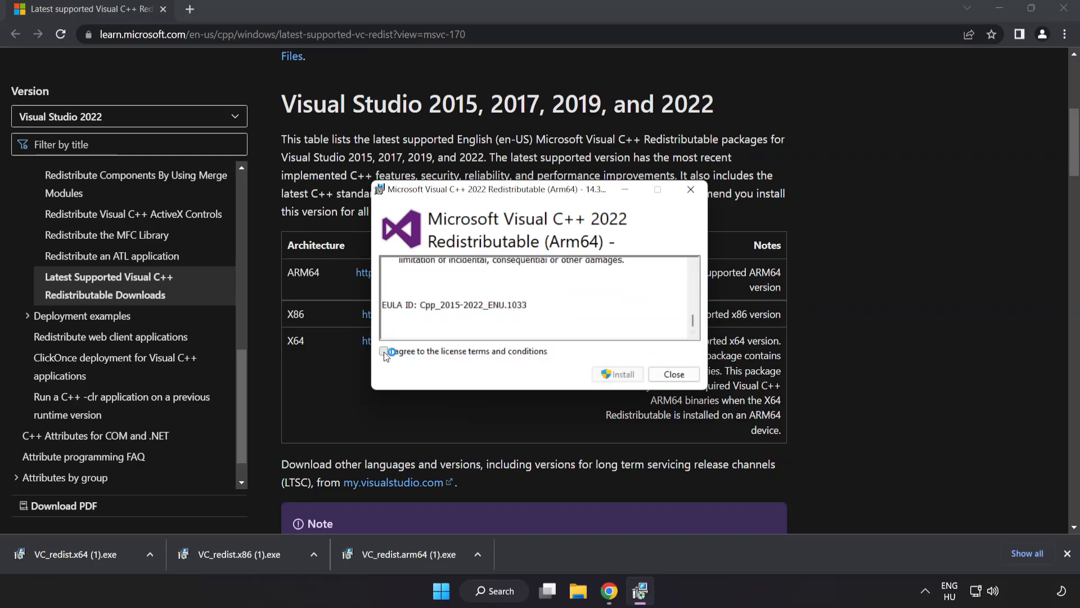
pyautogui.click(384, 351)
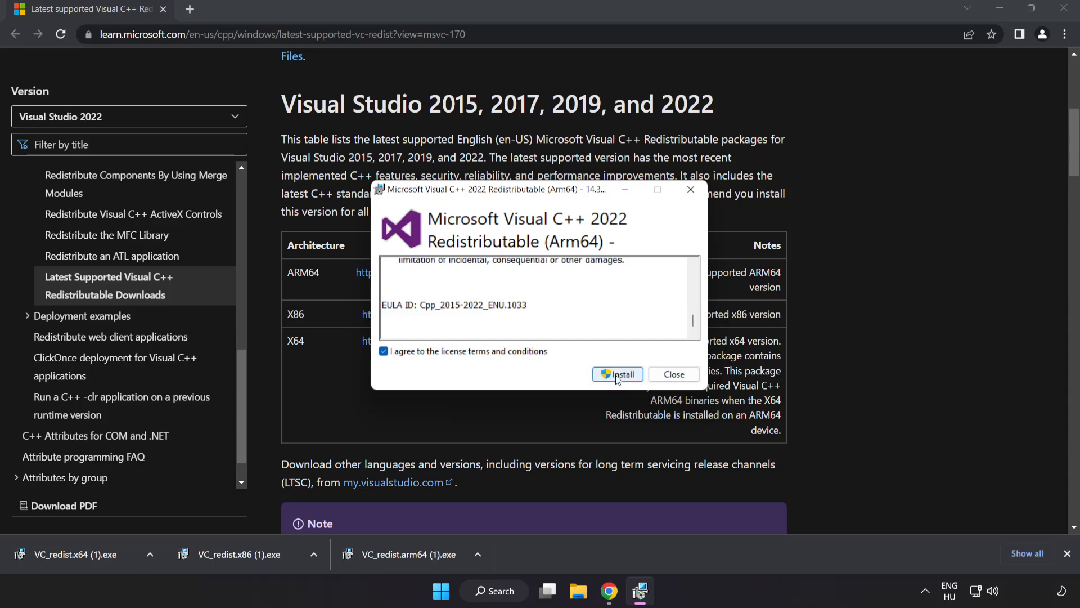
pyautogui.click(617, 374)
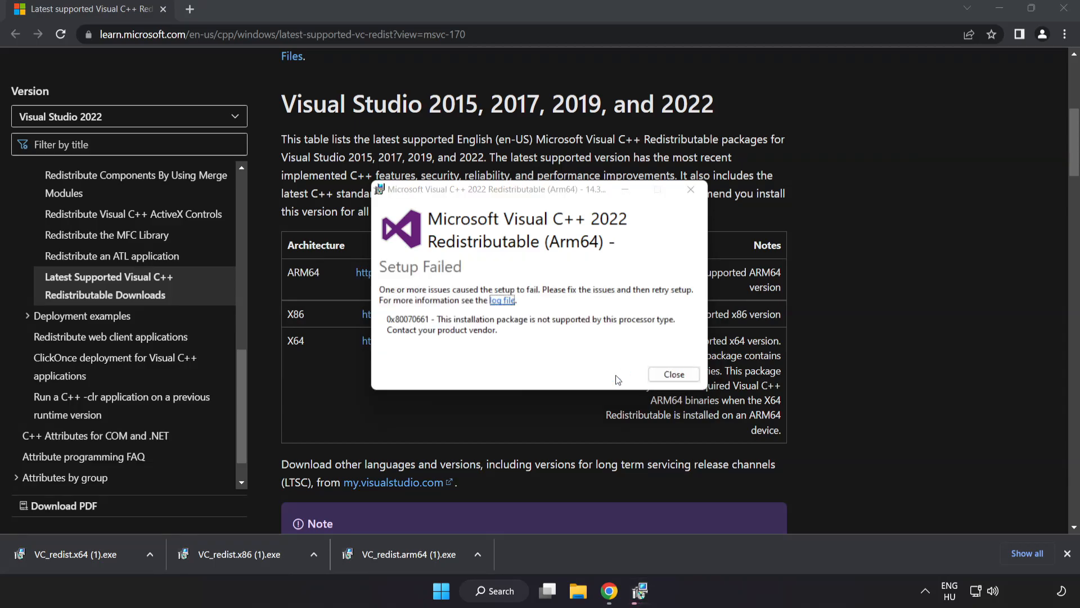
pyautogui.click(673, 374)
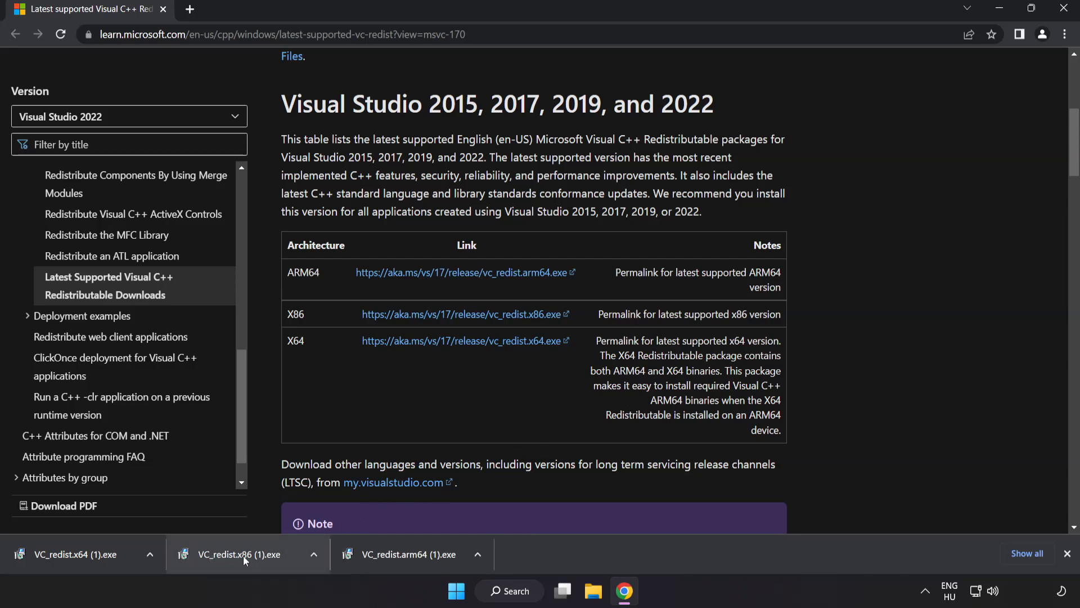
# Install the x86 redistributable successfully, then dismiss the failed x64 install.
pyautogui.click(239, 553)
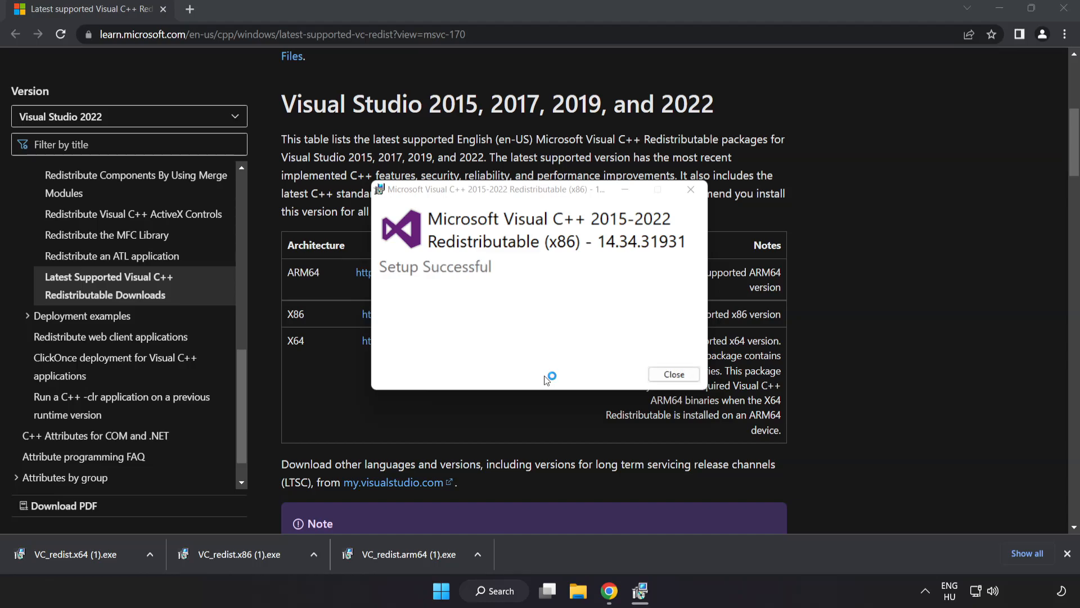
pyautogui.moveTo(673, 374)
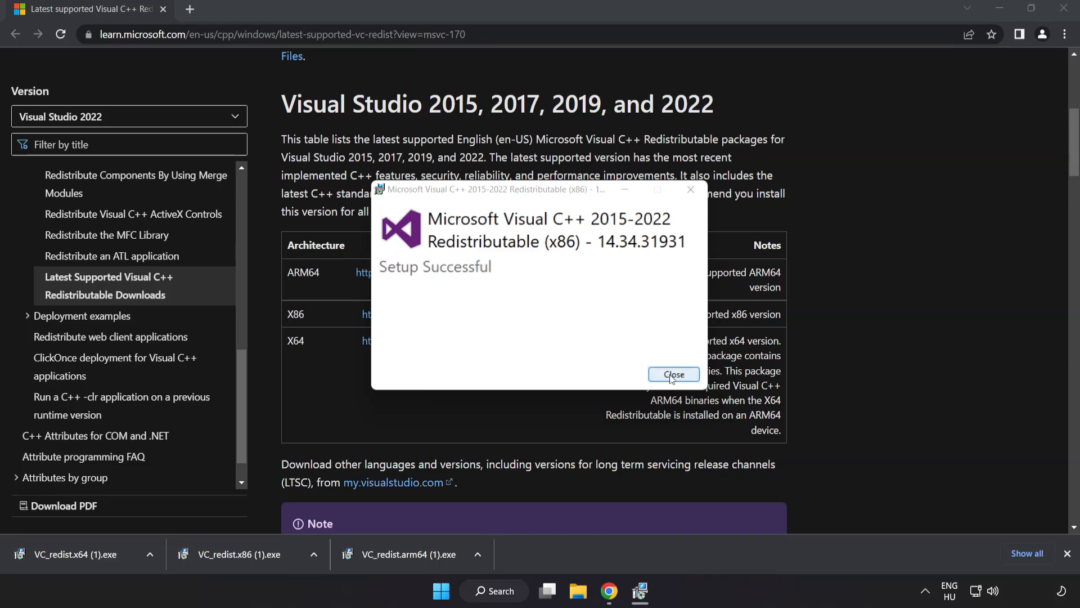
pyautogui.click(673, 373)
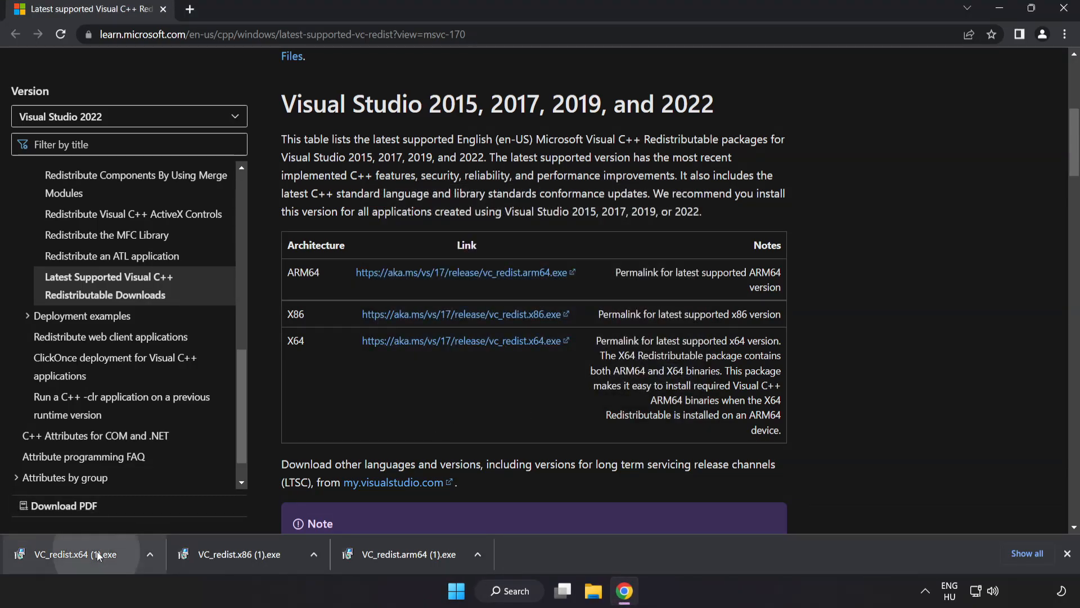
pyautogui.click(77, 554)
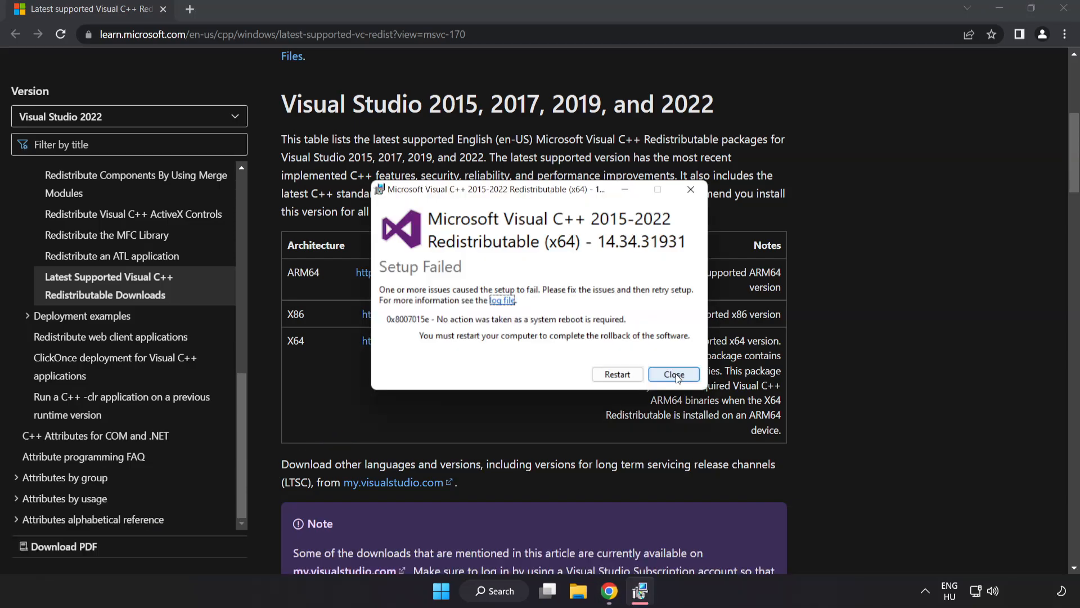
pyautogui.click(673, 374)
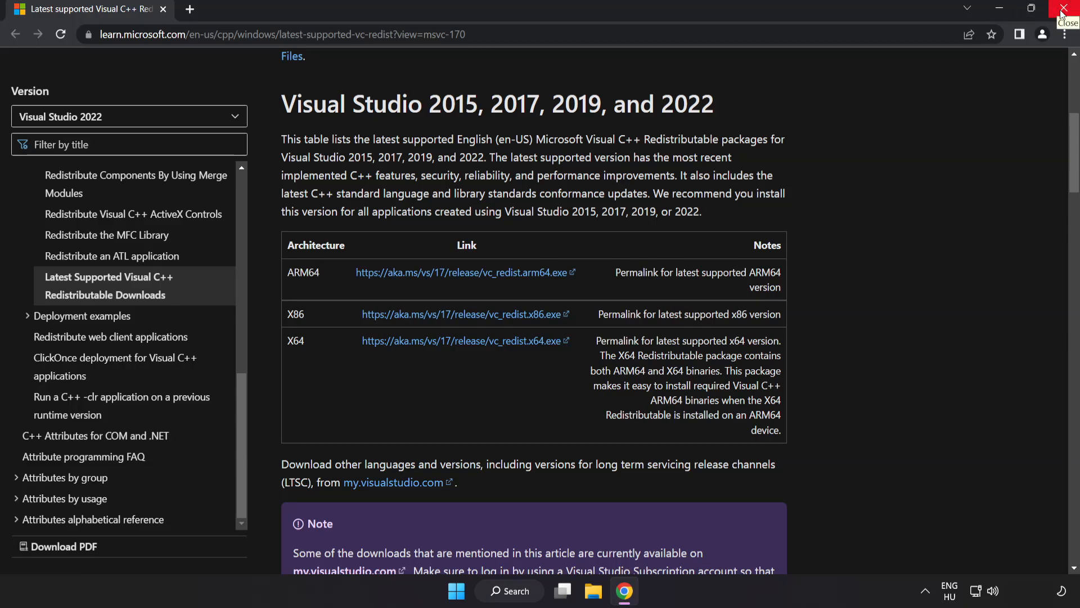
# Close Chrome and launch Command Prompt as administrator from a 'cmd' search.
pyautogui.click(1063, 10)
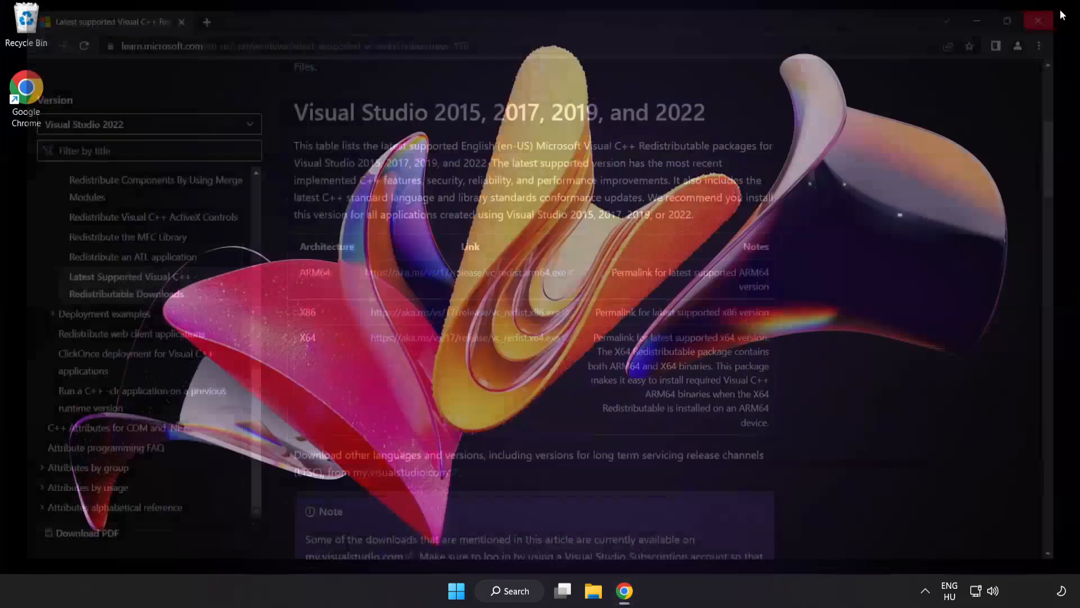
pyautogui.click(1039, 20)
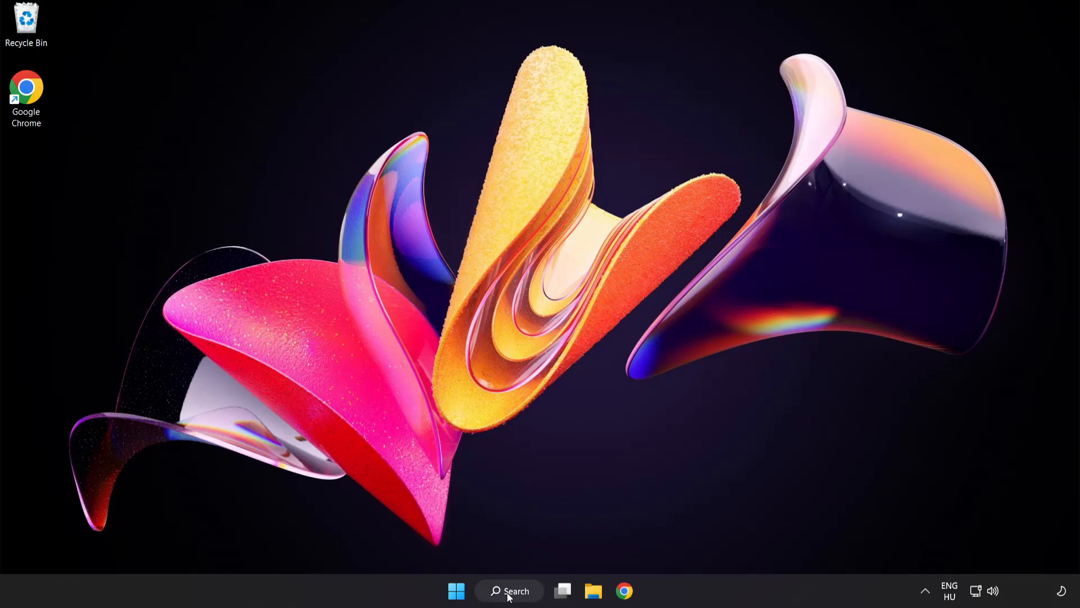
pyautogui.click(509, 590)
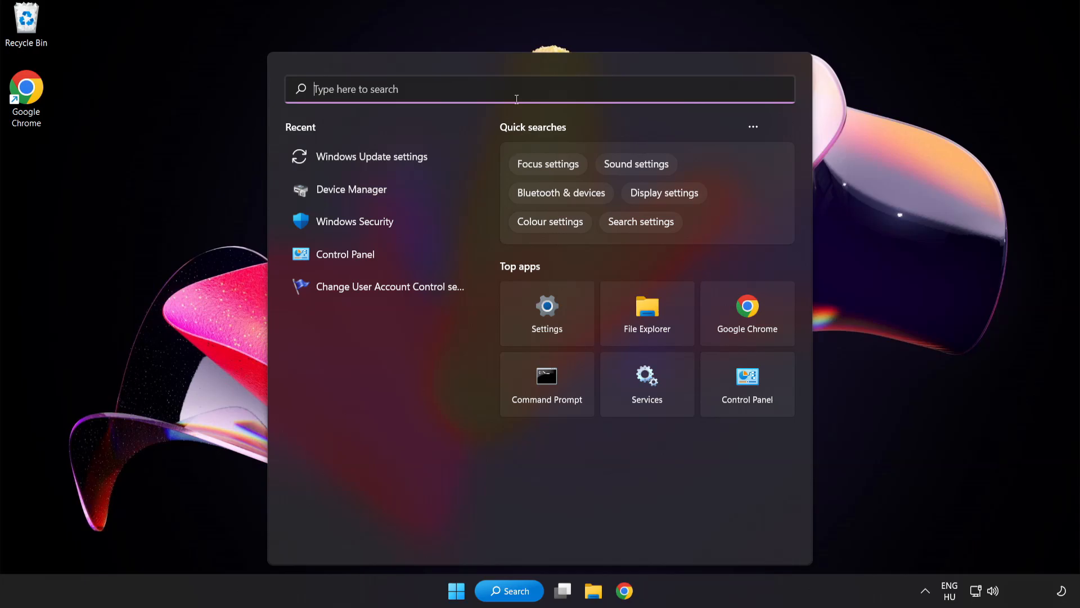
pyautogui.write('cmd')
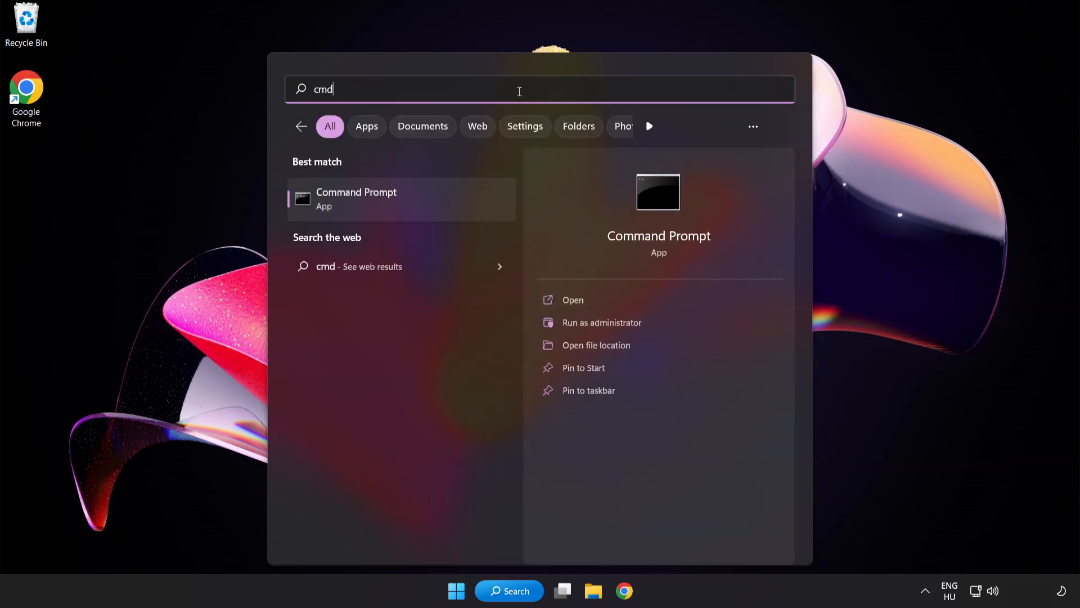
pyautogui.moveTo(405, 208)
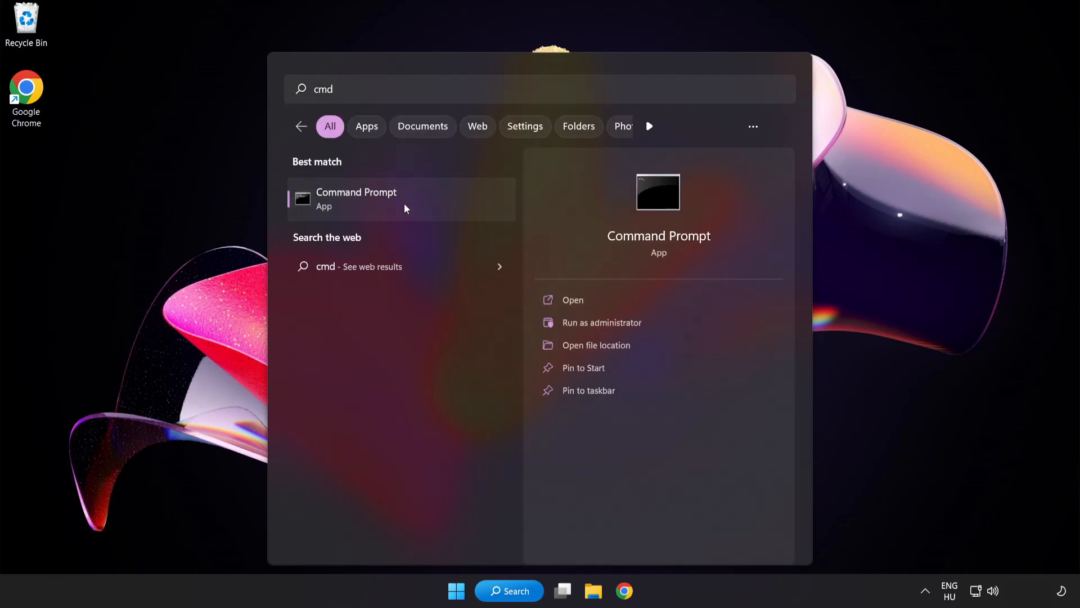
pyautogui.rightClick(356, 198)
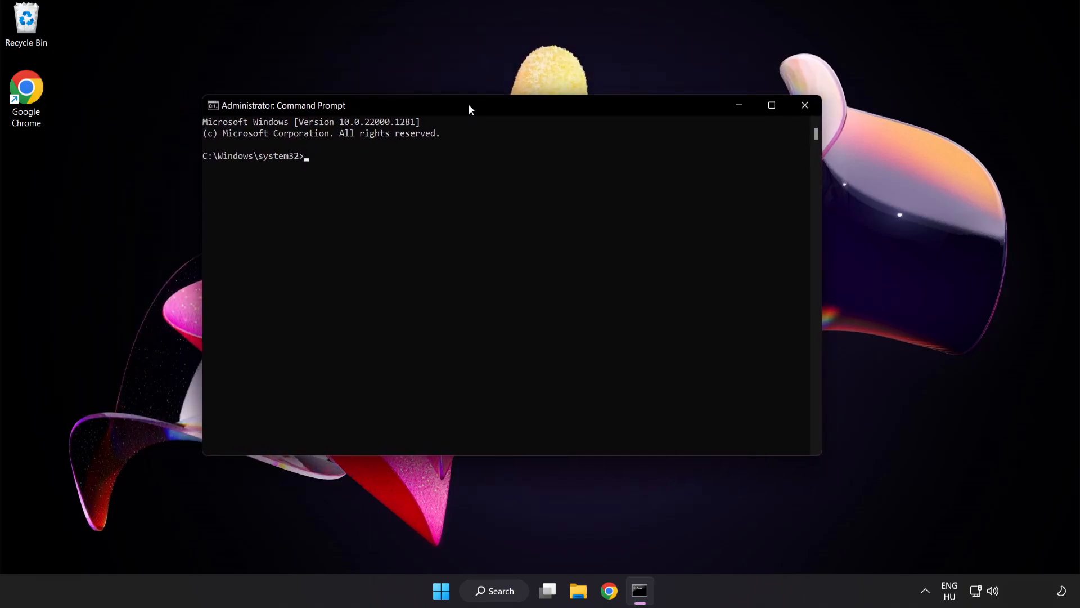
# Run sfc /scannow until no integrity violations are reported, then close Command Prompt.
pyautogui.write('s')
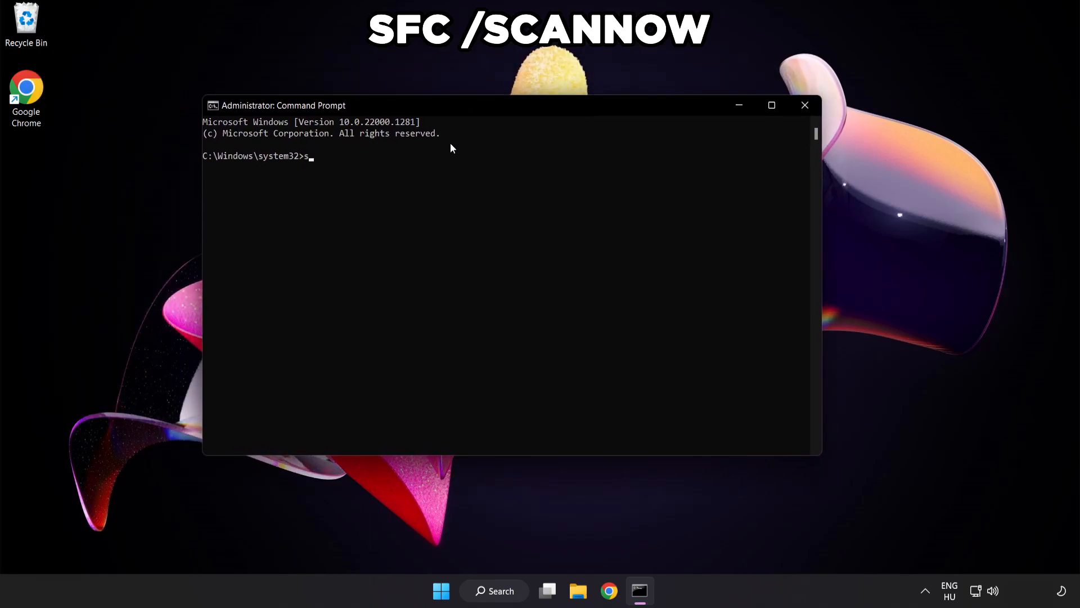
pyautogui.write('fc /scannow')
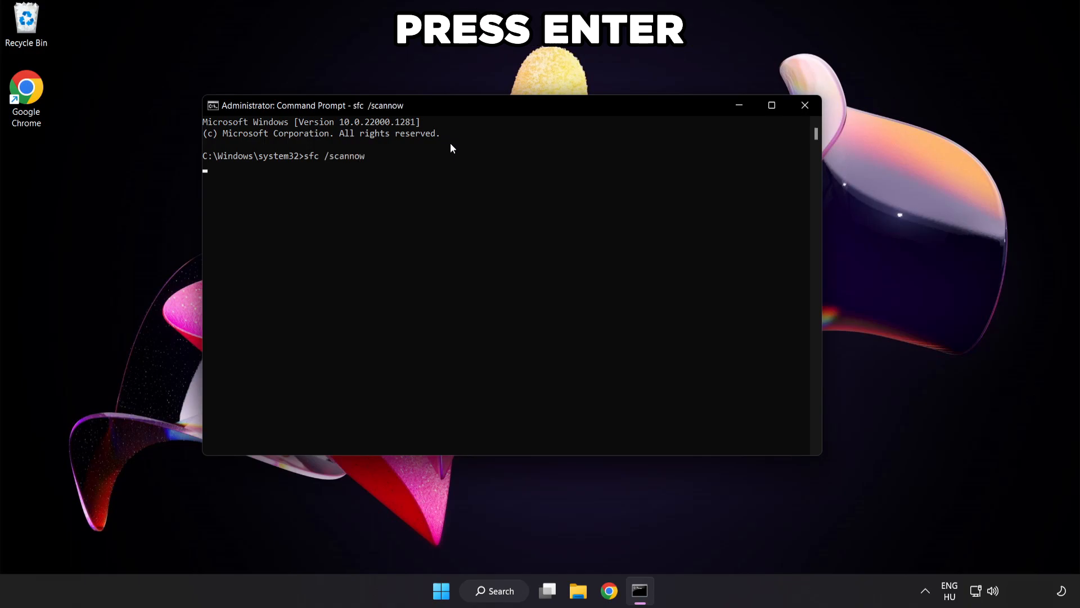
pyautogui.press('enter')
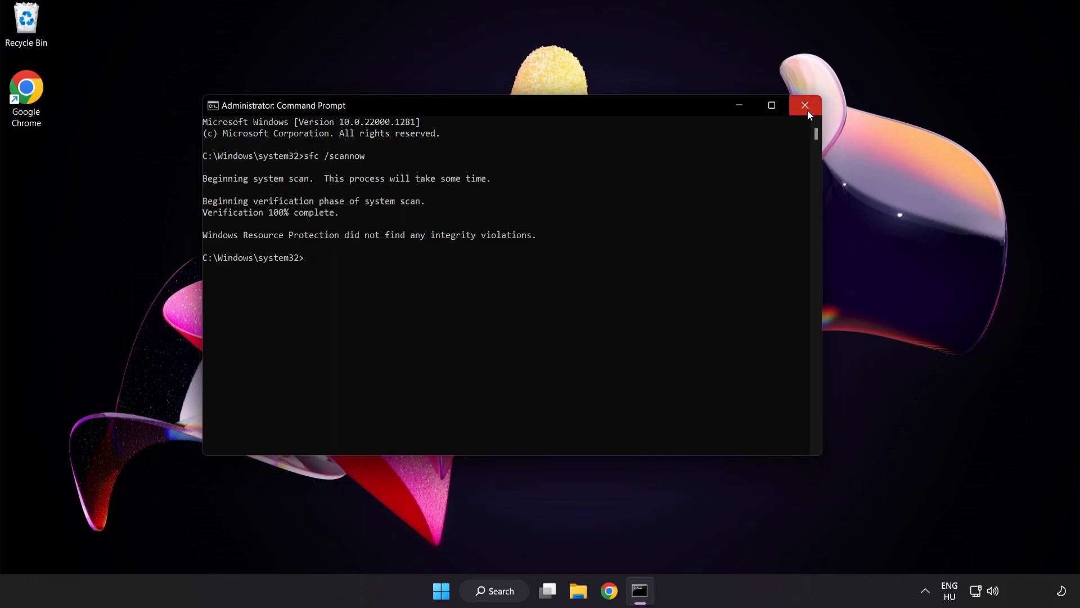
pyautogui.click(804, 104)
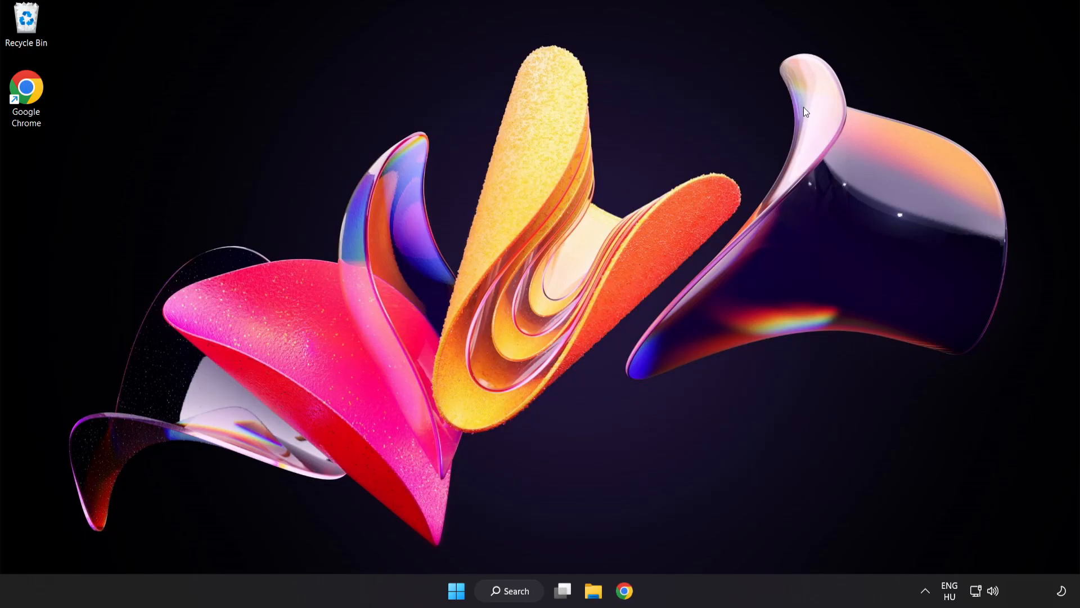
pyautogui.click(455, 590)
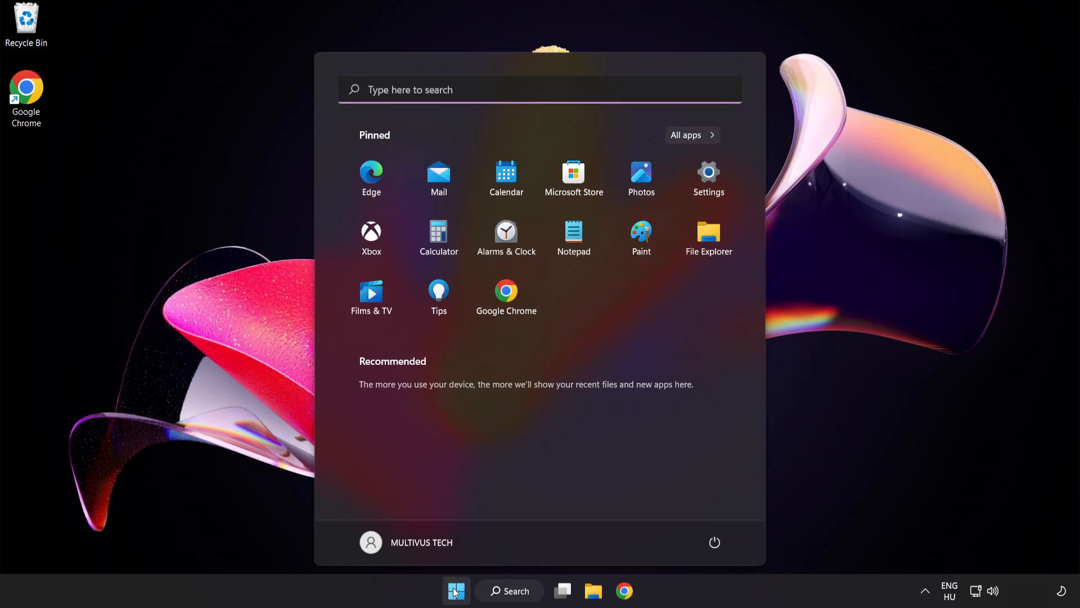
pyautogui.click(715, 543)
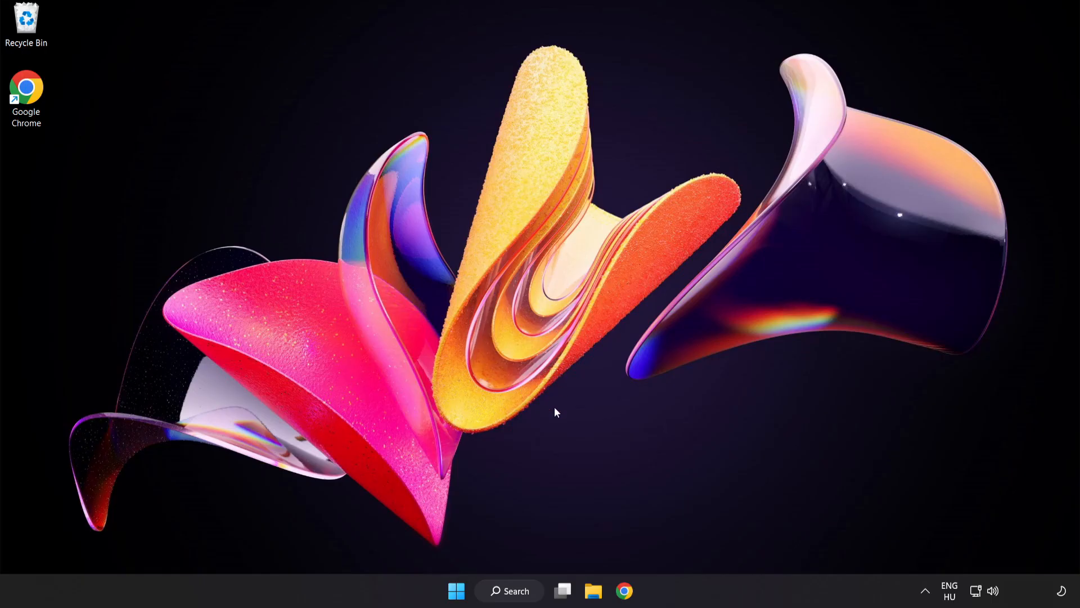
# Search 'security' and launch the Windows Security app from the results.
pyautogui.click(509, 590)
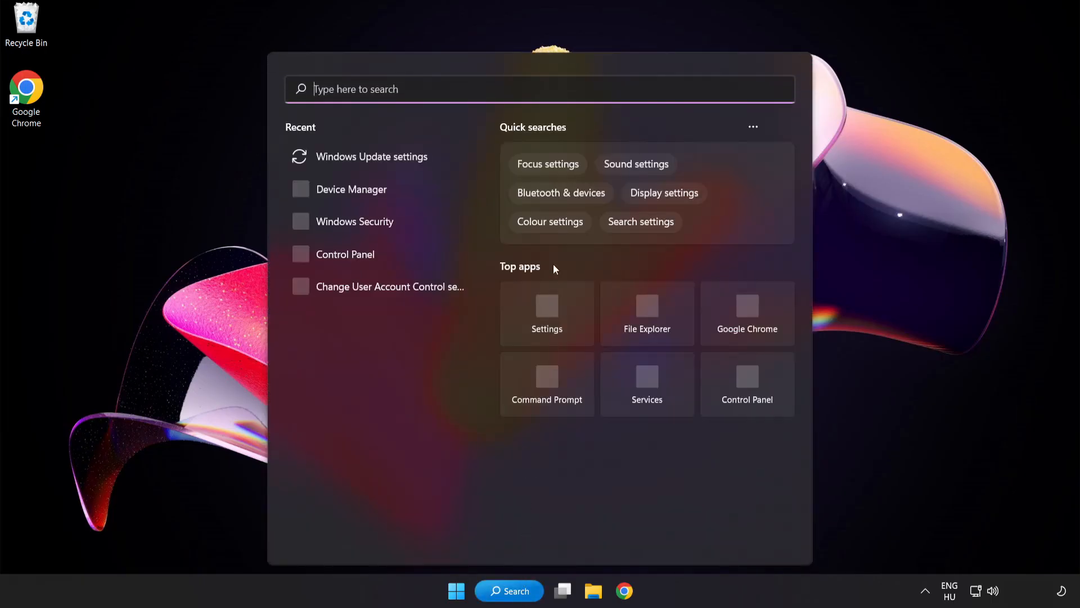
pyautogui.write('security')
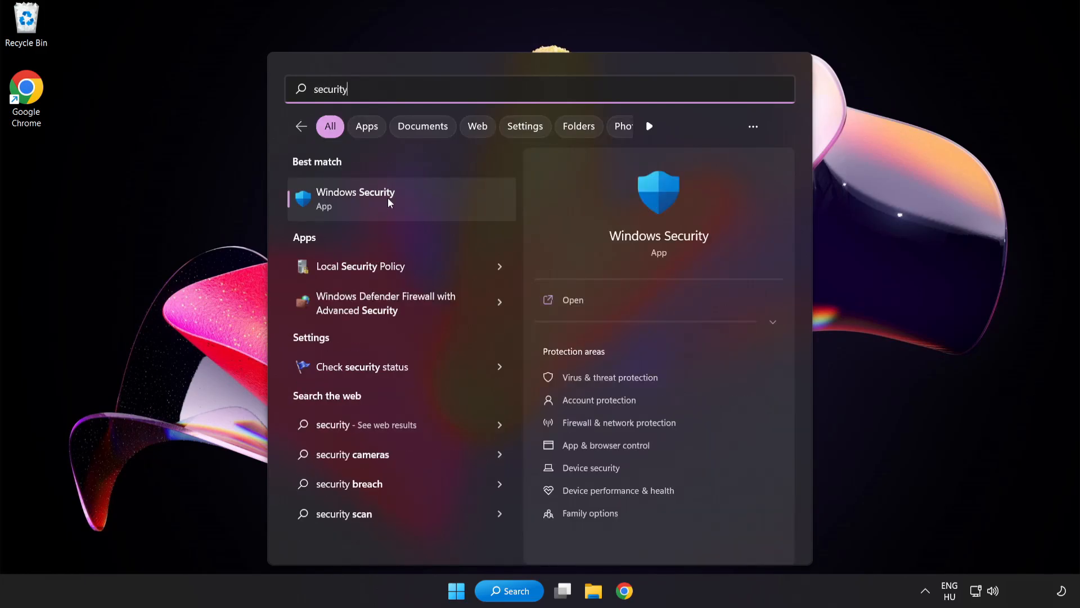
pyautogui.click(355, 198)
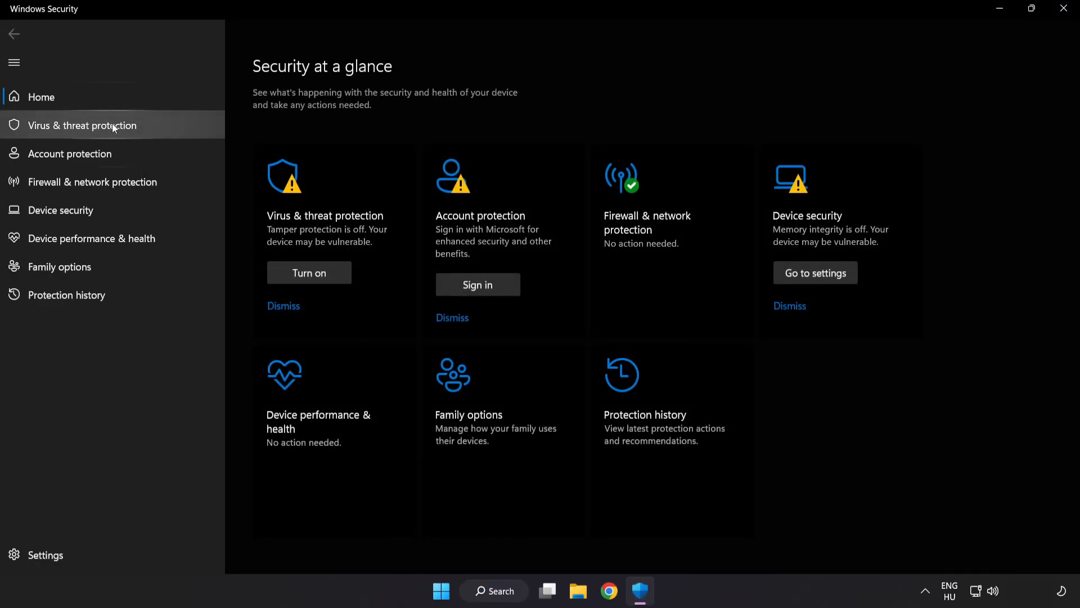
# Go through Virus & threat protection settings to the Defender Exclusions page.
pyautogui.click(81, 125)
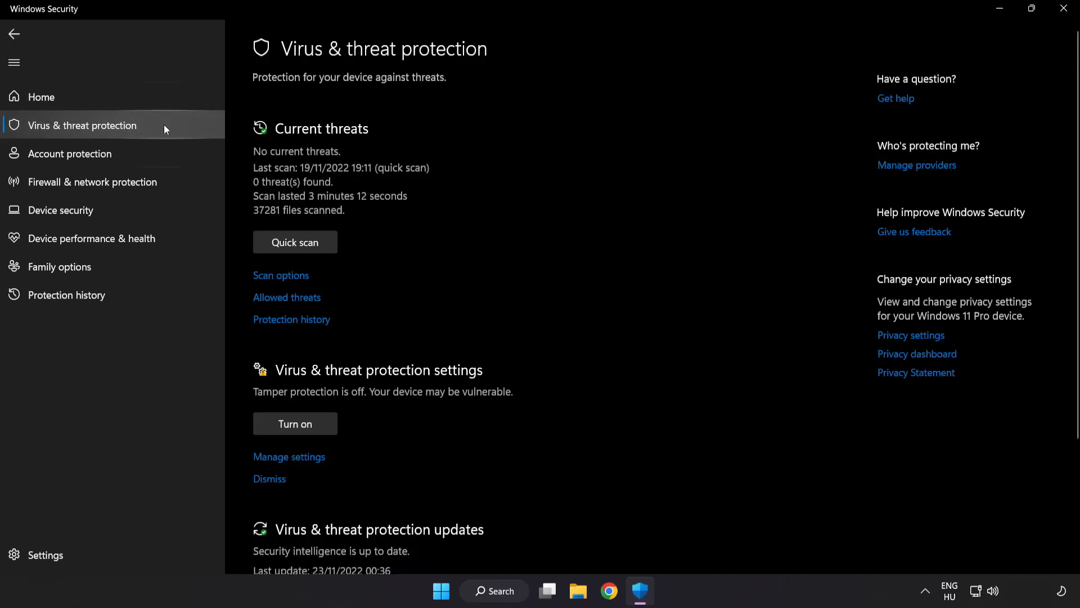
pyautogui.scroll(-3)
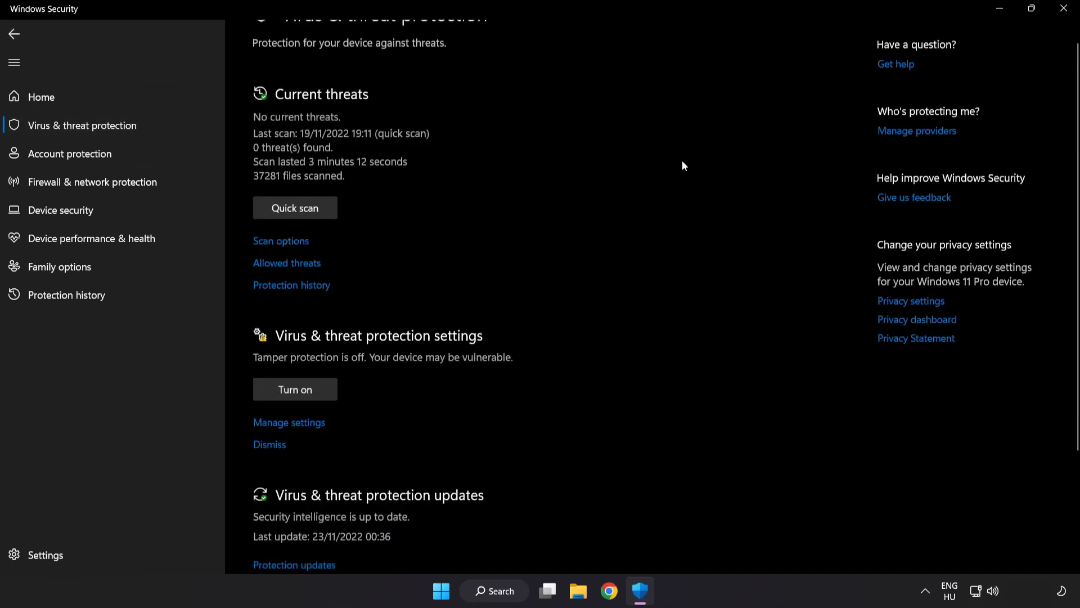
pyautogui.scroll(-3)
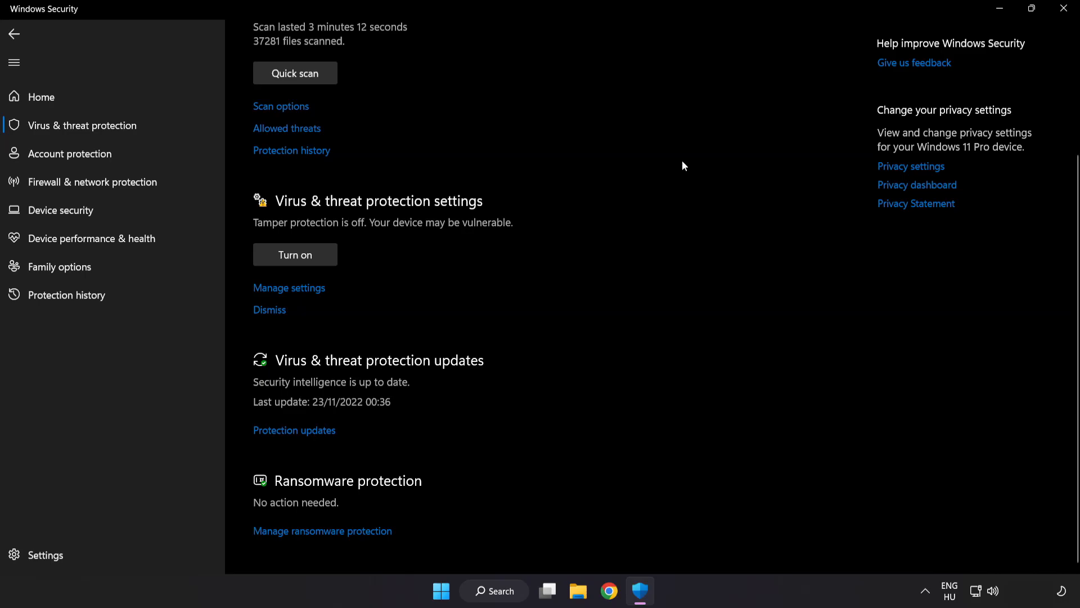
pyautogui.moveTo(289, 288)
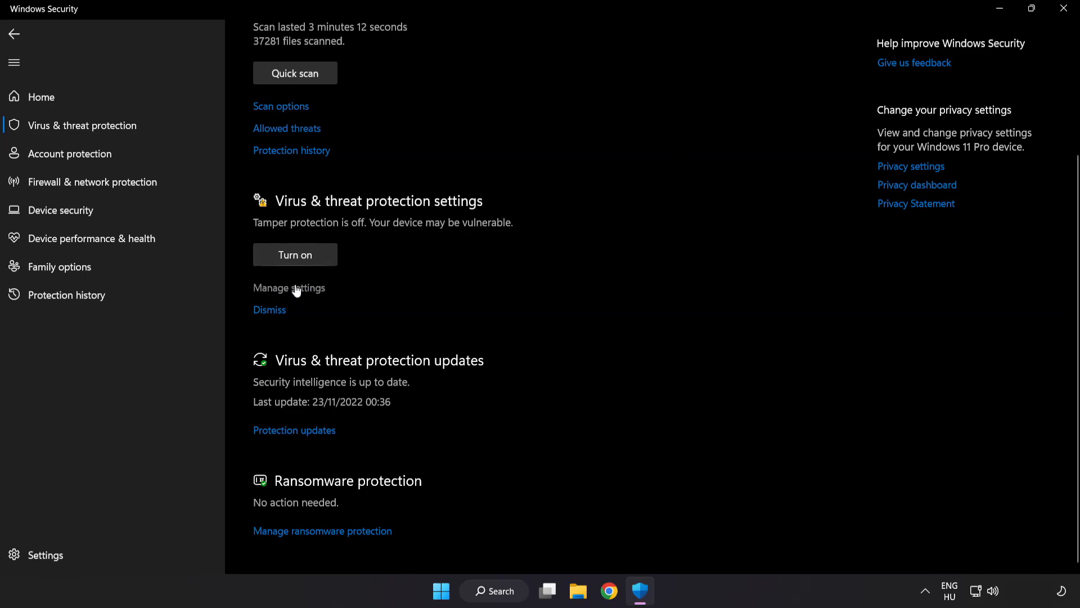
pyautogui.click(289, 287)
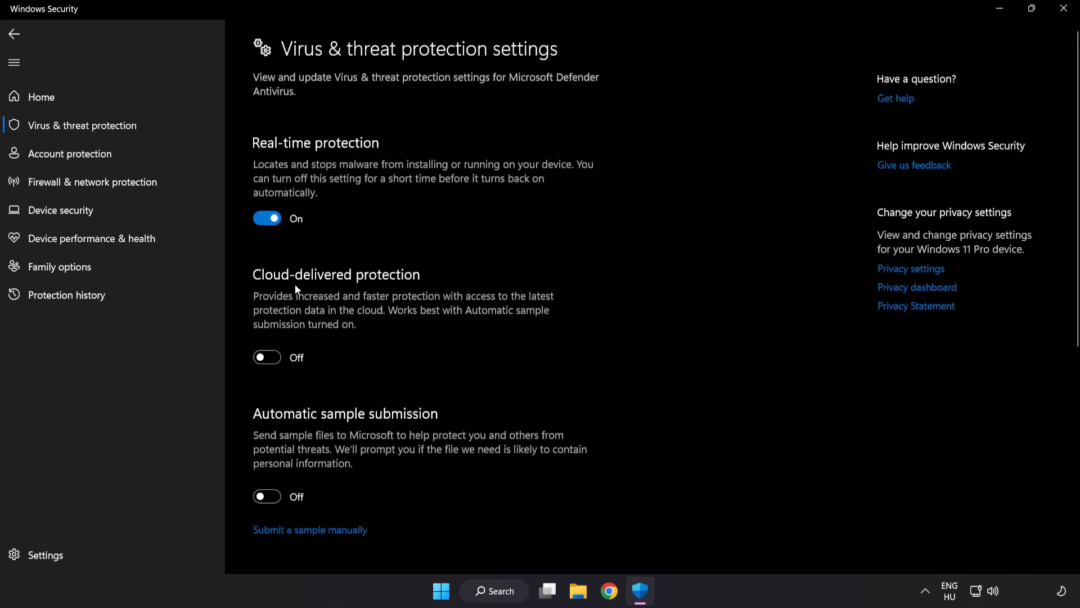
pyautogui.scroll(-3)
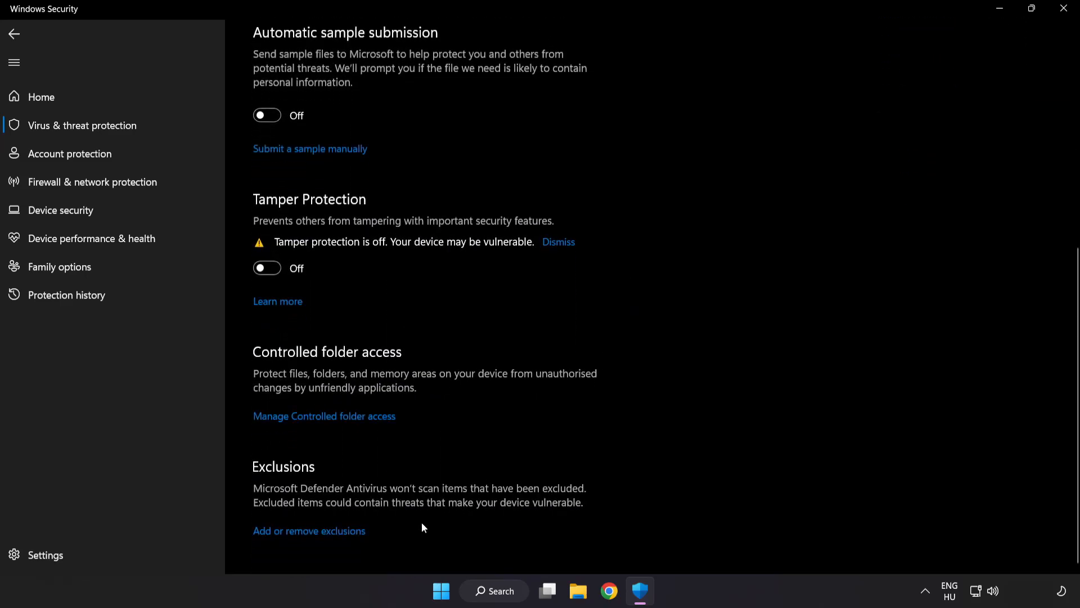
pyautogui.moveTo(316, 533)
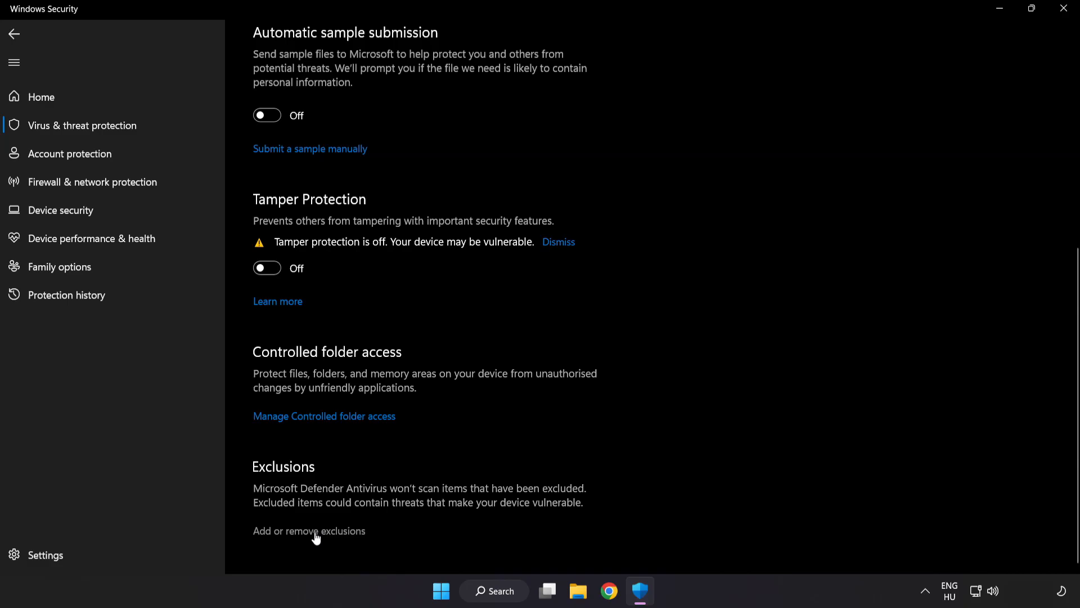
pyautogui.click(309, 531)
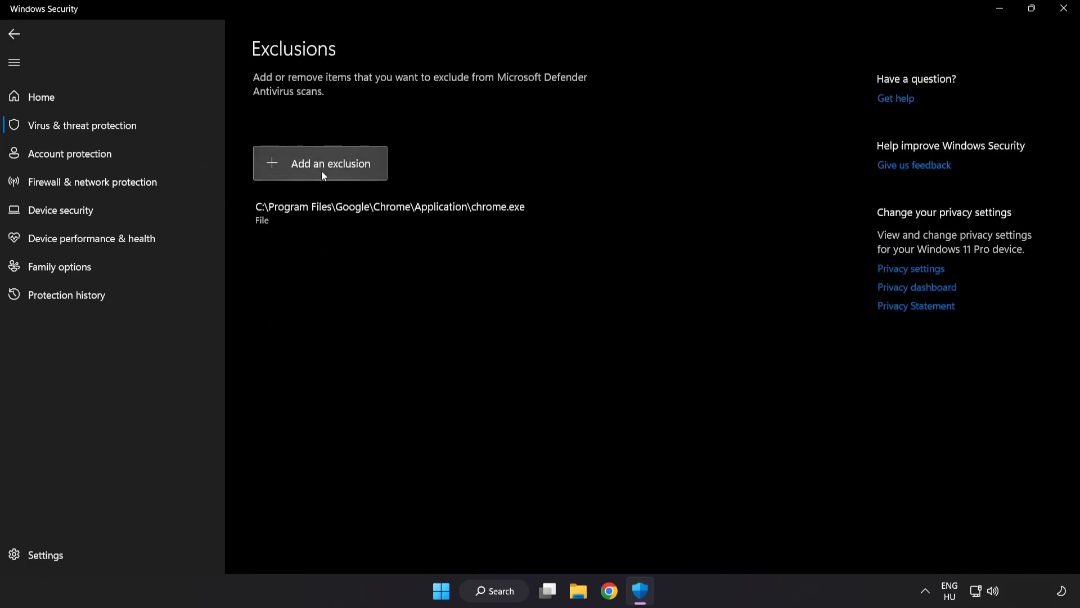
# Start adding a File-type exclusion from the Add an exclusion menu.
pyautogui.click(331, 163)
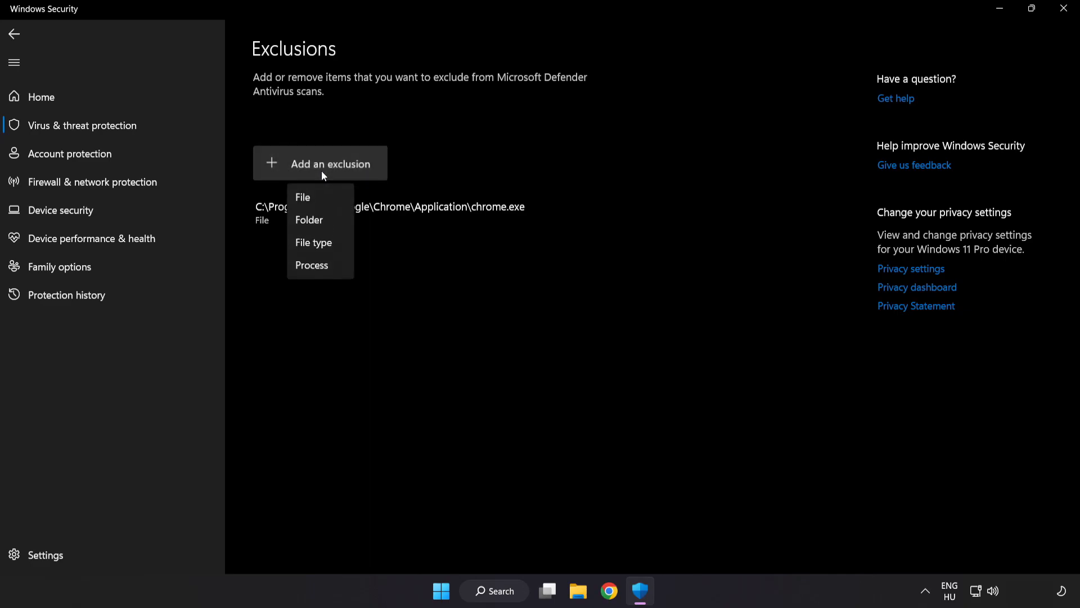
pyautogui.moveTo(319, 197)
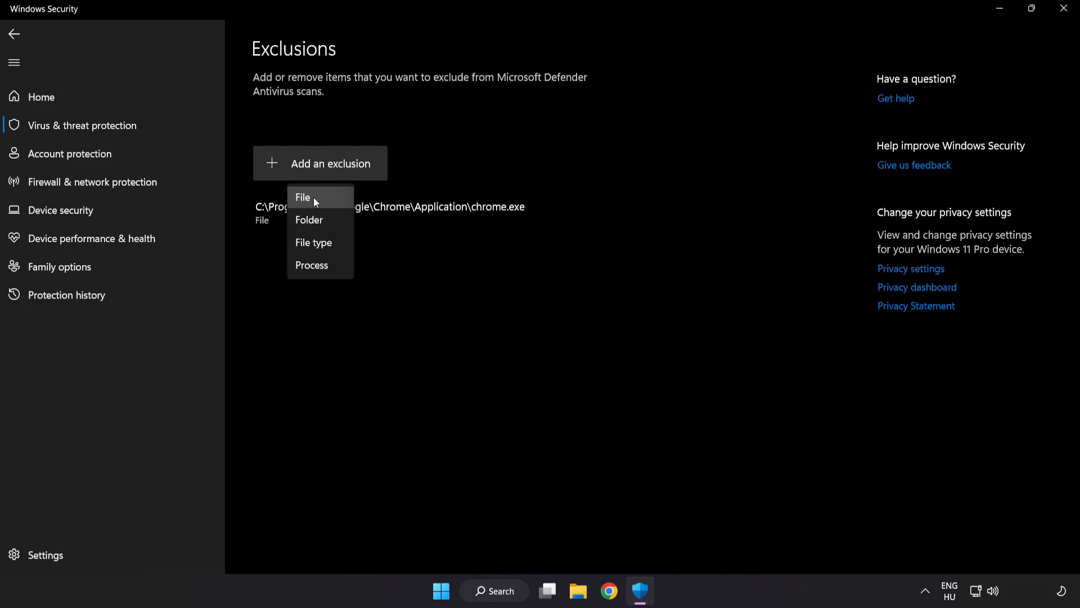
pyautogui.click(301, 197)
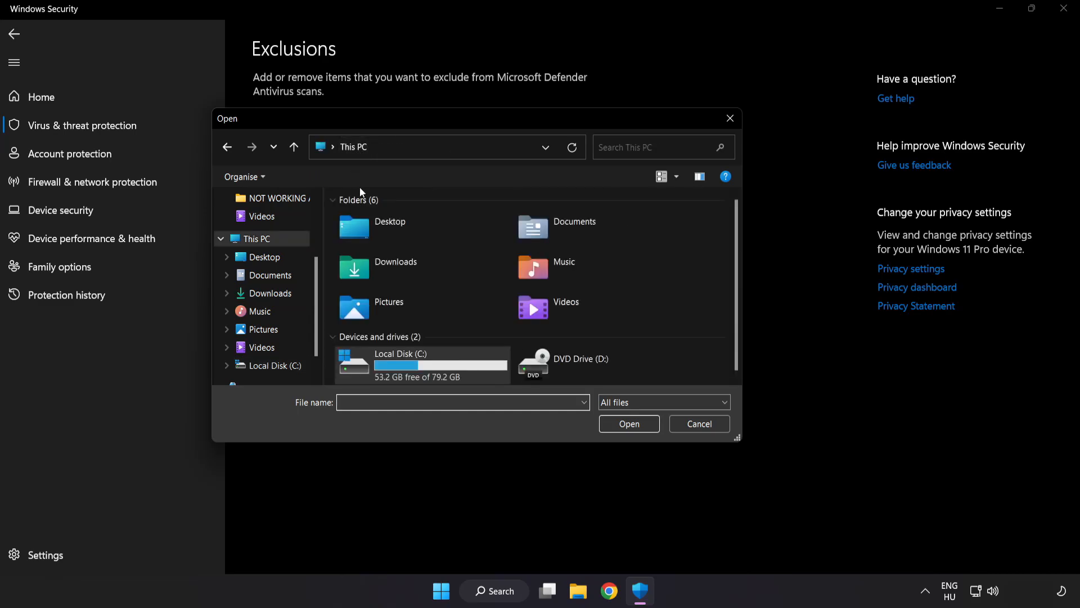
# Pick the shortcut in C:\Program Files (x86)\NOT WORKING APP as the exclusion.
pyautogui.doubleClick(399, 362)
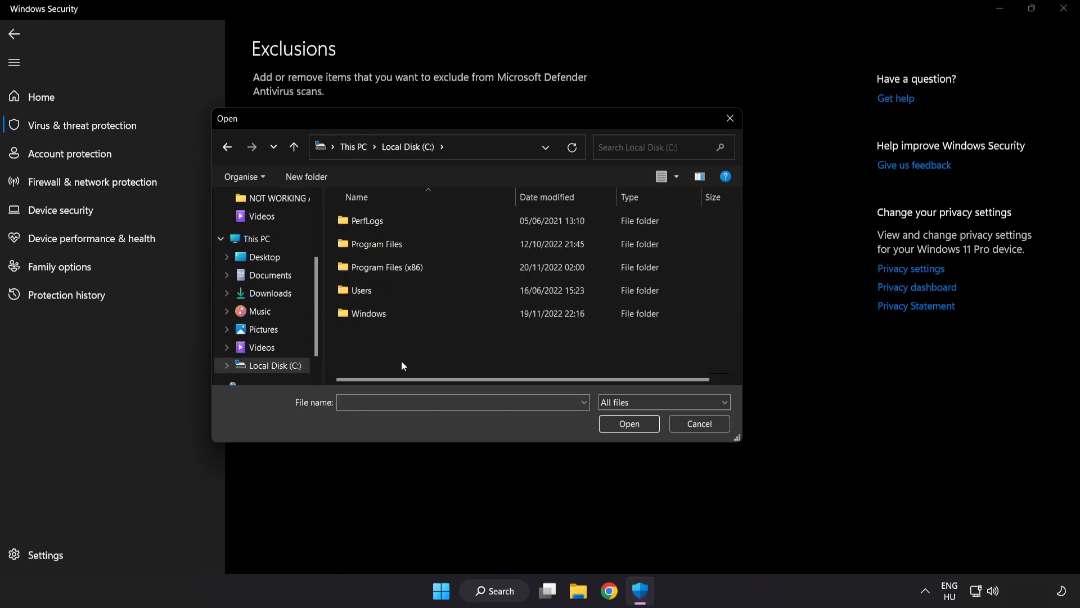
pyautogui.doubleClick(384, 267)
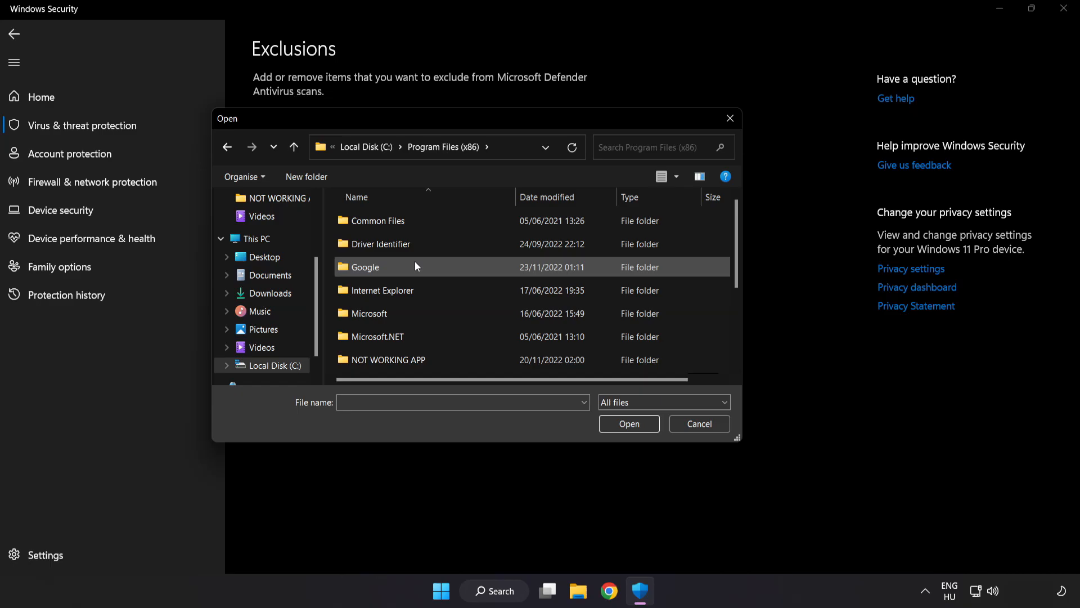
pyautogui.scroll(-3)
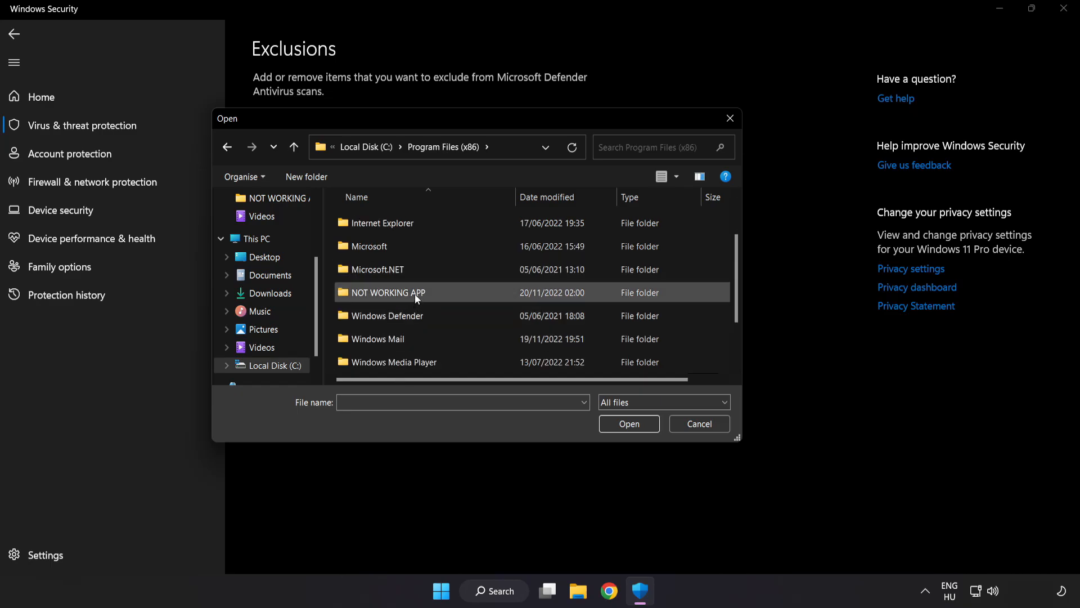
pyautogui.doubleClick(384, 292)
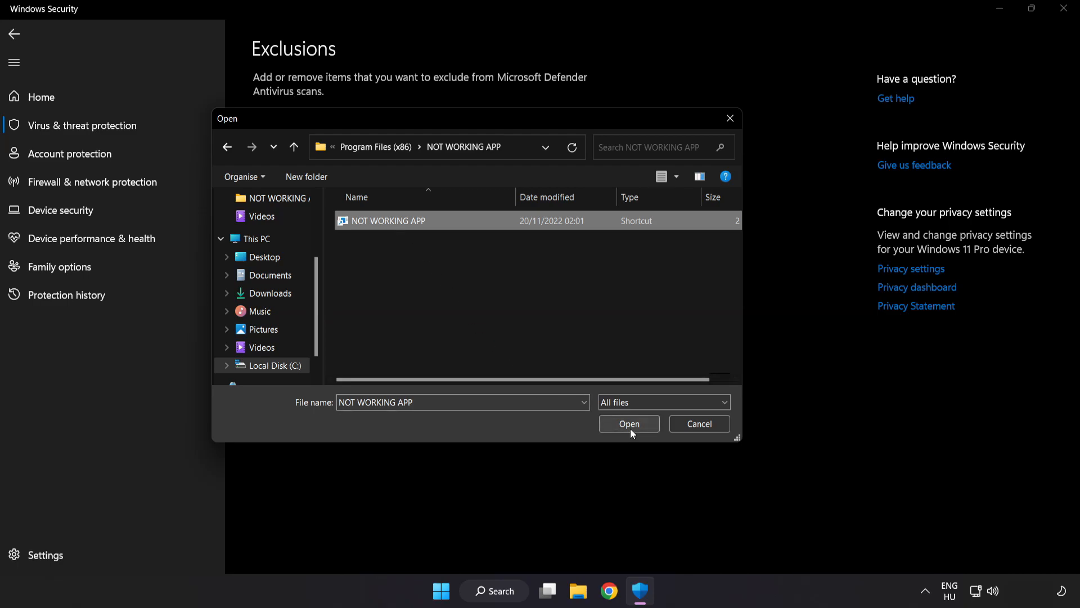
pyautogui.click(627, 424)
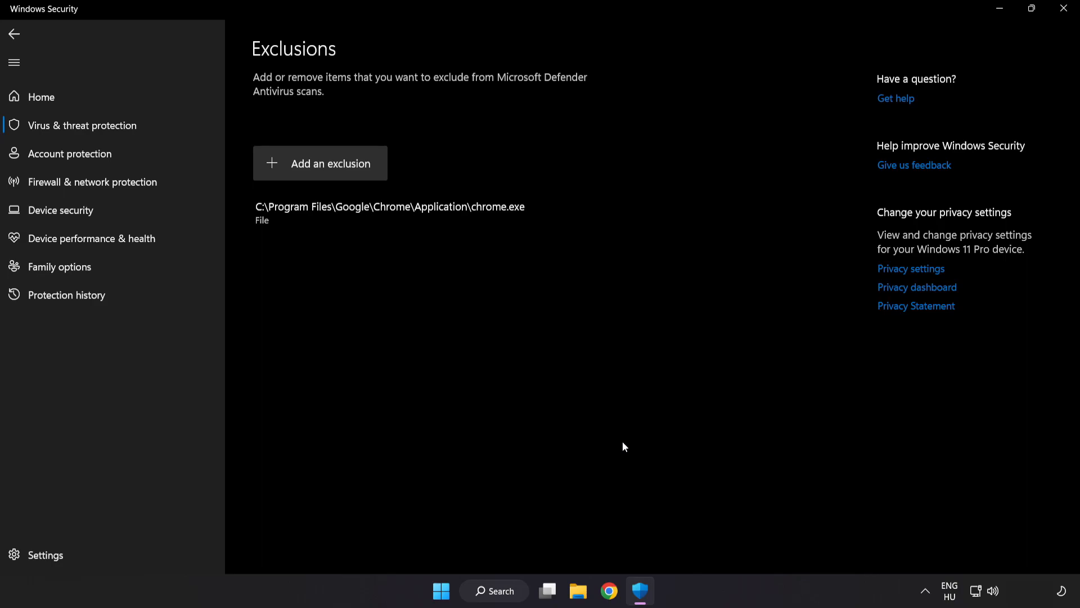
pyautogui.moveTo(918, 49)
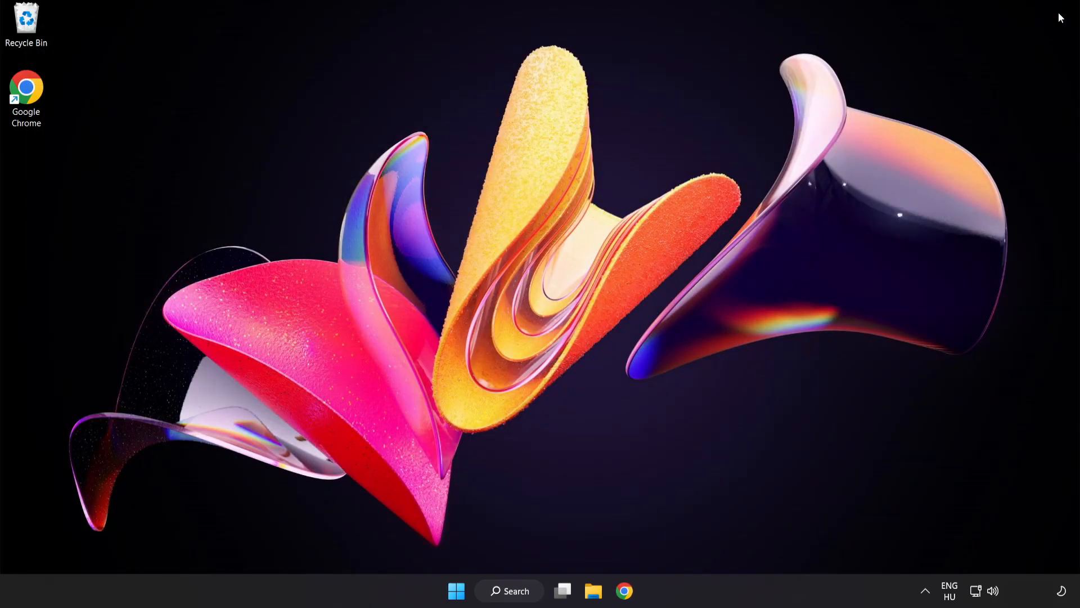
pyautogui.moveTo(582, 451)
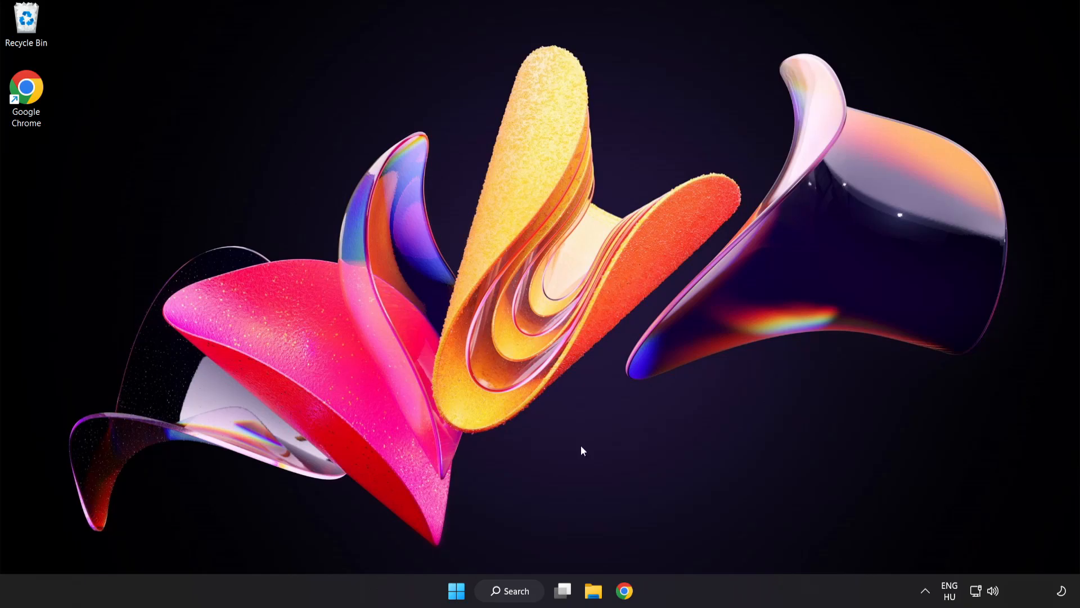
# Open the Start menu's power options to reveal Restart.
pyautogui.click(456, 591)
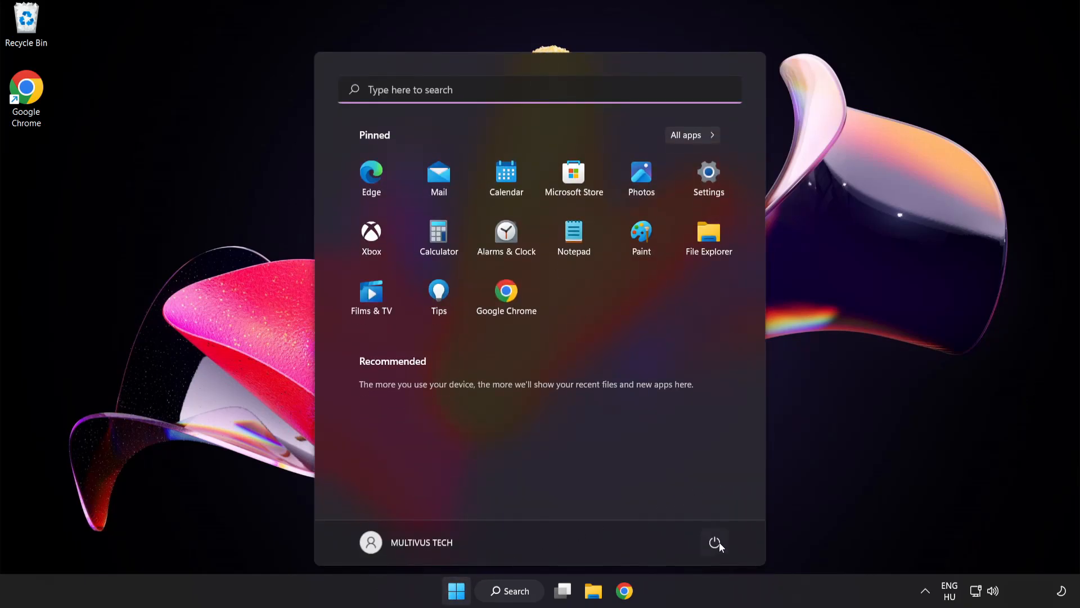
pyautogui.click(715, 542)
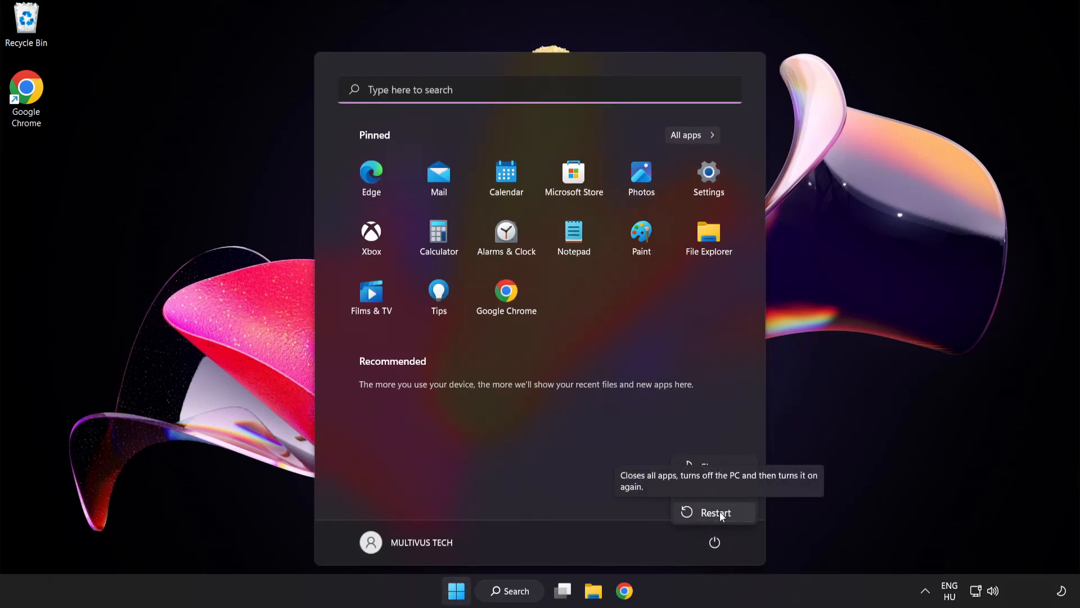